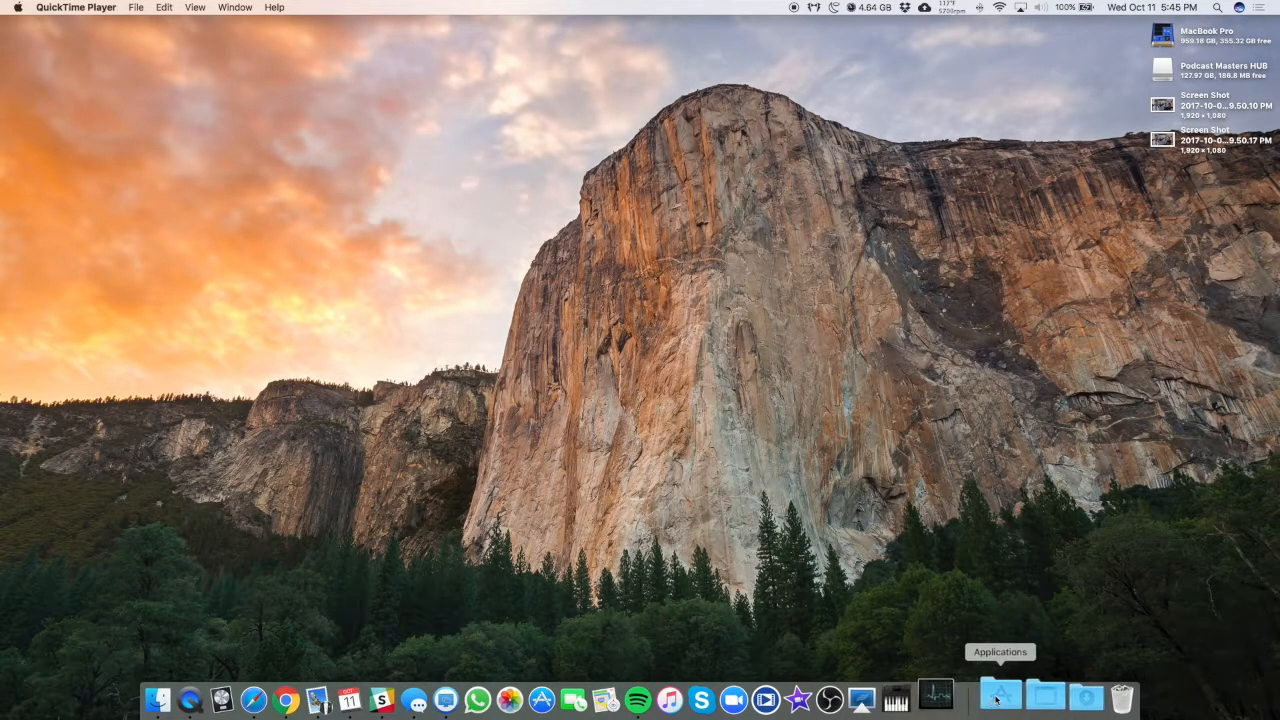
Create a Desktop folder named Almost 30 Recordings in Finder and go into it
{"action": "left_click", "coordinate": [1008, 692]}
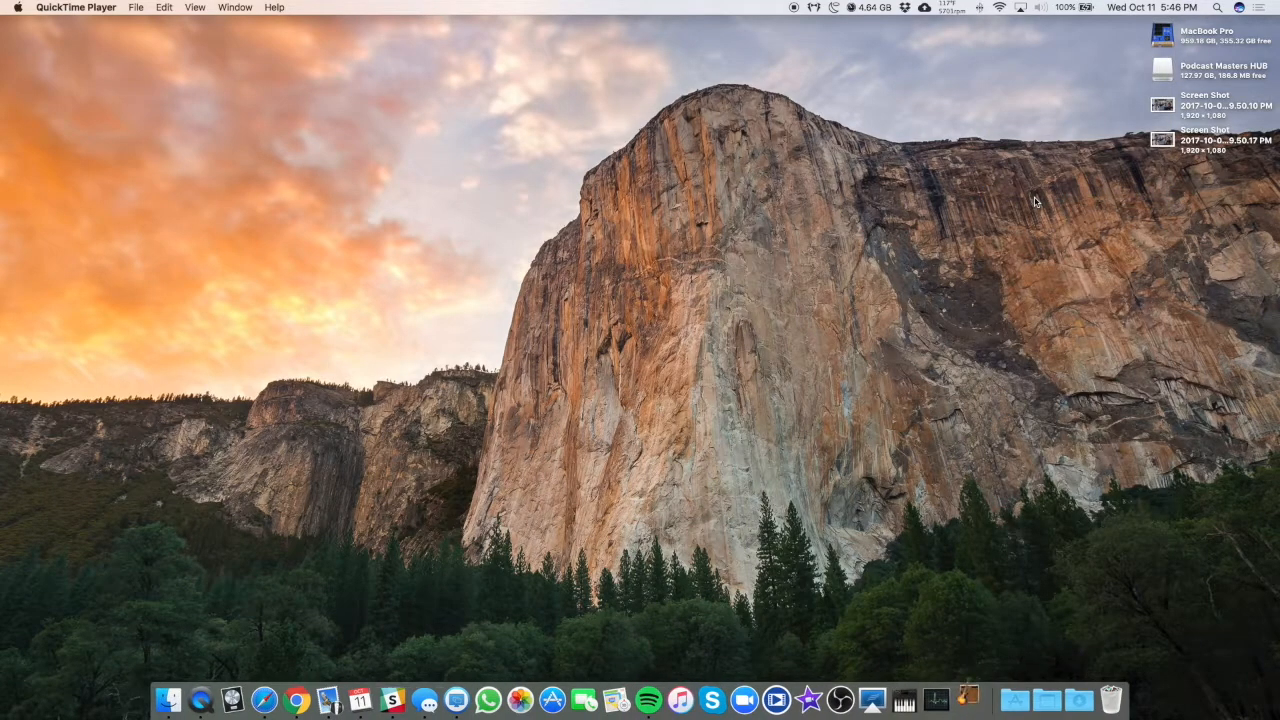
{"action": "mouse_move", "coordinate": [296, 600]}
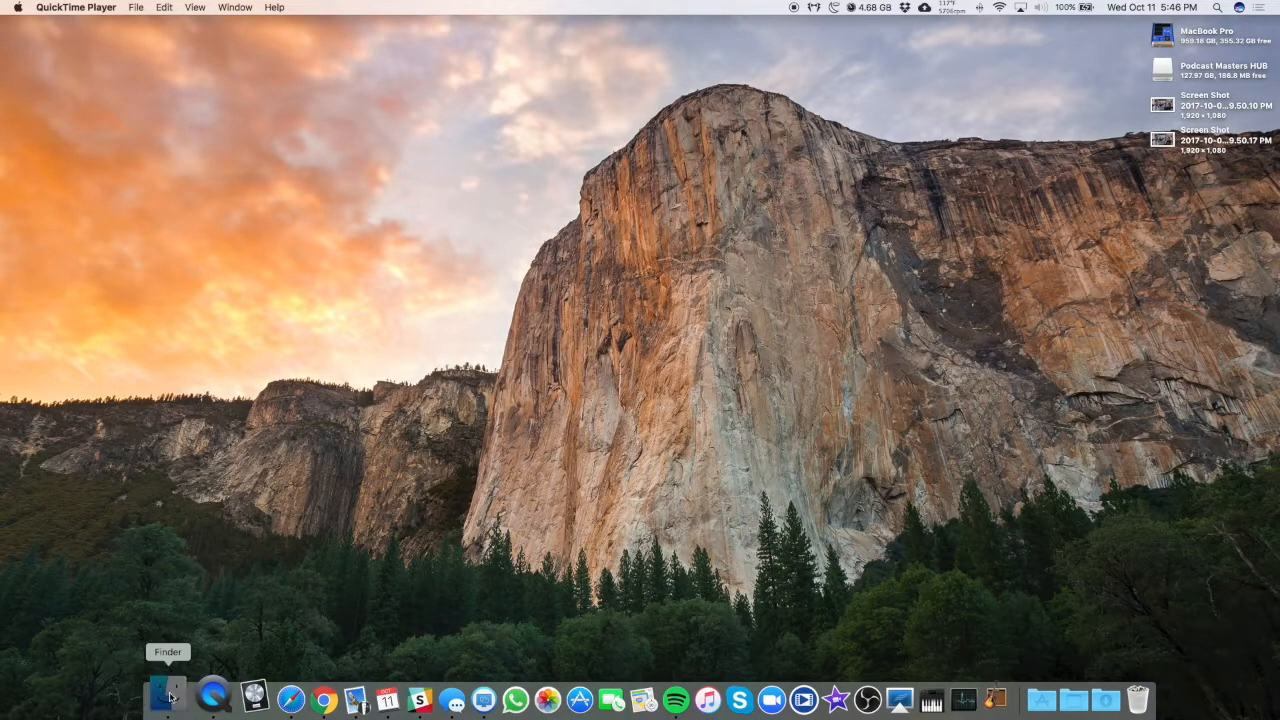
{"action": "left_click", "coordinate": [164, 694]}
{"action": "type", "text": "Almost 30 R"}
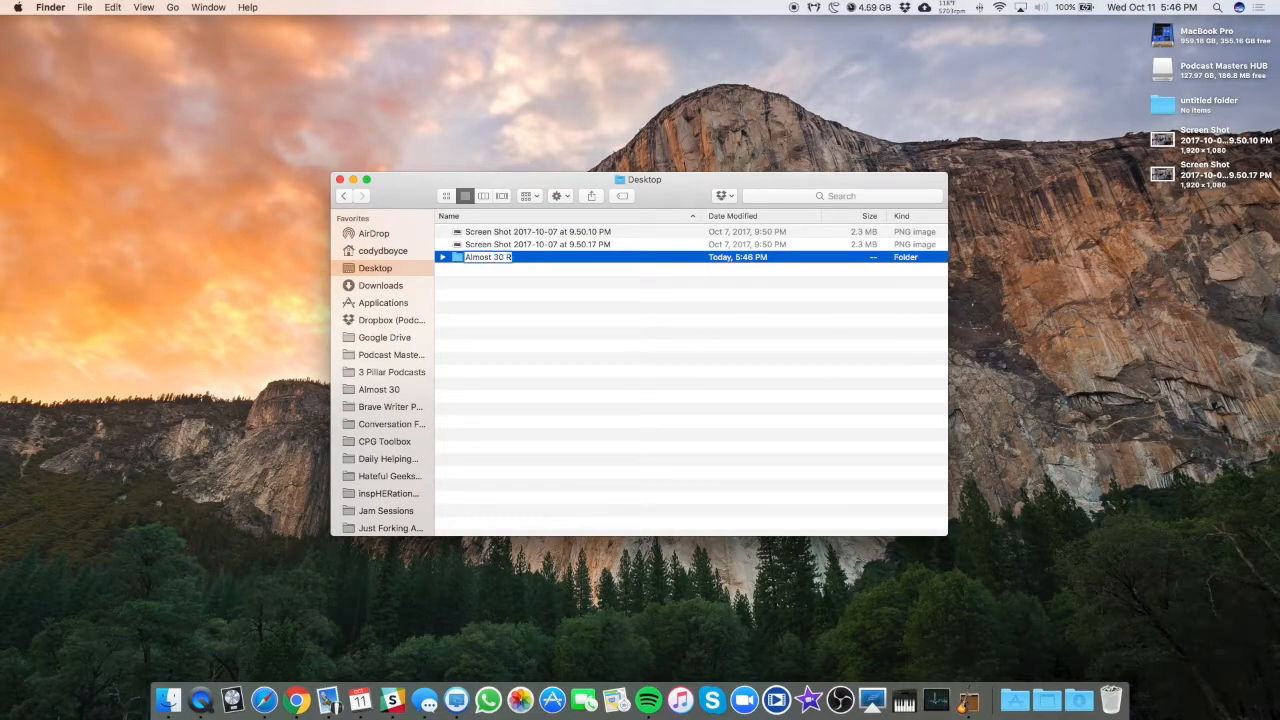
{"action": "type", "text": "ecordings"}
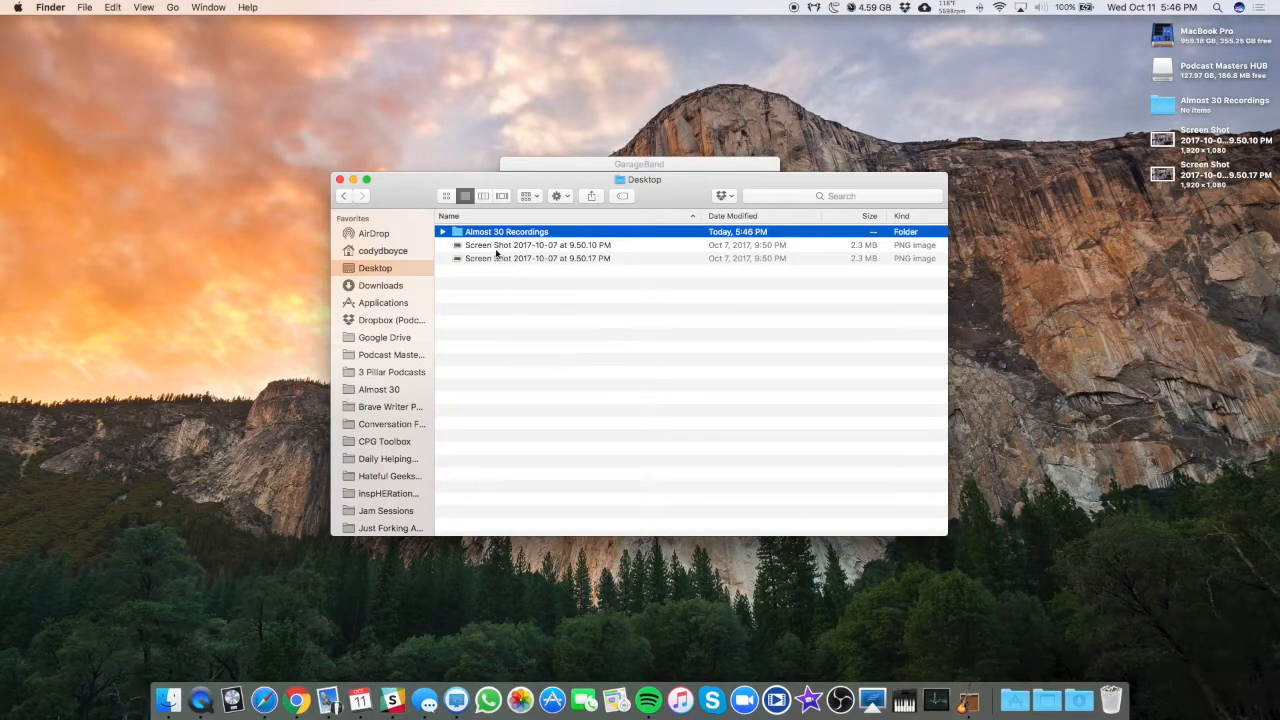
{"action": "double_click", "coordinate": [508, 232]}
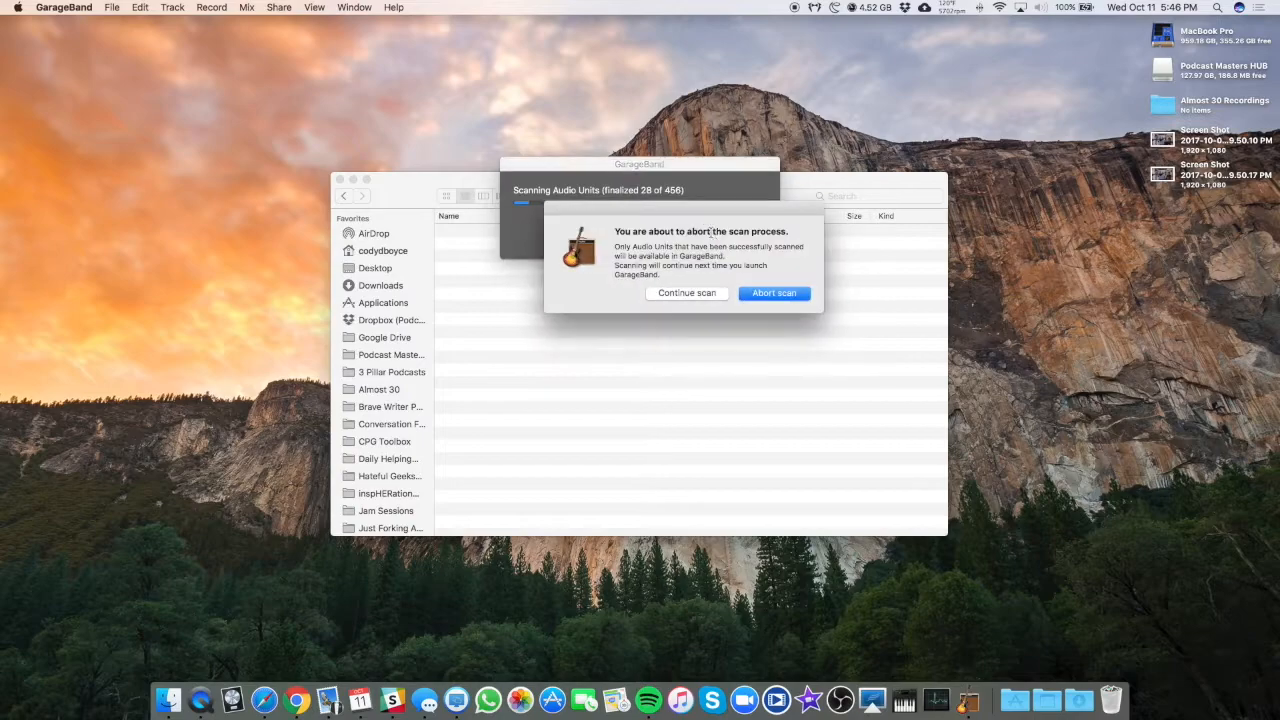
Abort the Audio Units scan so GarageBand proceeds to a new empty project
{"action": "left_click", "coordinate": [774, 292]}
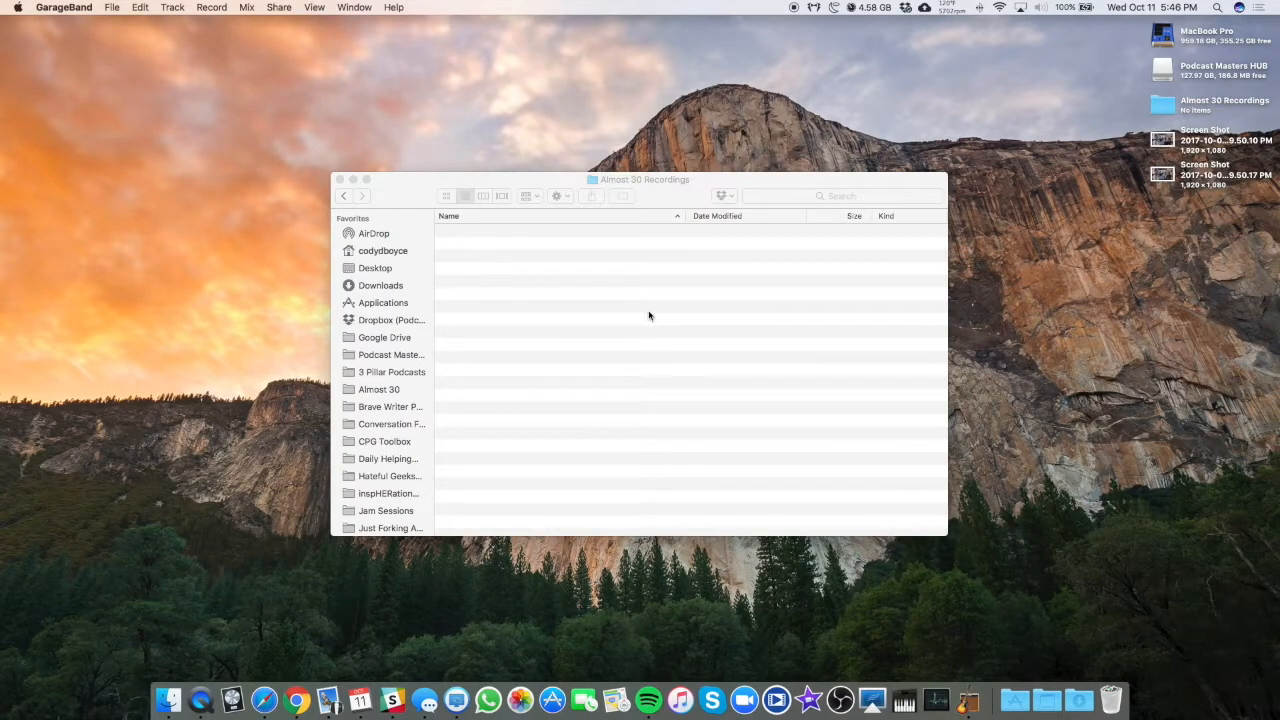
{"action": "mouse_move", "coordinate": [640, 162]}
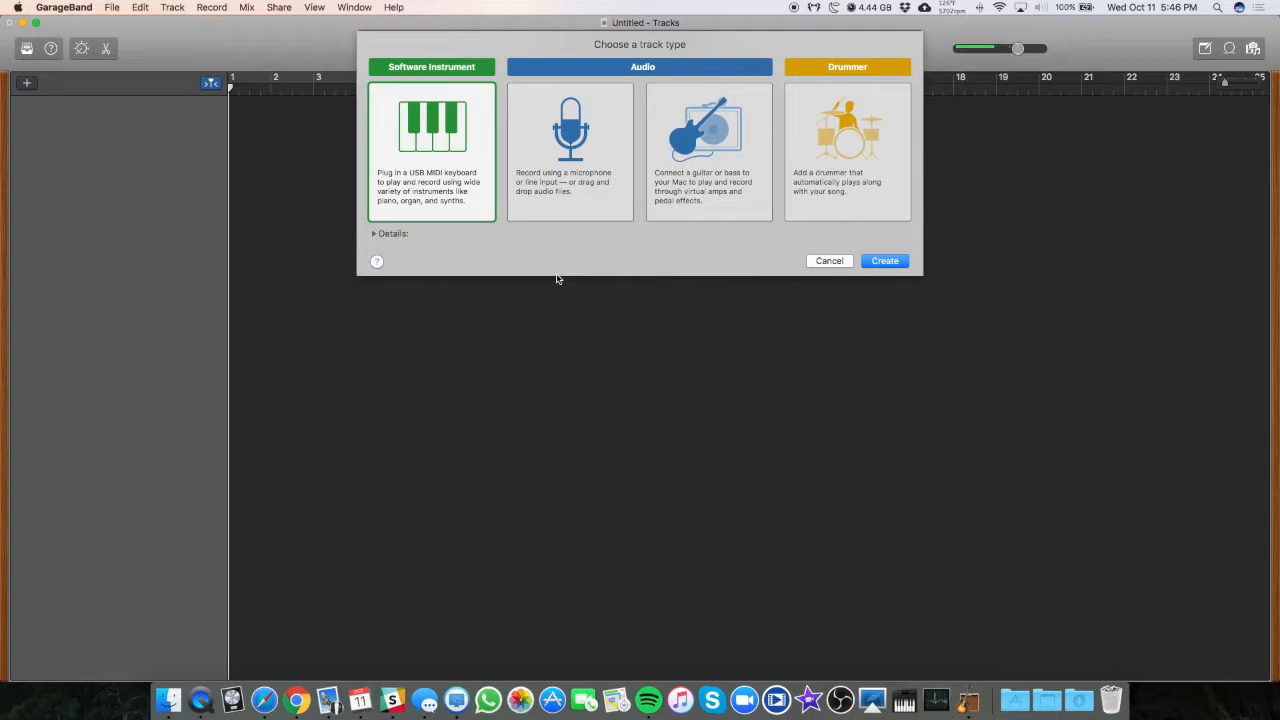
{"action": "mouse_move", "coordinate": [570, 84]}
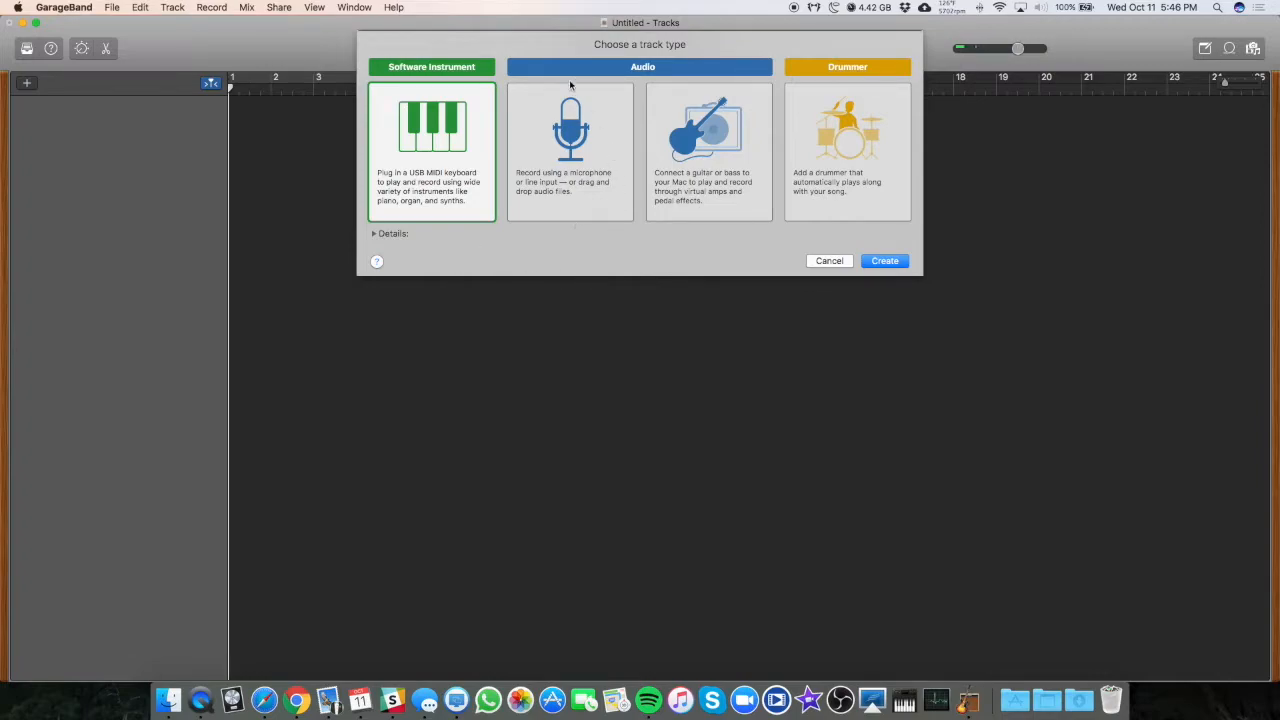
Choose the Audio (microphone) track type for the new track
{"action": "left_click", "coordinate": [570, 150]}
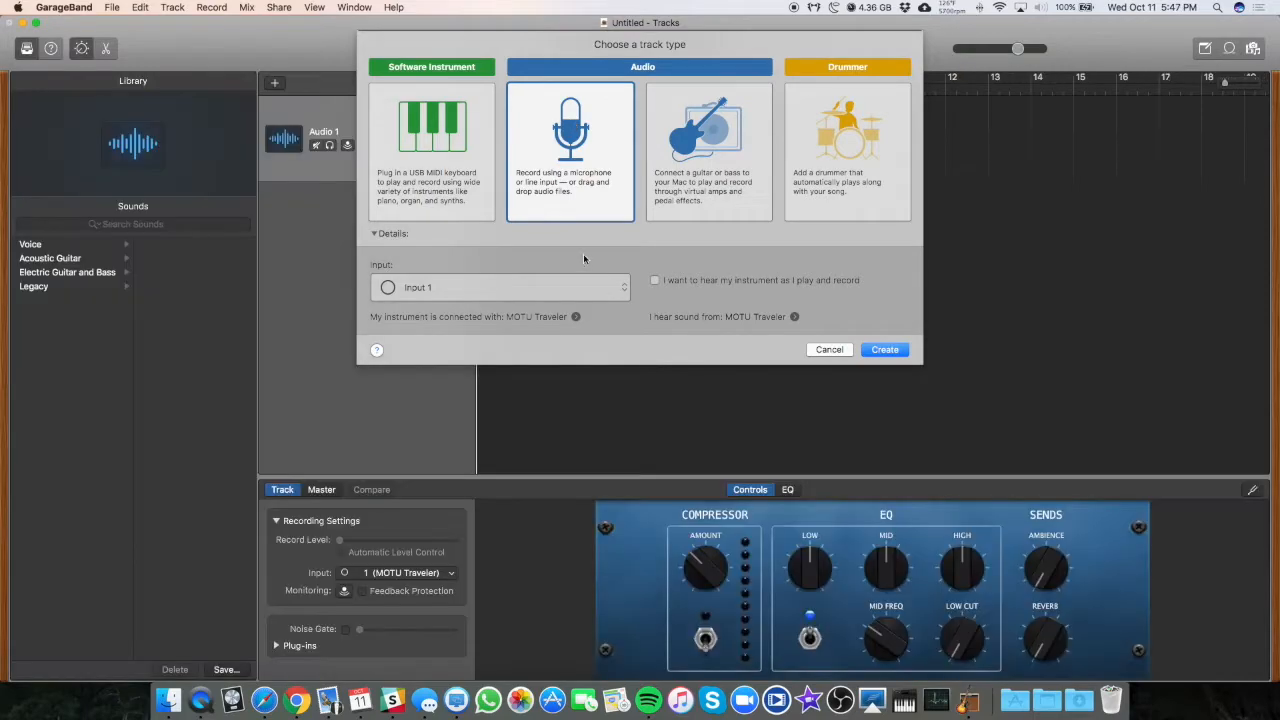
{"action": "mouse_move", "coordinate": [652, 240]}
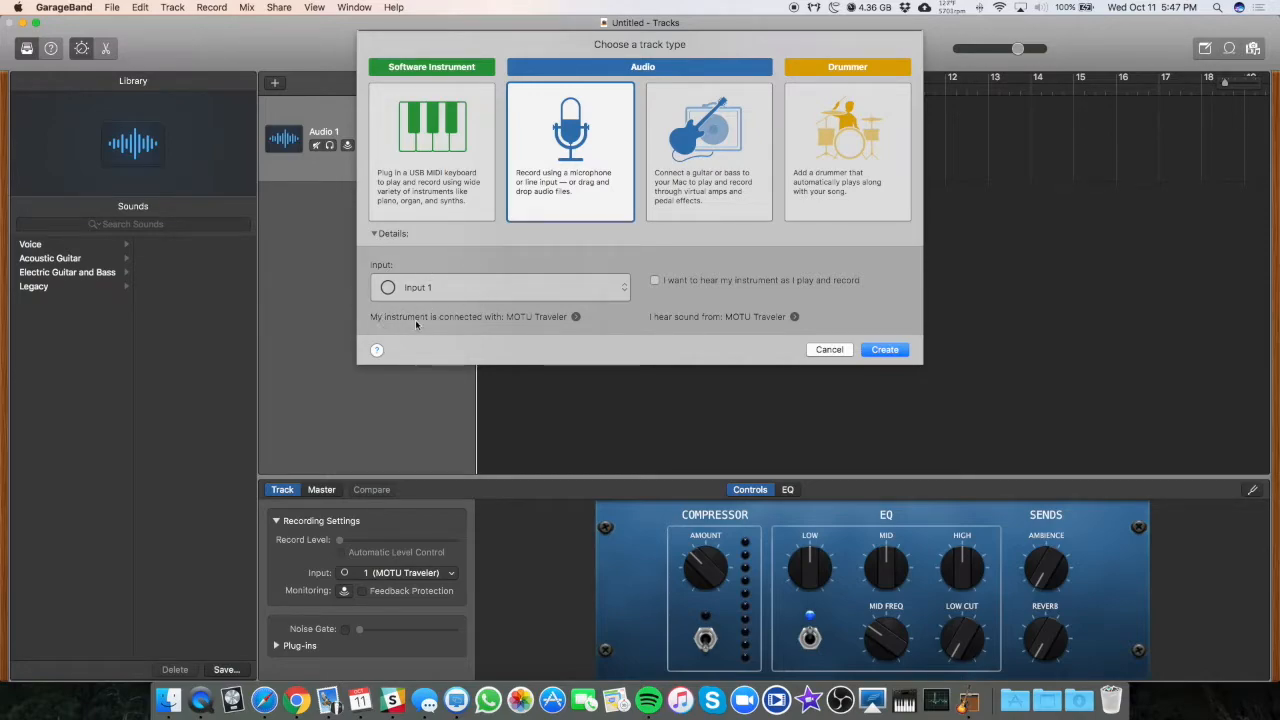
{"action": "mouse_move", "coordinate": [528, 322]}
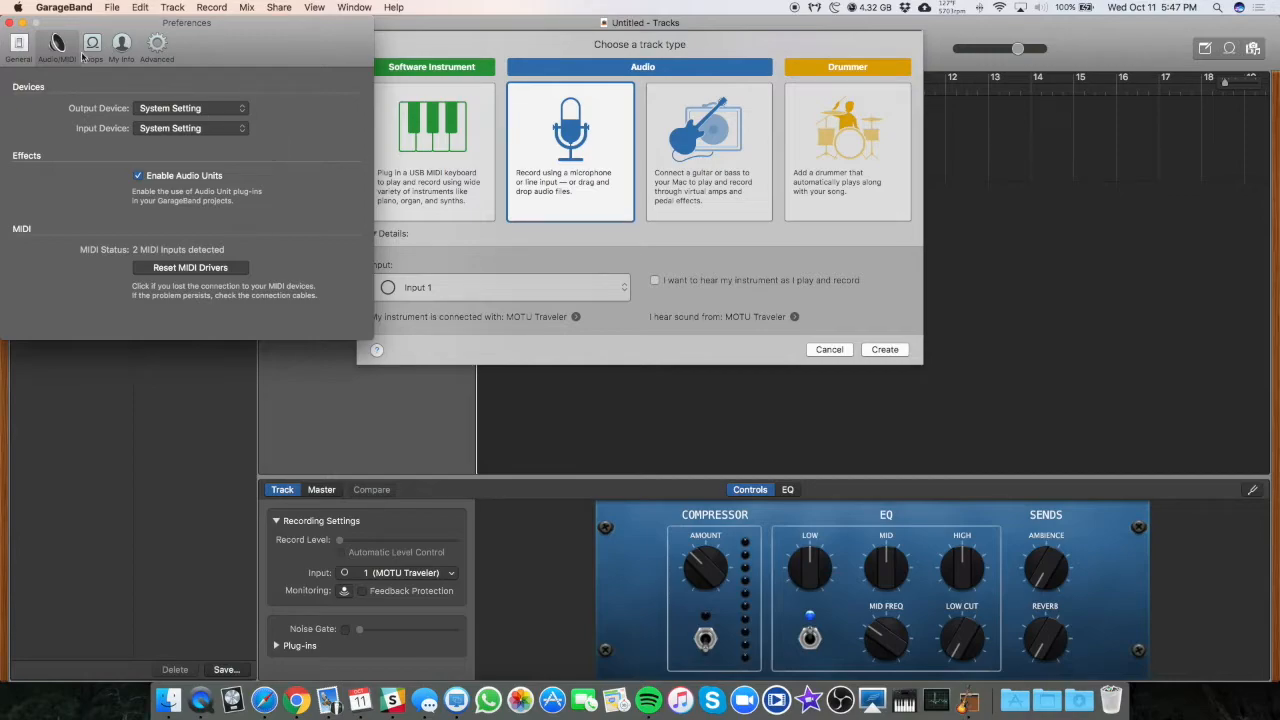
{"action": "mouse_move", "coordinate": [580, 328]}
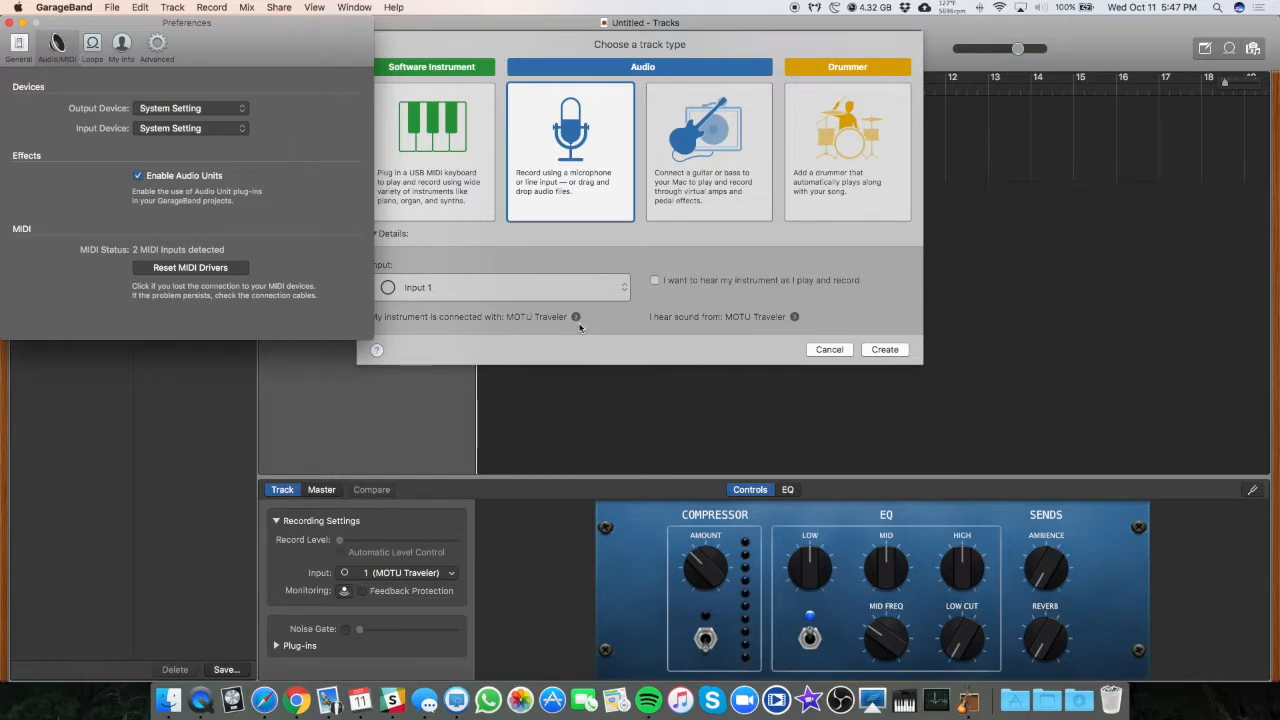
{"action": "mouse_move", "coordinate": [178, 114]}
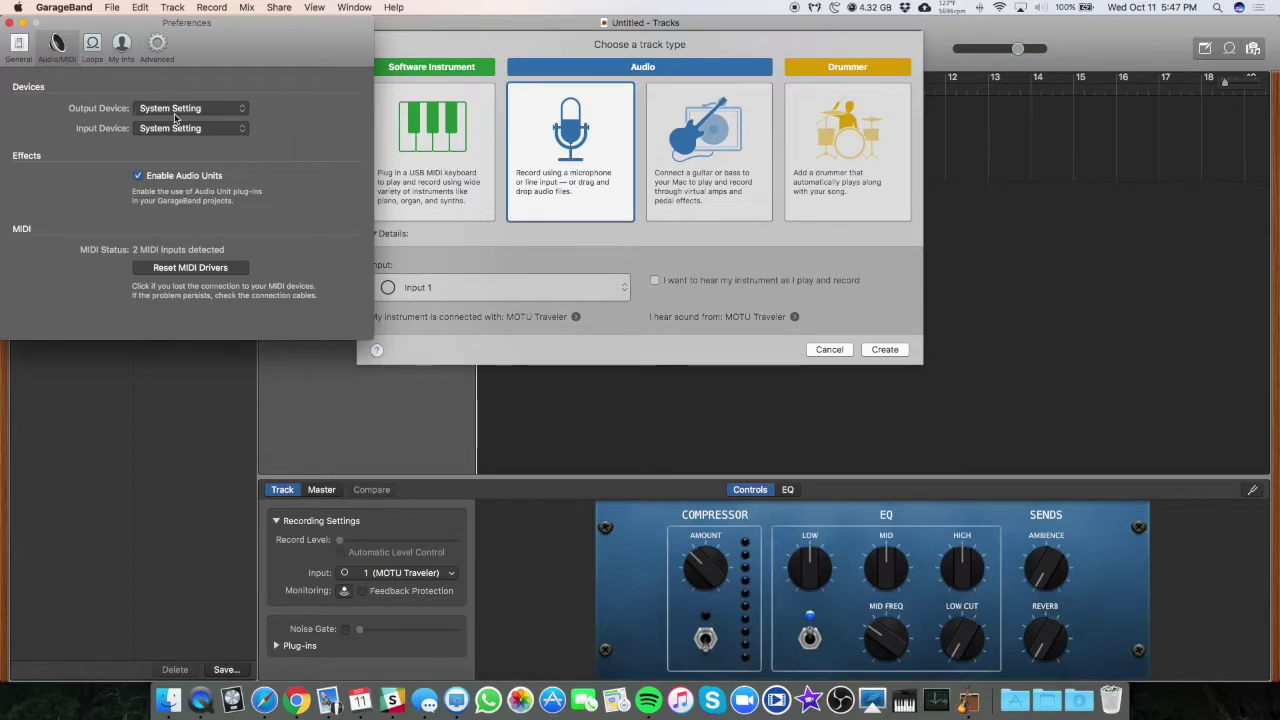
{"action": "mouse_move", "coordinate": [176, 130]}
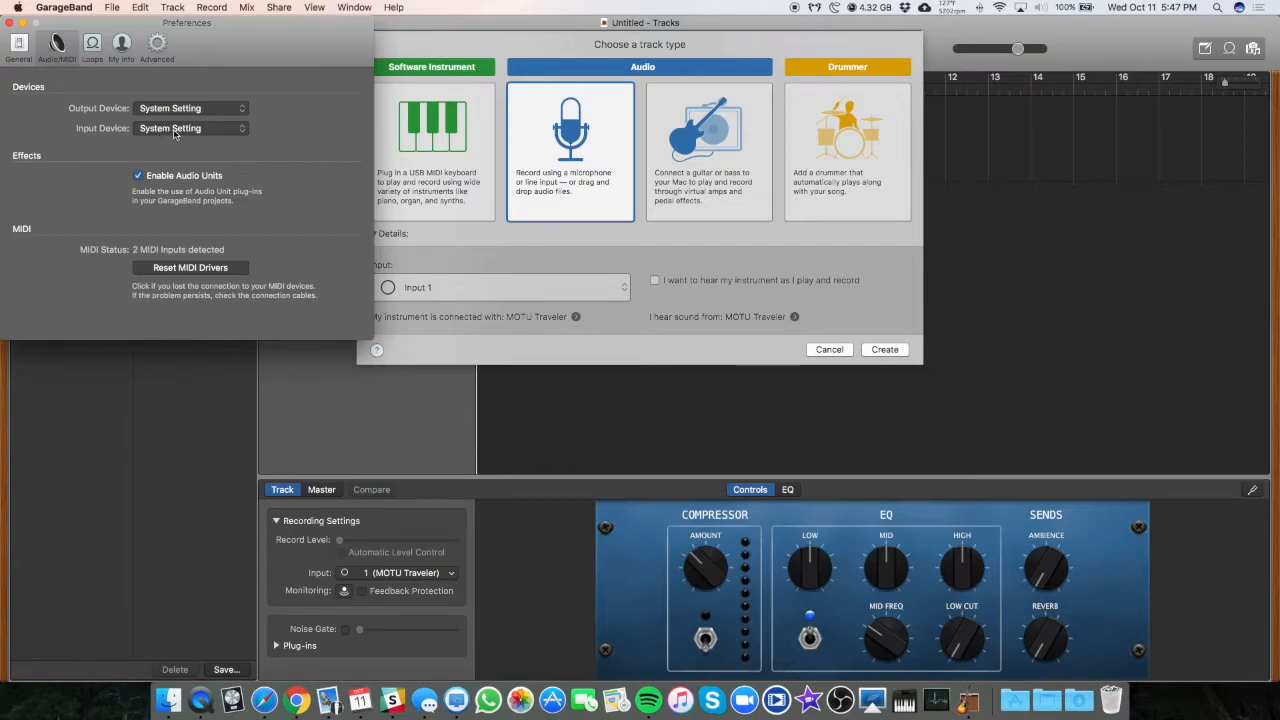
Set the Audio/MIDI input device to MOTU Traveler and close Preferences
{"action": "left_click", "coordinate": [184, 128]}
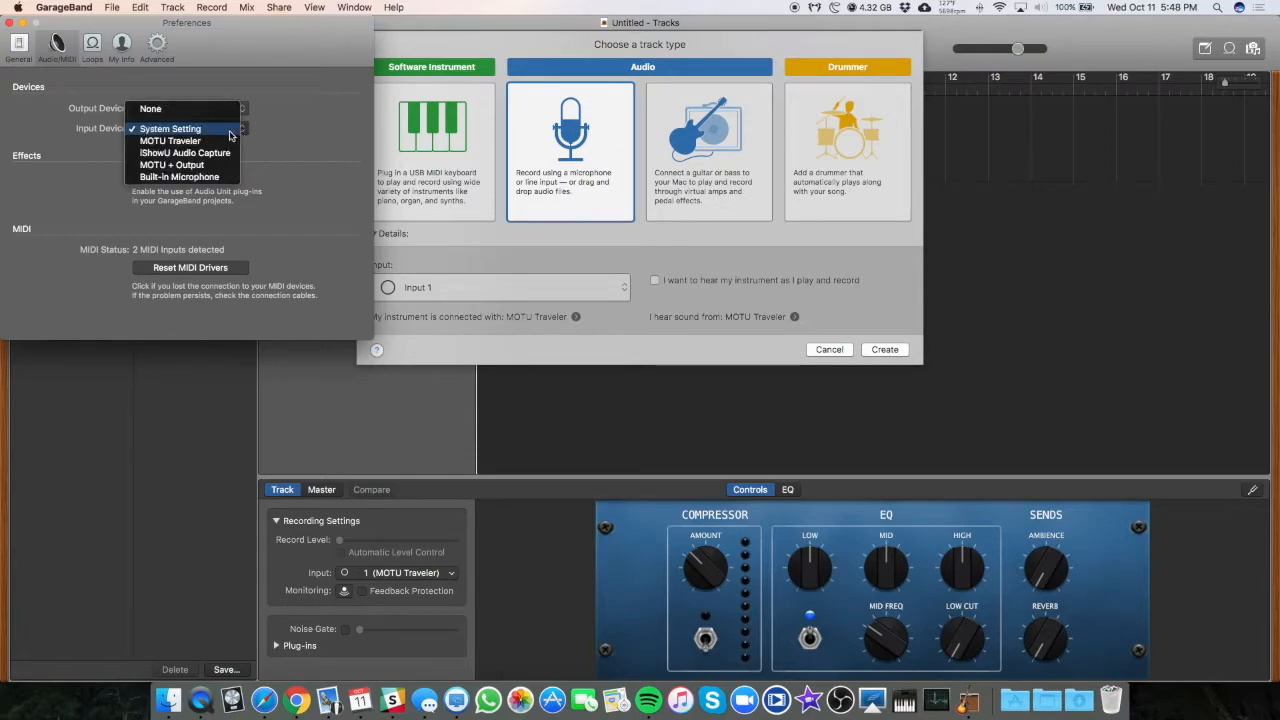
{"action": "mouse_move", "coordinate": [180, 140]}
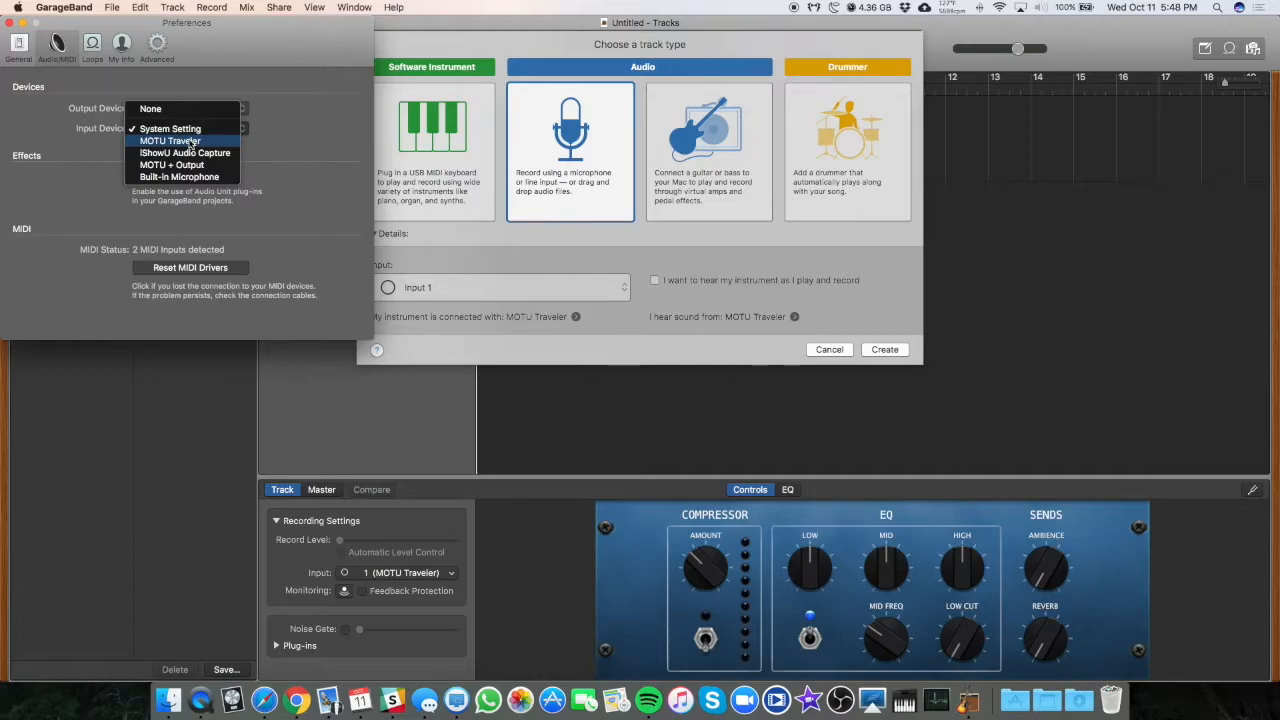
{"action": "left_click", "coordinate": [170, 140]}
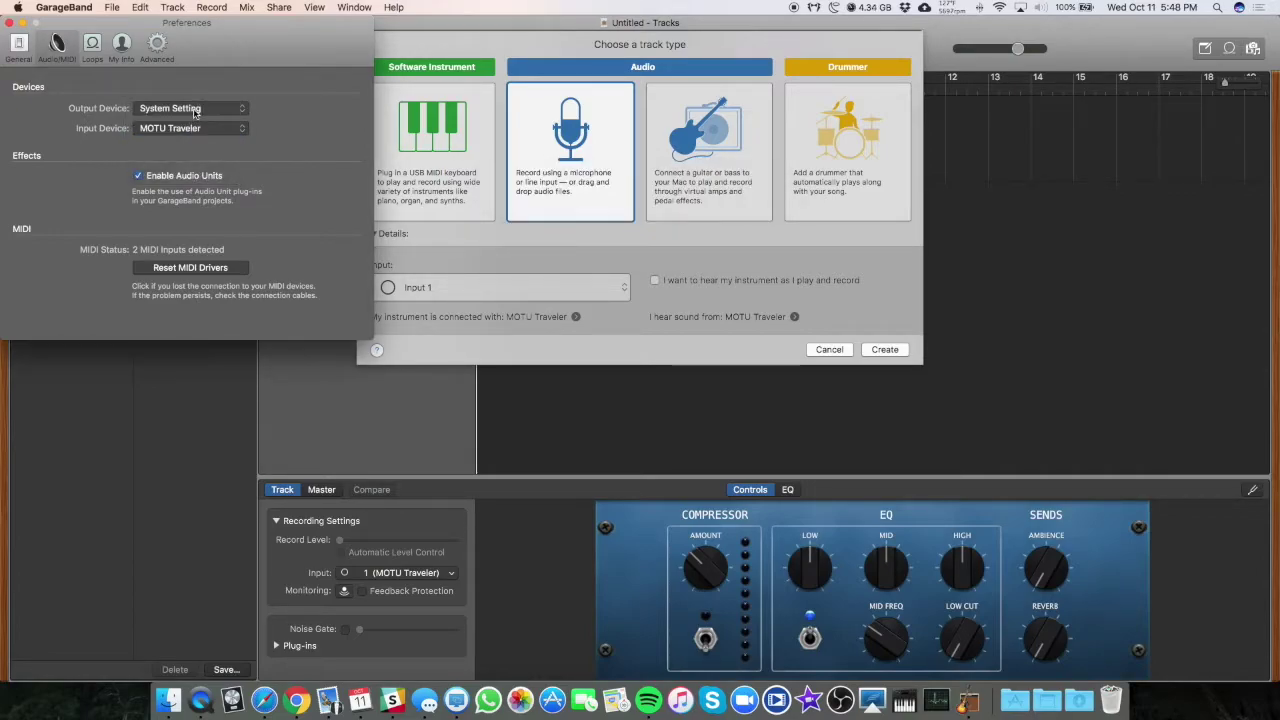
{"action": "left_click", "coordinate": [190, 108]}
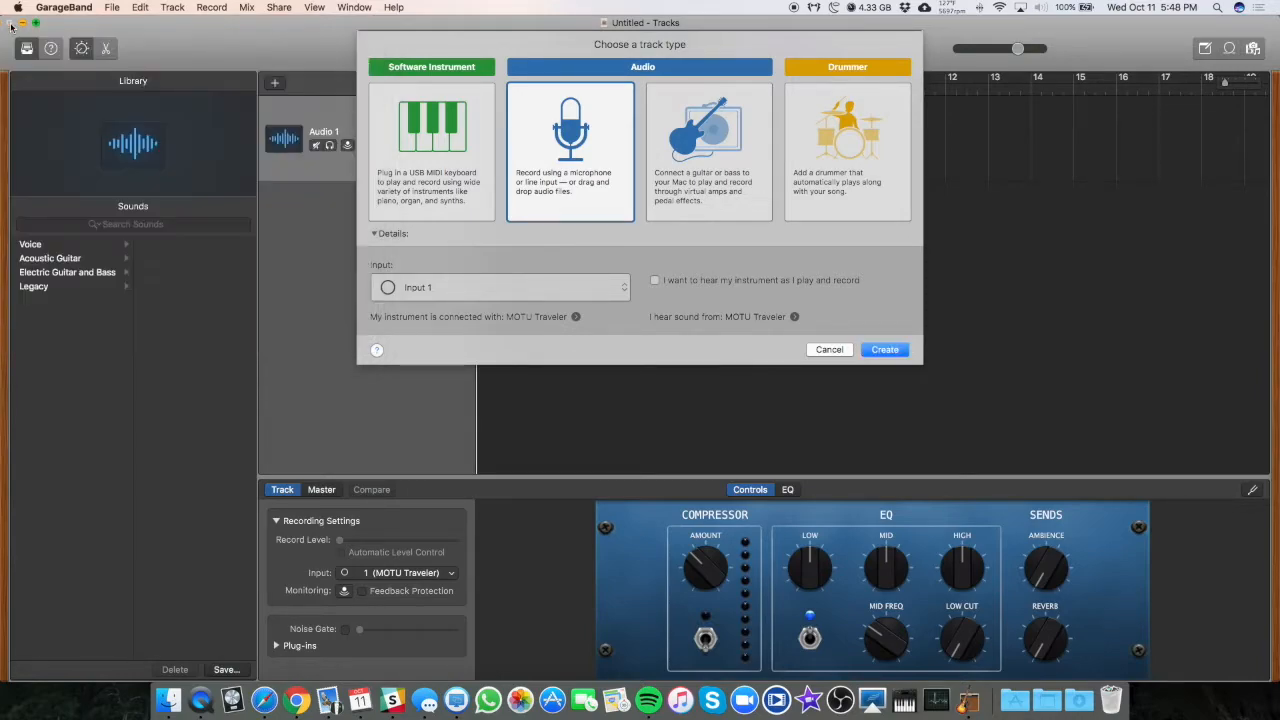
{"action": "mouse_move", "coordinate": [642, 332]}
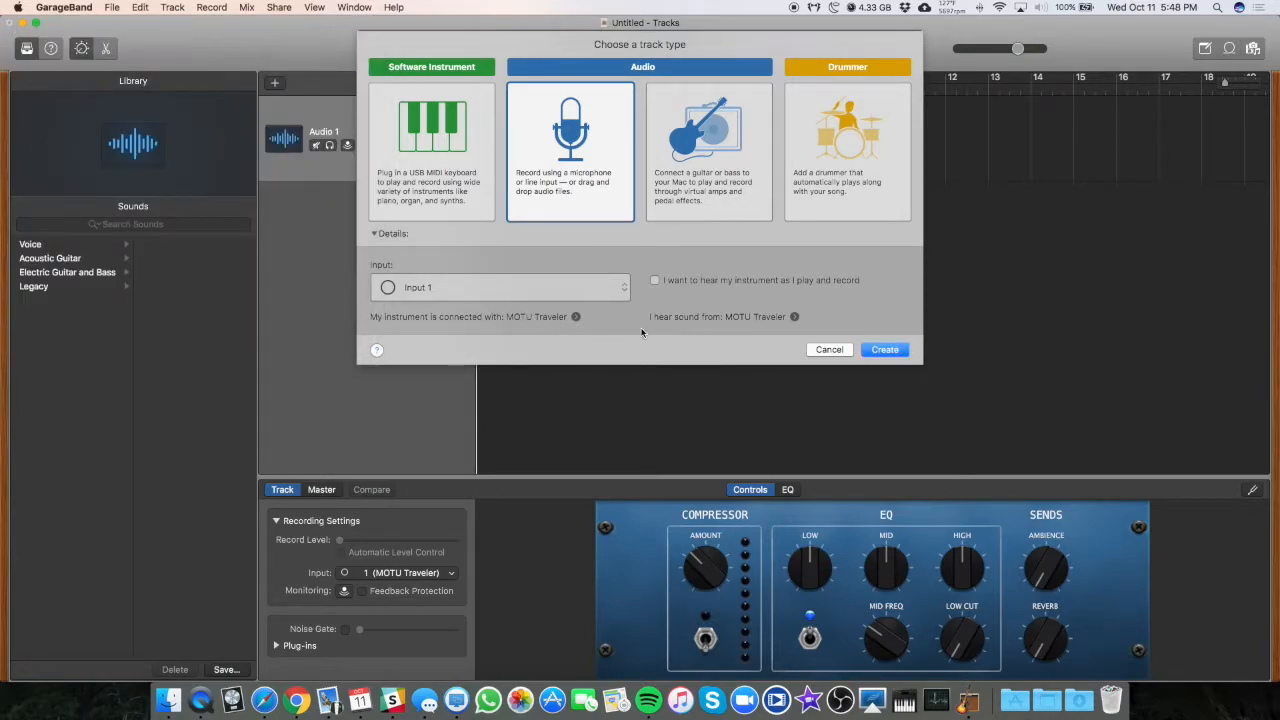
{"action": "mouse_move", "coordinate": [780, 318]}
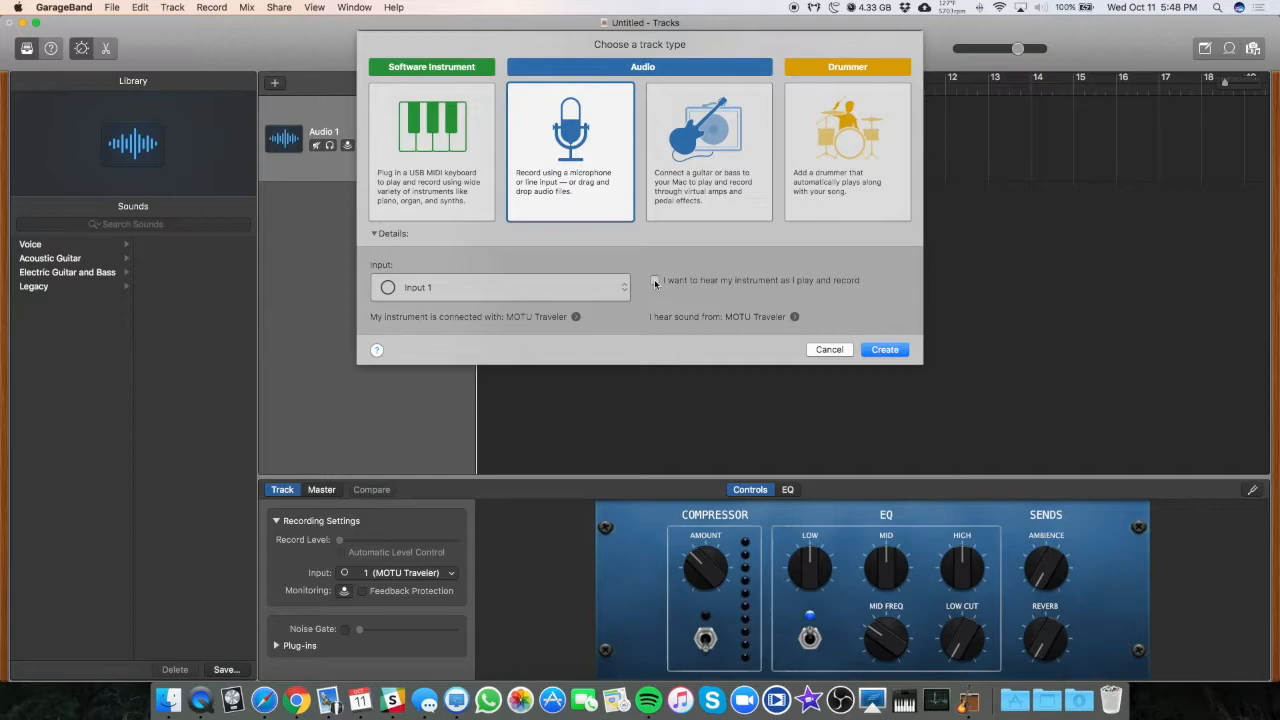
Enable 'hear my instrument as I play and record' and keep Input 1 as the track input
{"action": "left_click", "coordinate": [656, 280]}
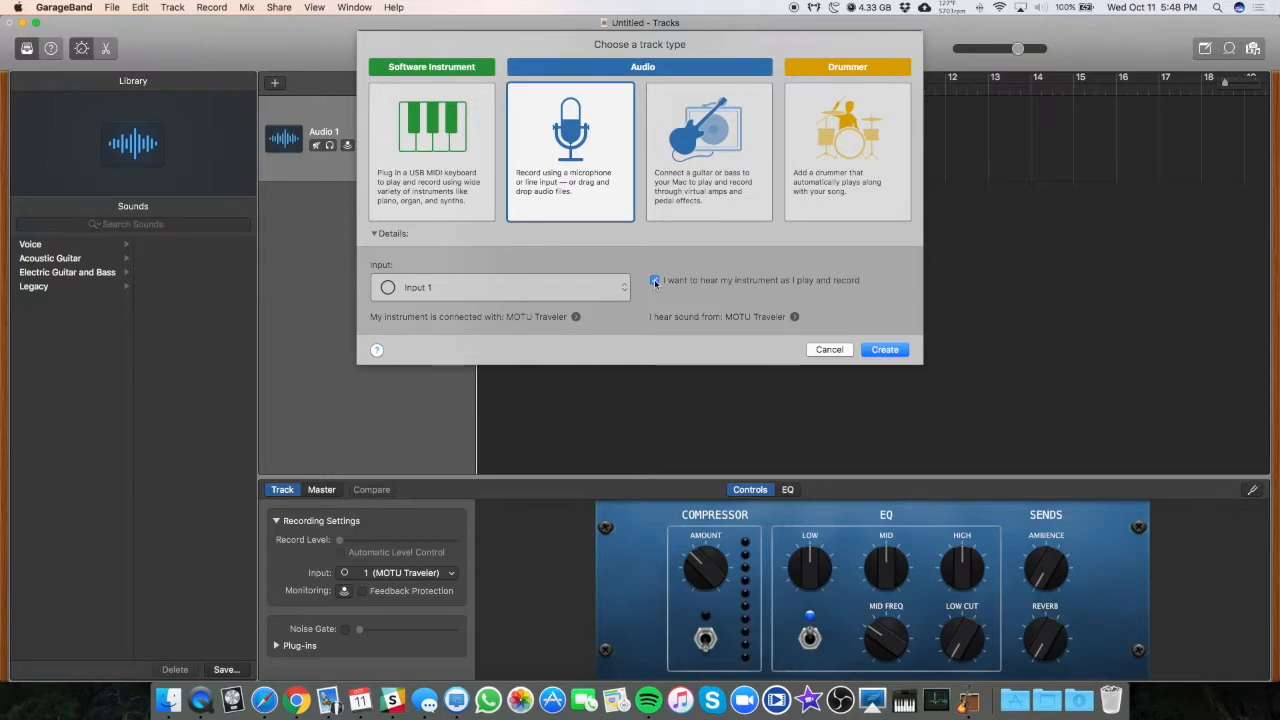
{"action": "left_click", "coordinate": [654, 280]}
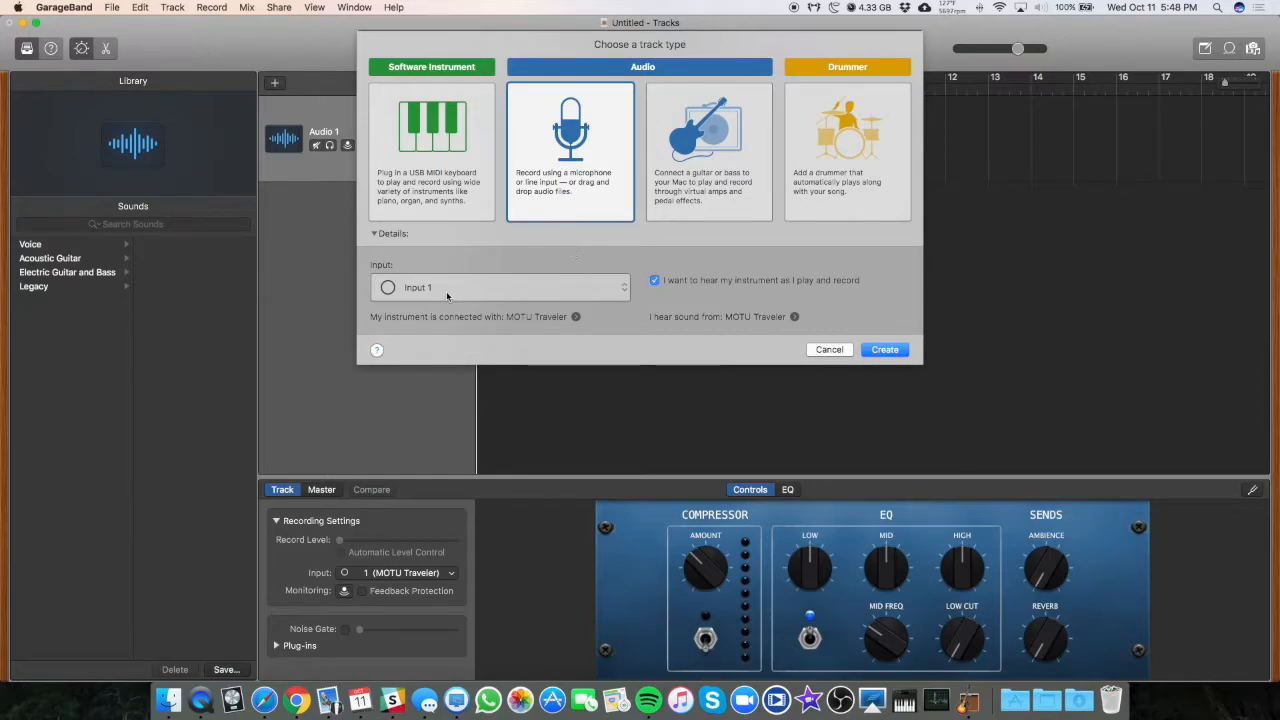
{"action": "left_click", "coordinate": [500, 288]}
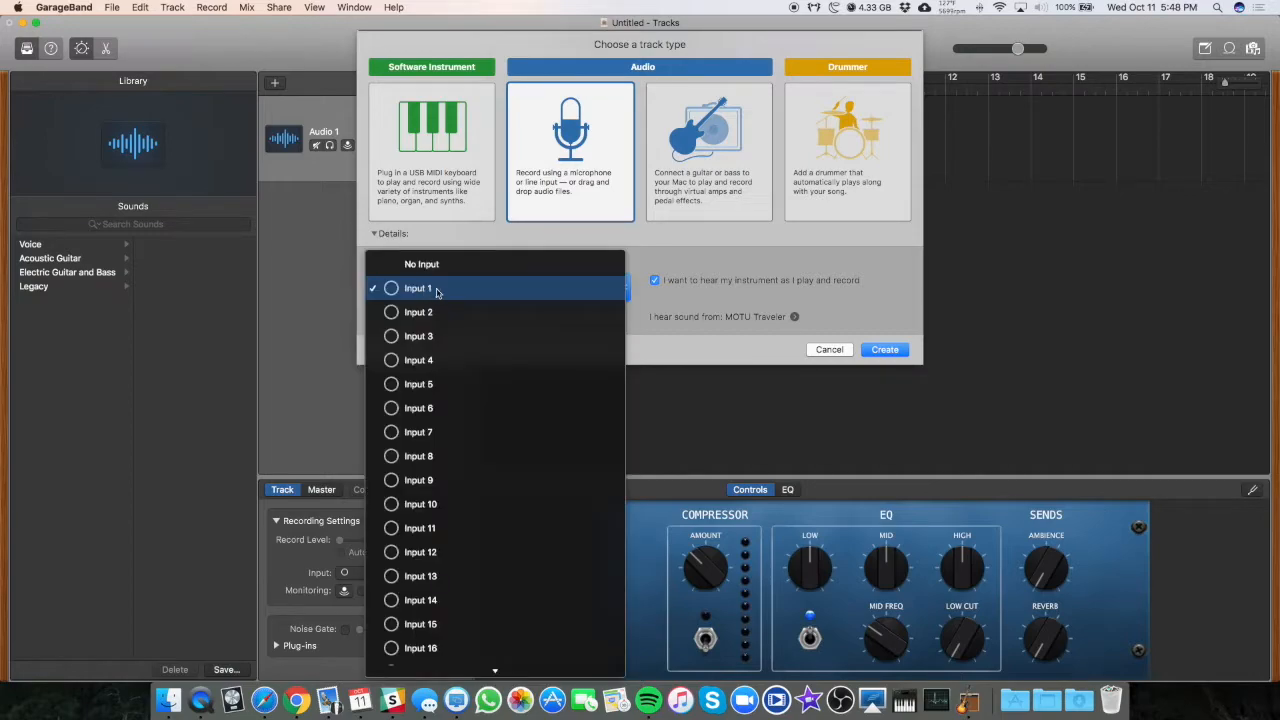
{"action": "left_click", "coordinate": [436, 288]}
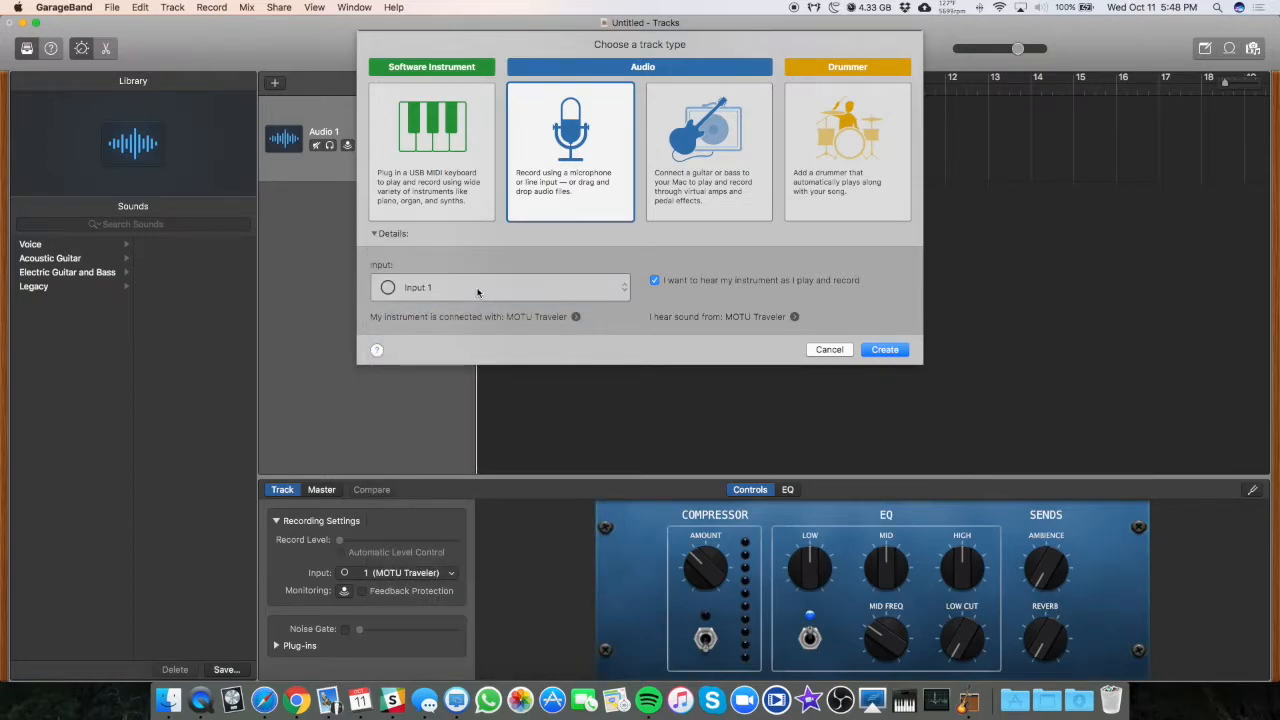
{"action": "left_click", "coordinate": [500, 288]}
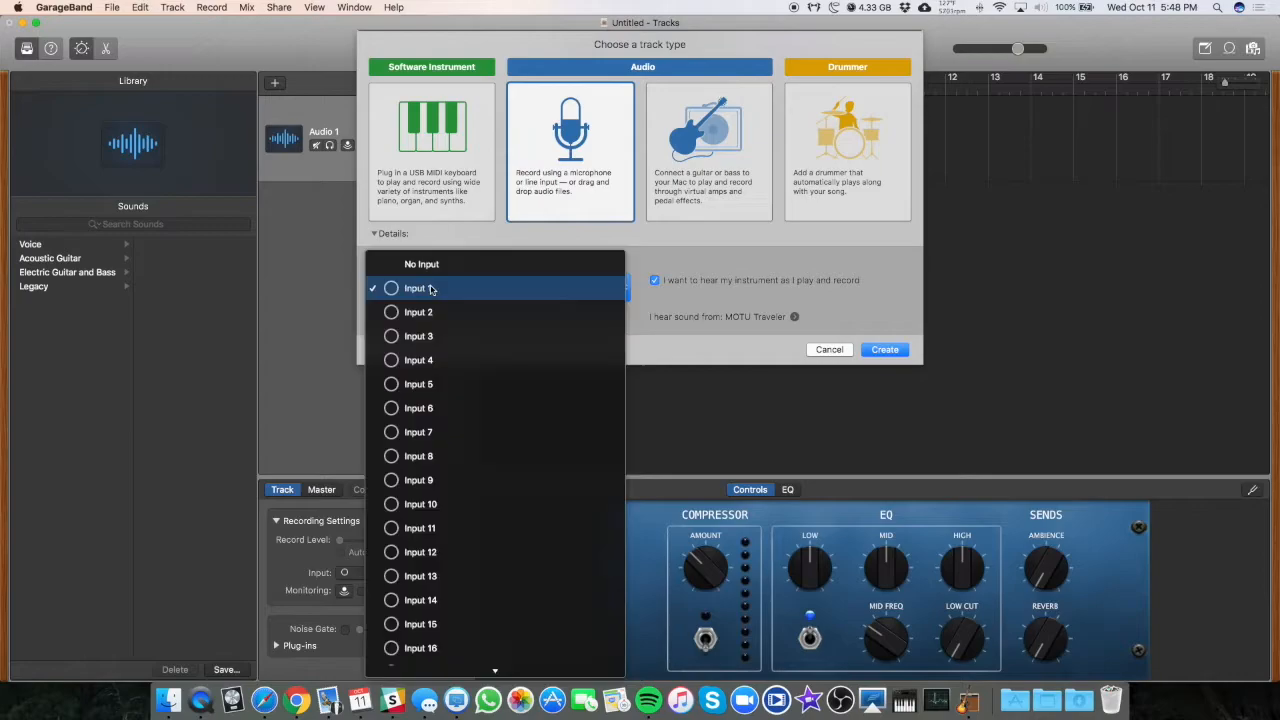
{"action": "scroll", "scroll_direction": "down", "scroll_amount": 3}
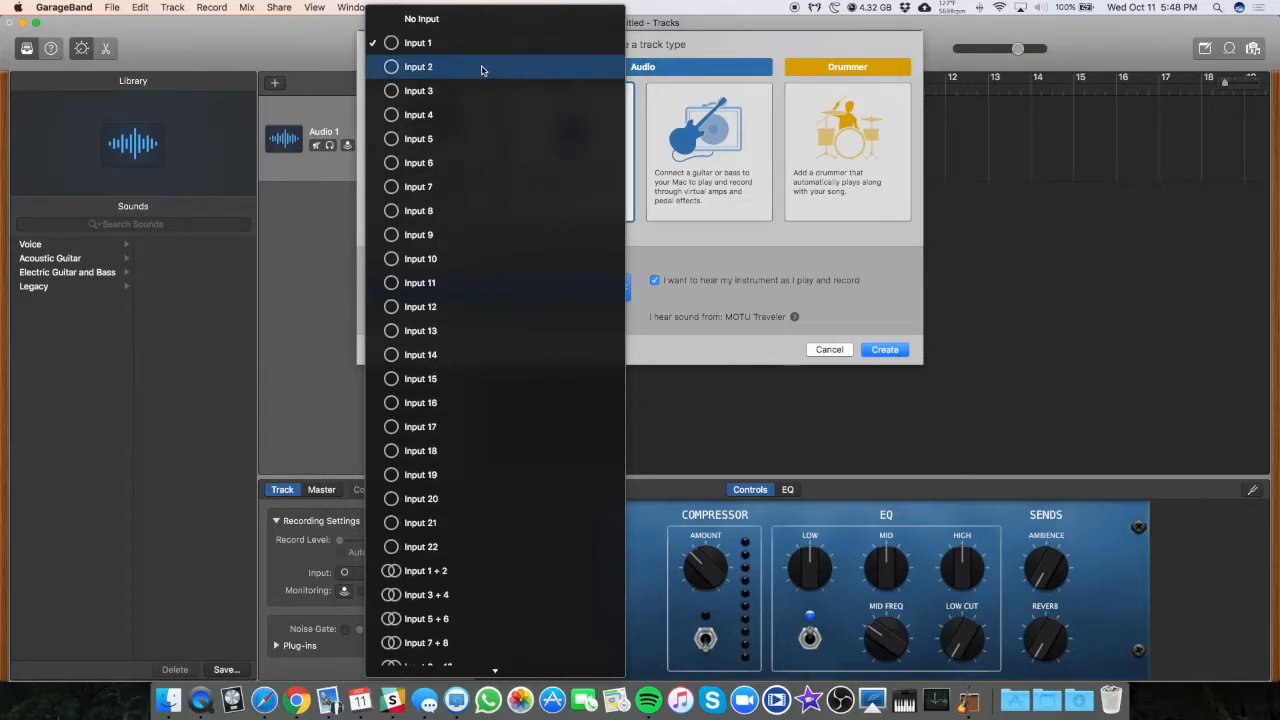
{"action": "mouse_move", "coordinate": [452, 64]}
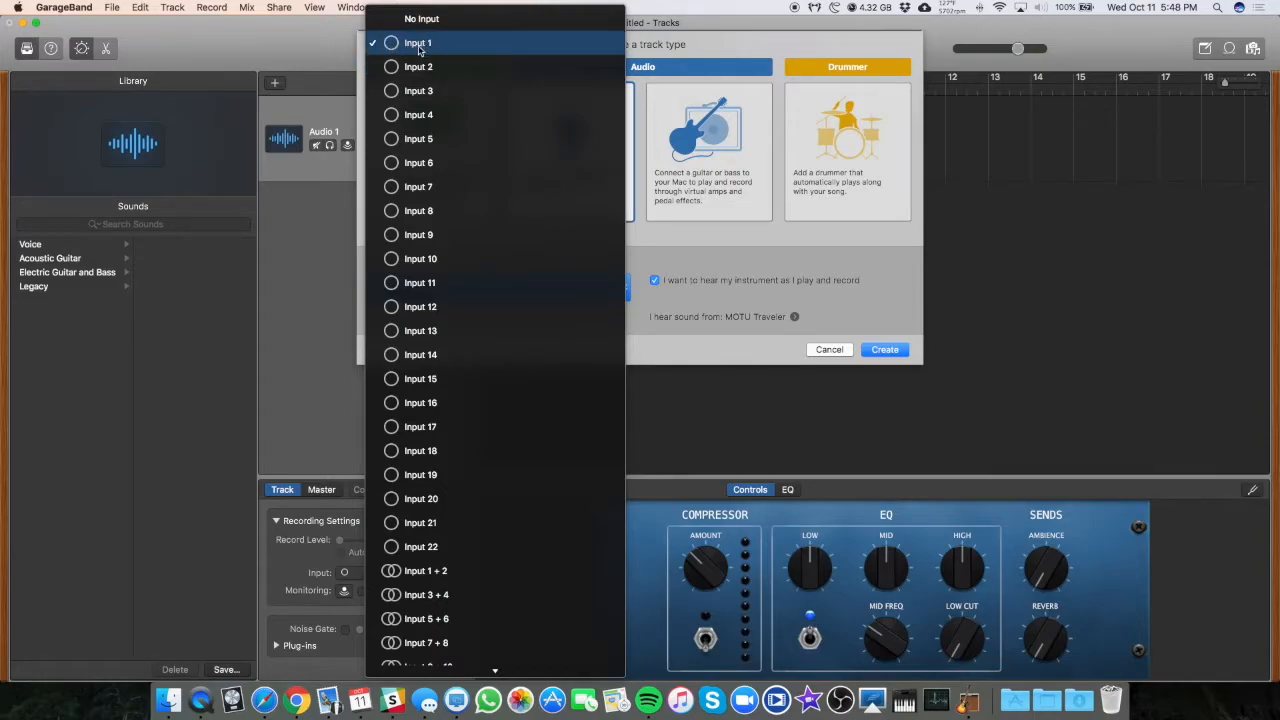
{"action": "mouse_move", "coordinate": [420, 48]}
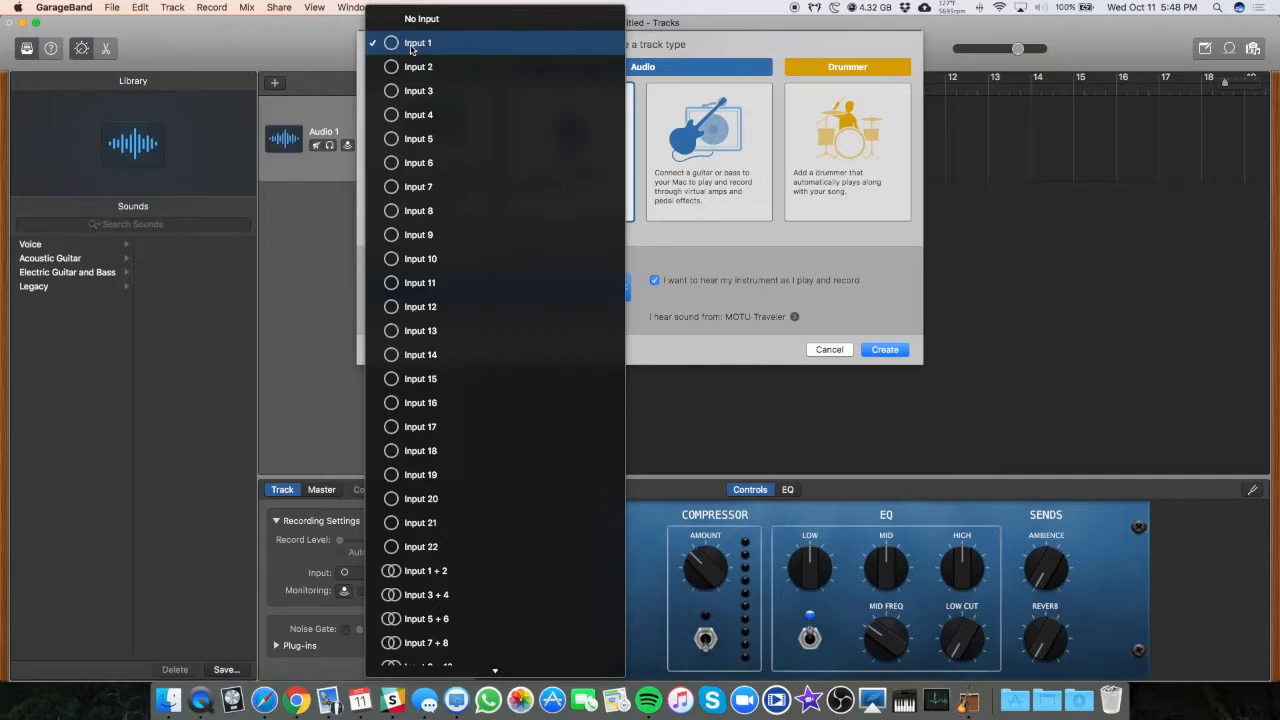
{"action": "left_click", "coordinate": [420, 42]}
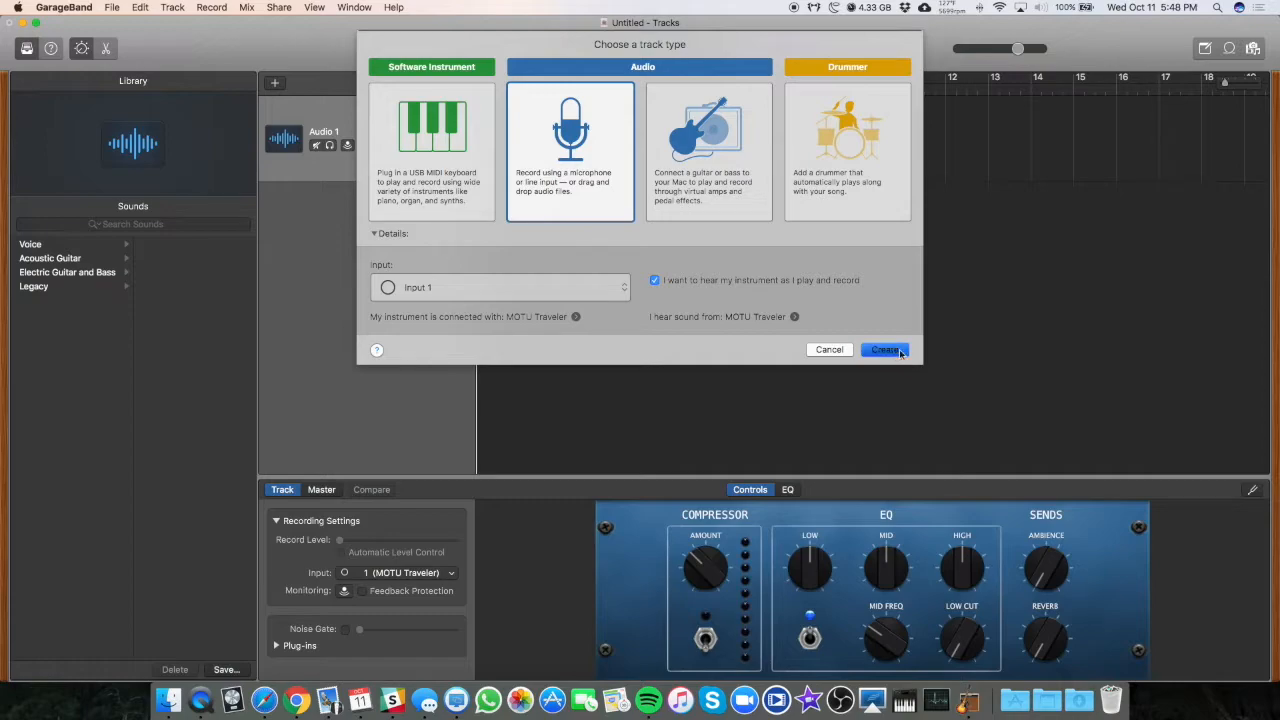
Create the first audio track, then add further tracks on inputs 2 through 4
{"action": "left_click", "coordinate": [884, 348]}
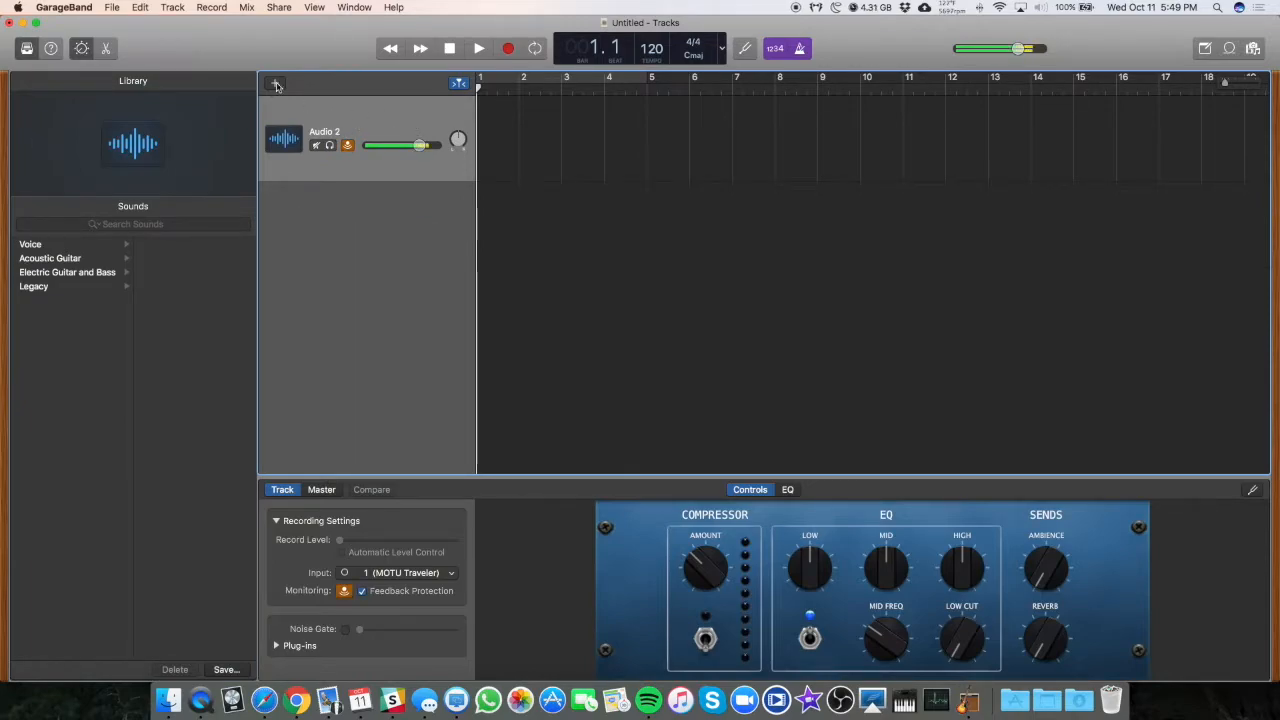
{"action": "left_click", "coordinate": [276, 84]}
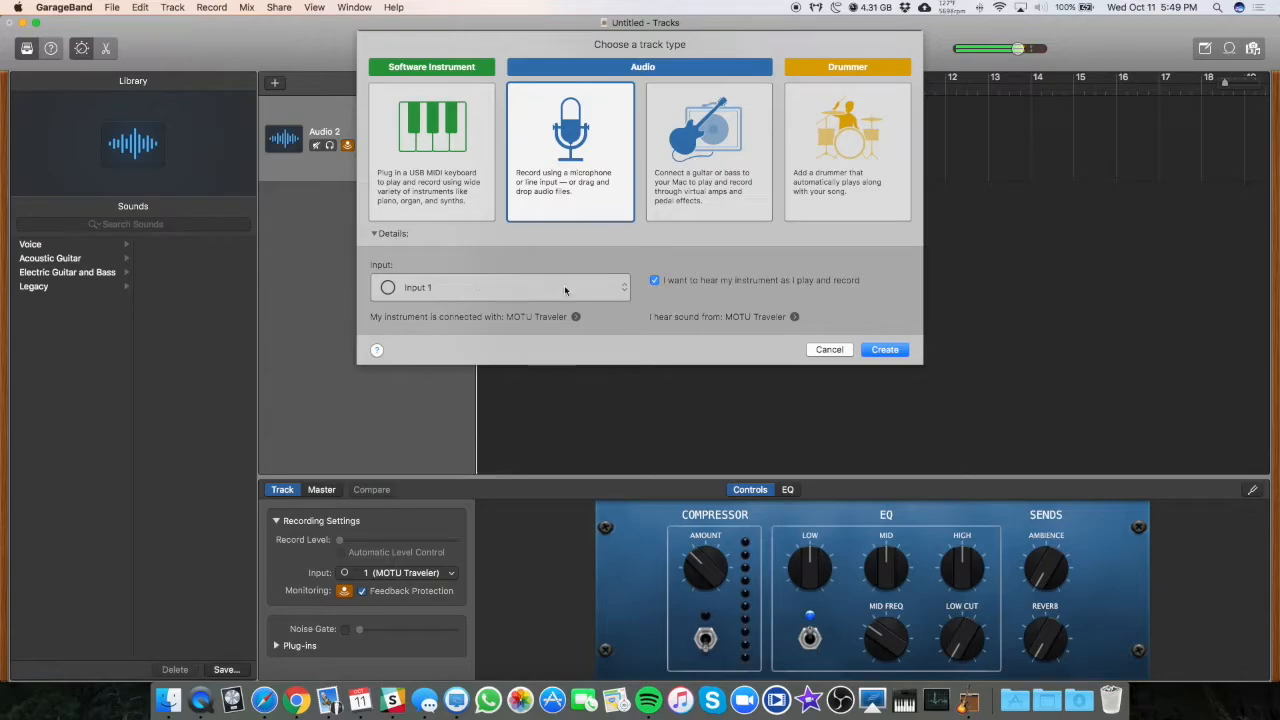
{"action": "left_click", "coordinate": [500, 288]}
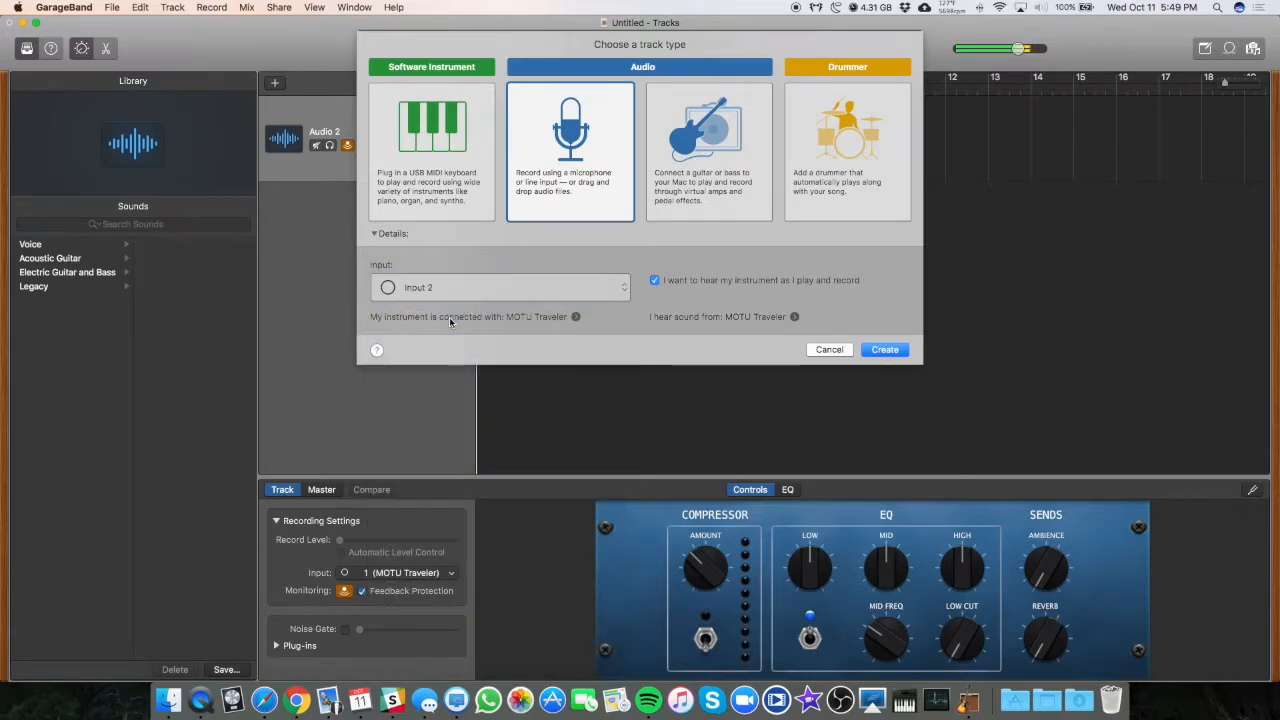
{"action": "left_click", "coordinate": [884, 348]}
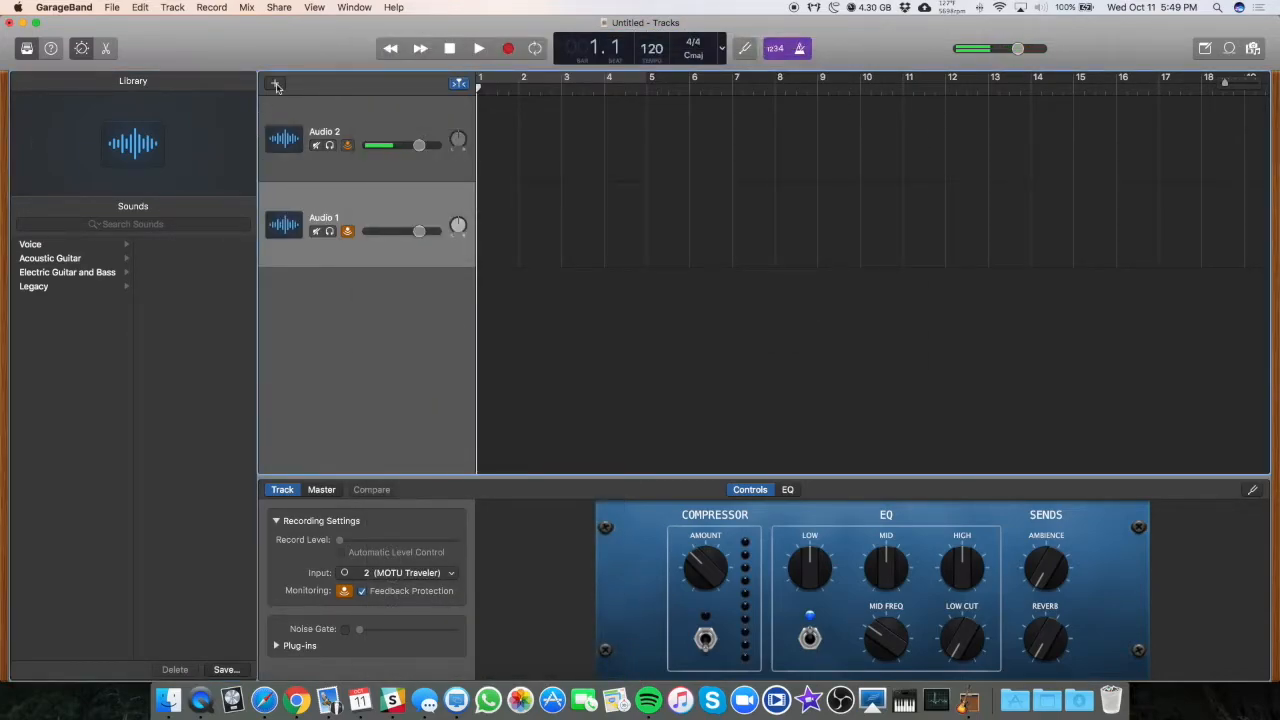
{"action": "left_click", "coordinate": [276, 84]}
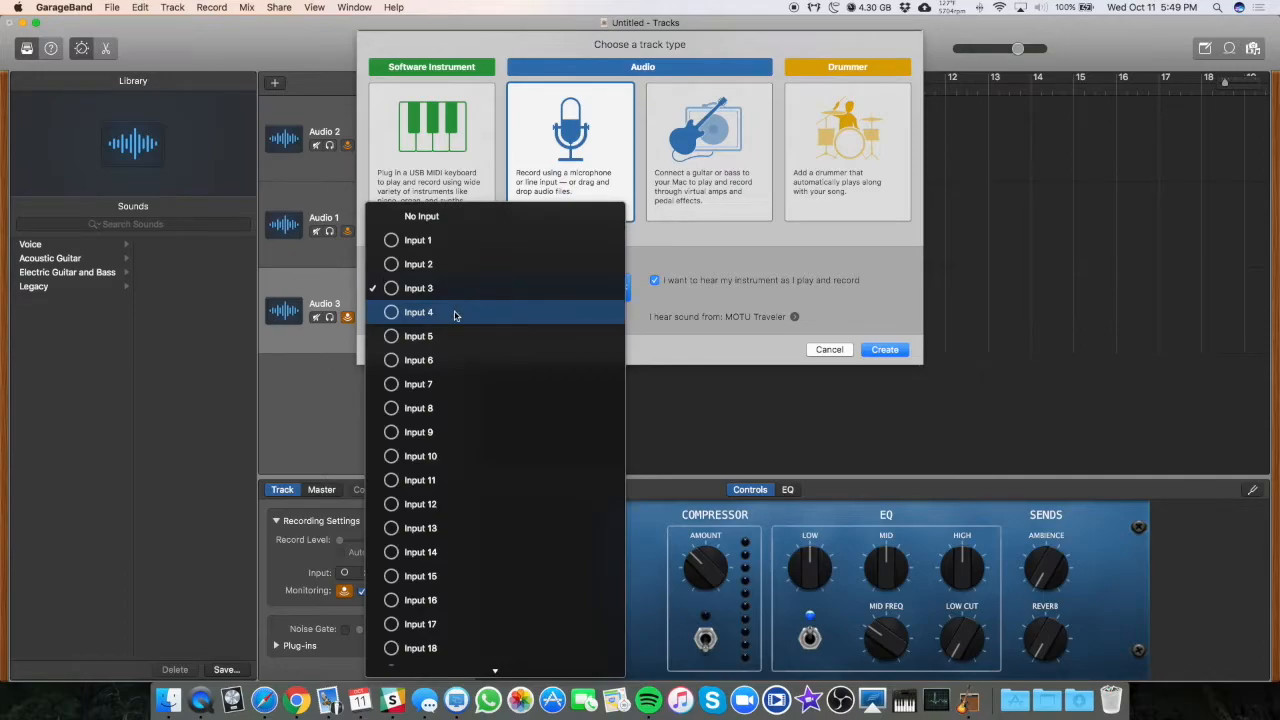
{"action": "left_click", "coordinate": [884, 348]}
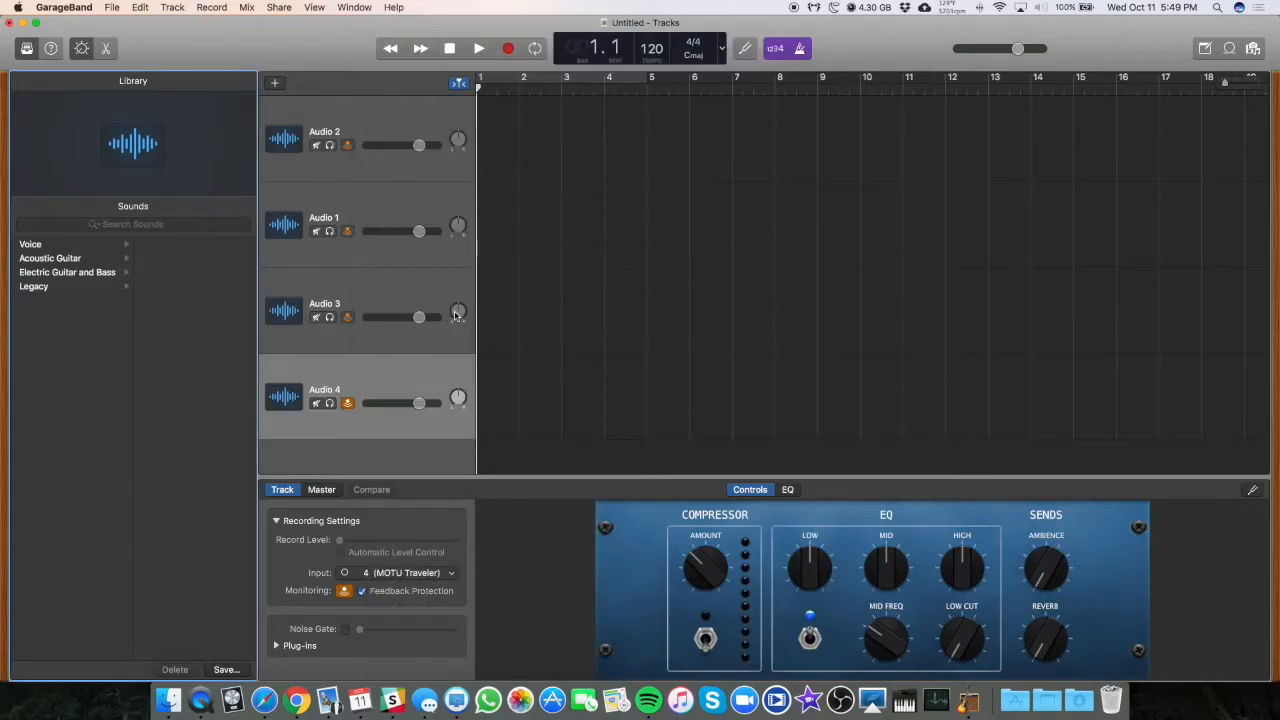
{"action": "mouse_move", "coordinate": [384, 378]}
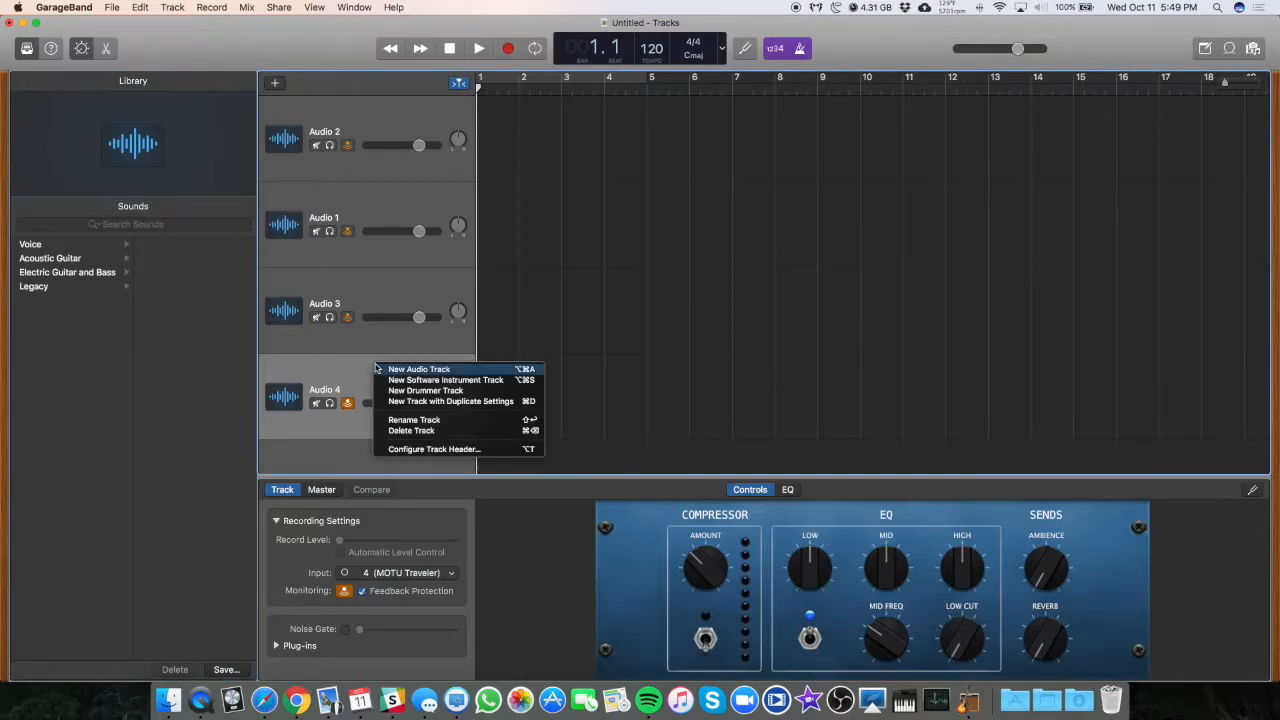
{"action": "mouse_move", "coordinate": [448, 448]}
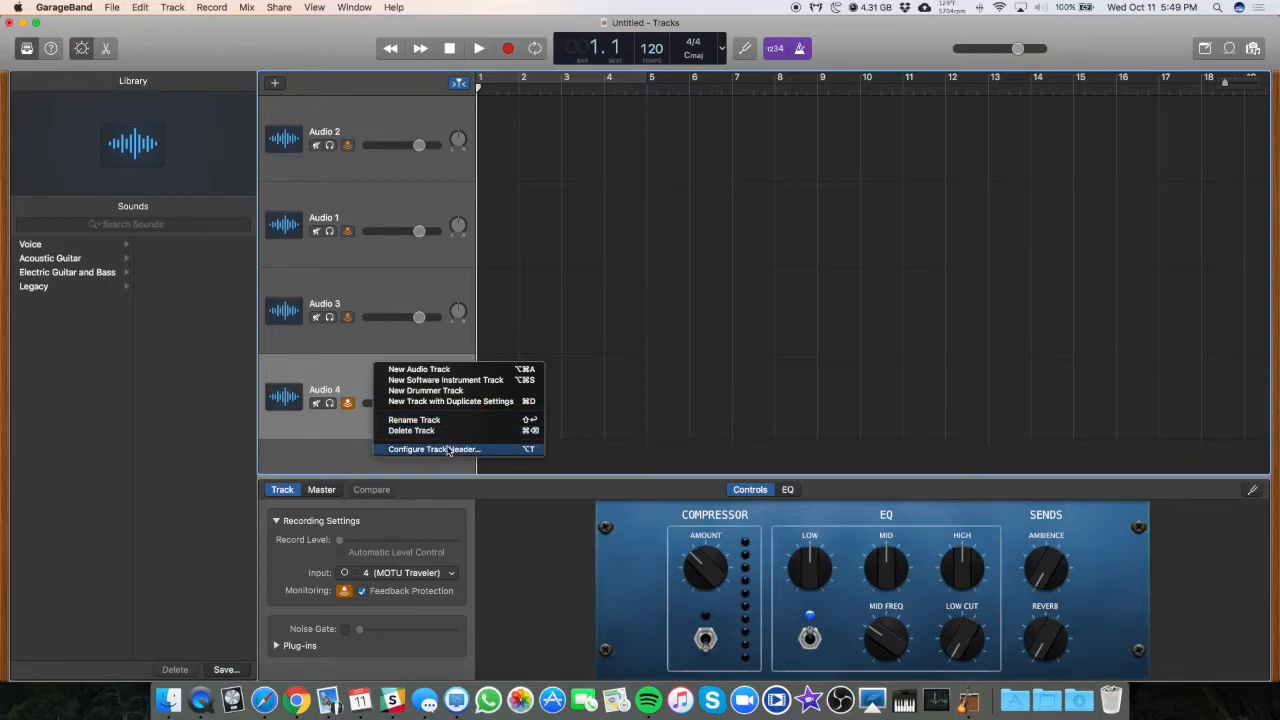
{"action": "mouse_move", "coordinate": [460, 452]}
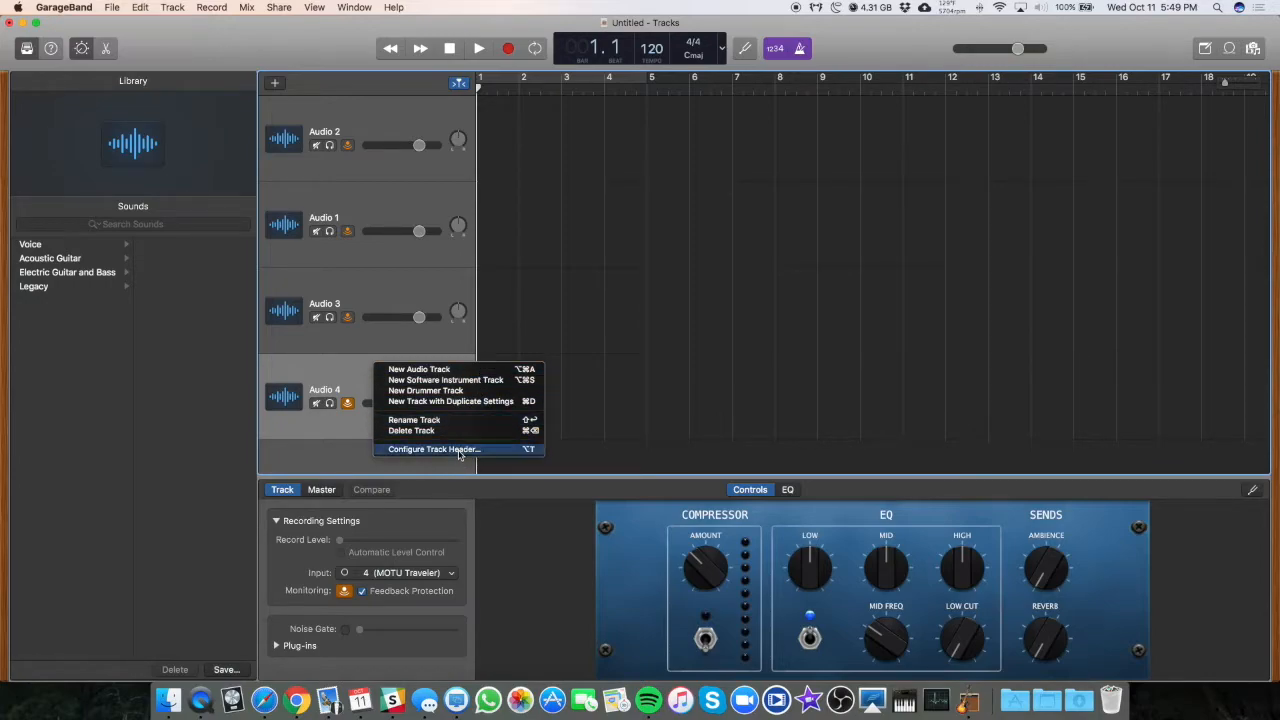
Show Record Enable and Input Monitoring buttons on every track header
{"action": "left_click", "coordinate": [432, 448]}
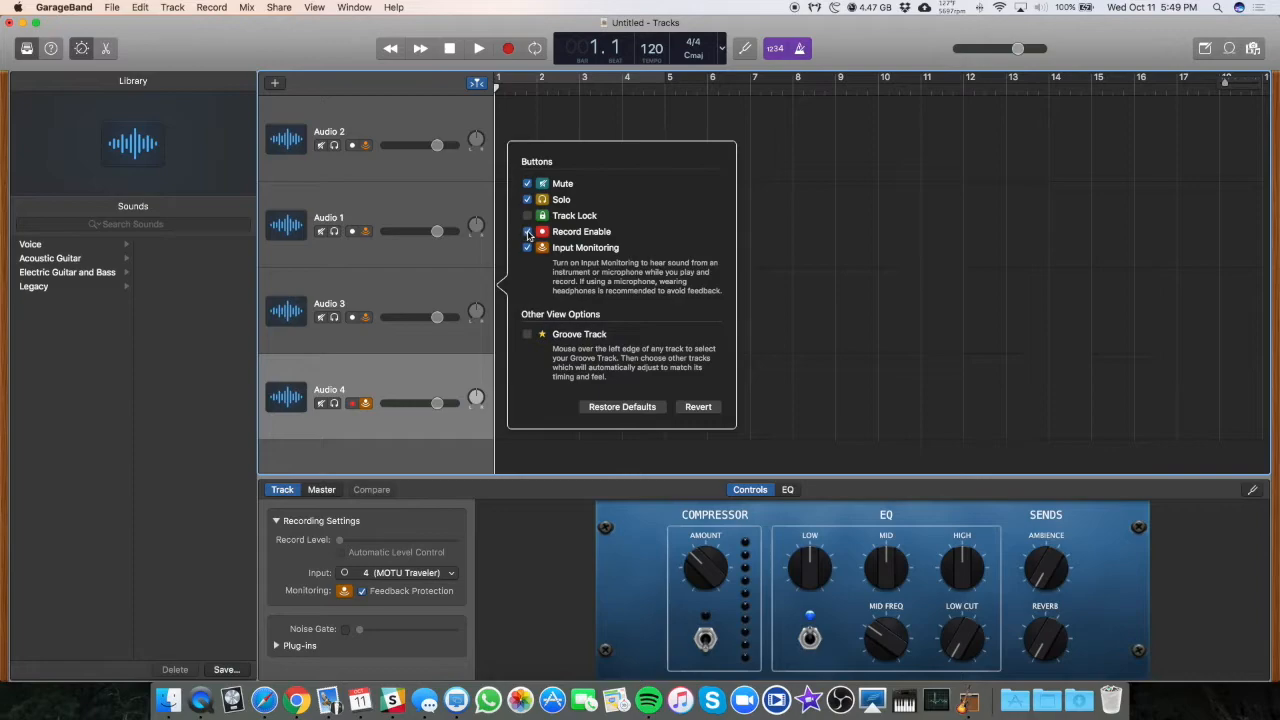
{"action": "left_click", "coordinate": [528, 232]}
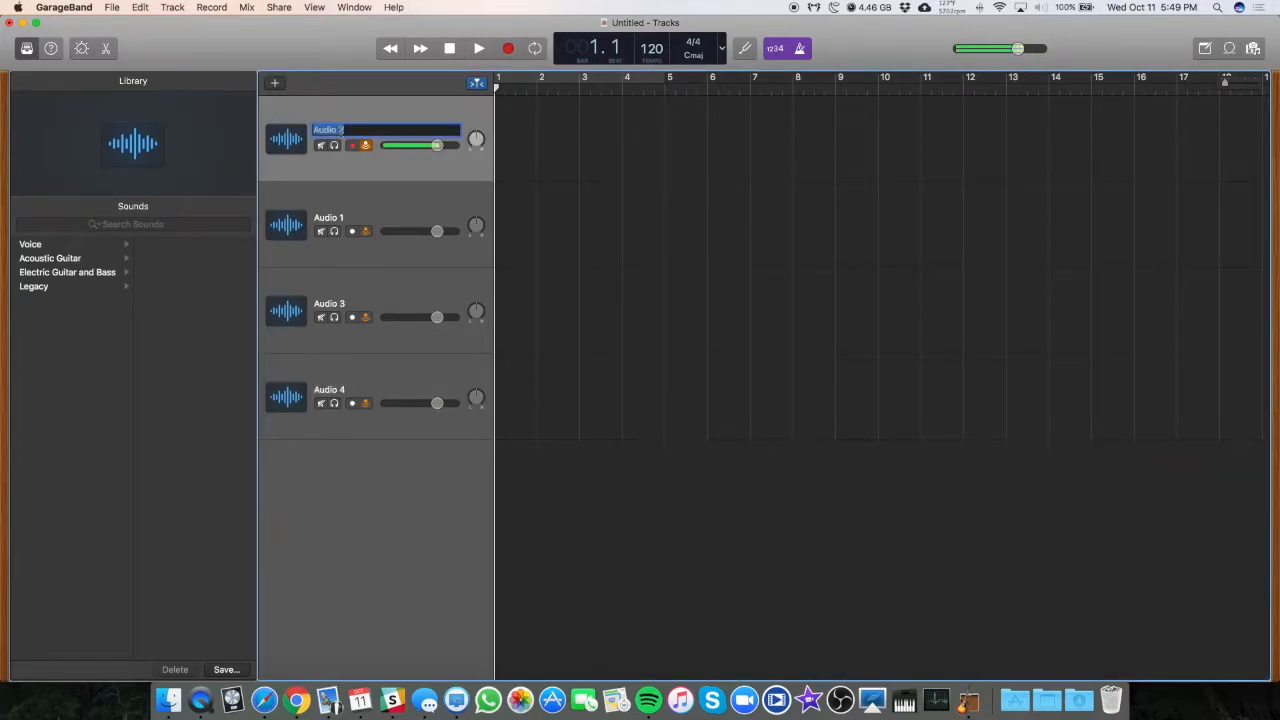
Rename the four tracks Linda, Krista, Guest 1 and Guest 2
{"action": "left_click", "coordinate": [372, 120]}
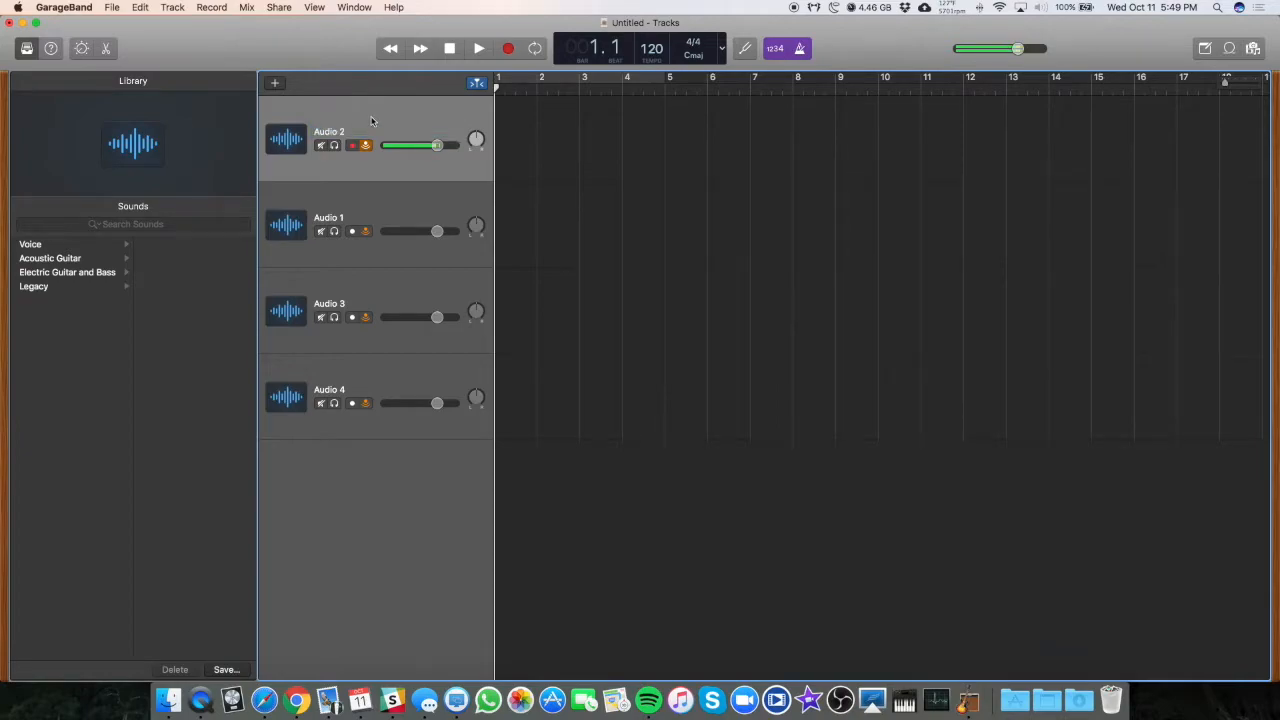
{"action": "double_click", "coordinate": [328, 132]}
{"action": "type", "text": "Linds"}
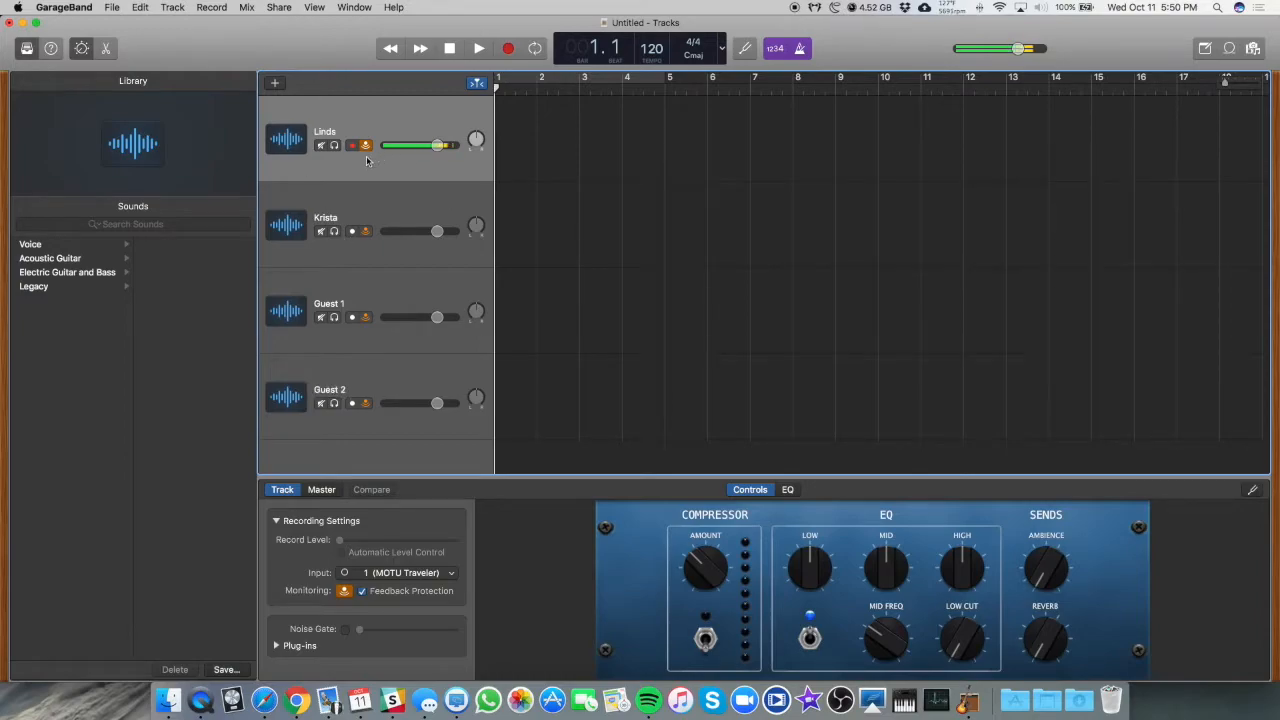
{"action": "mouse_move", "coordinate": [352, 180]}
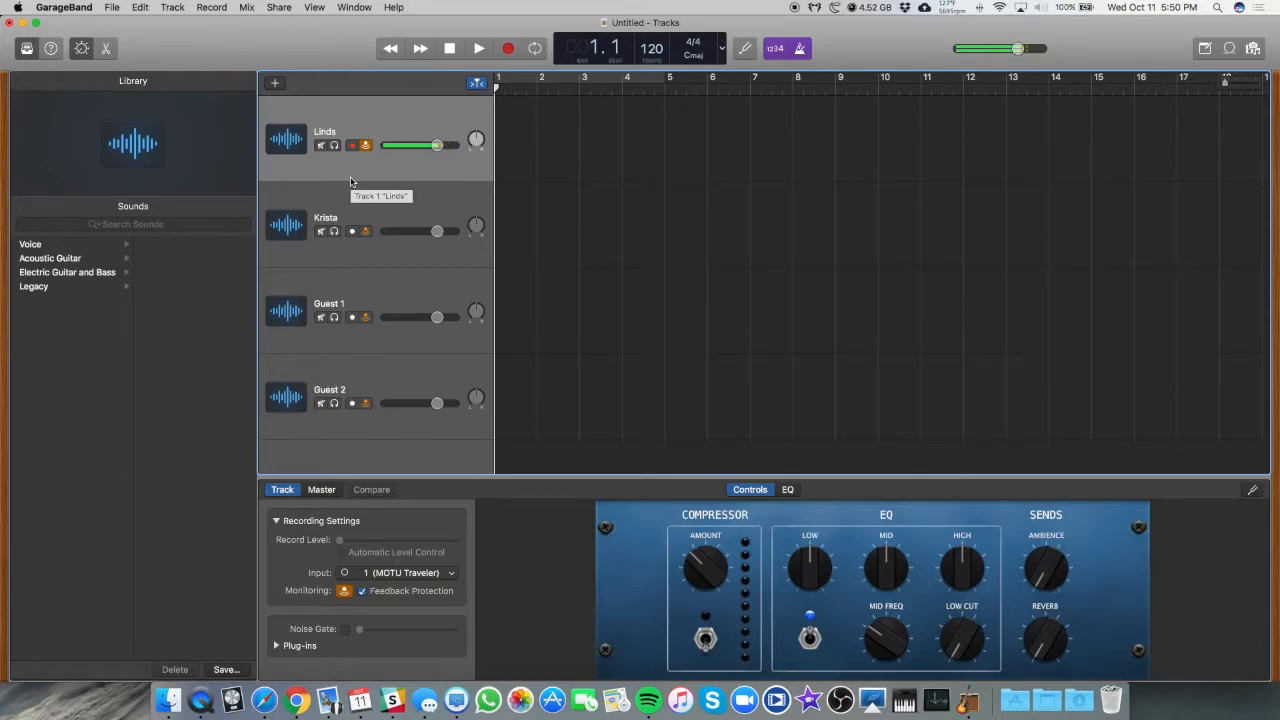
{"action": "mouse_move", "coordinate": [352, 180]}
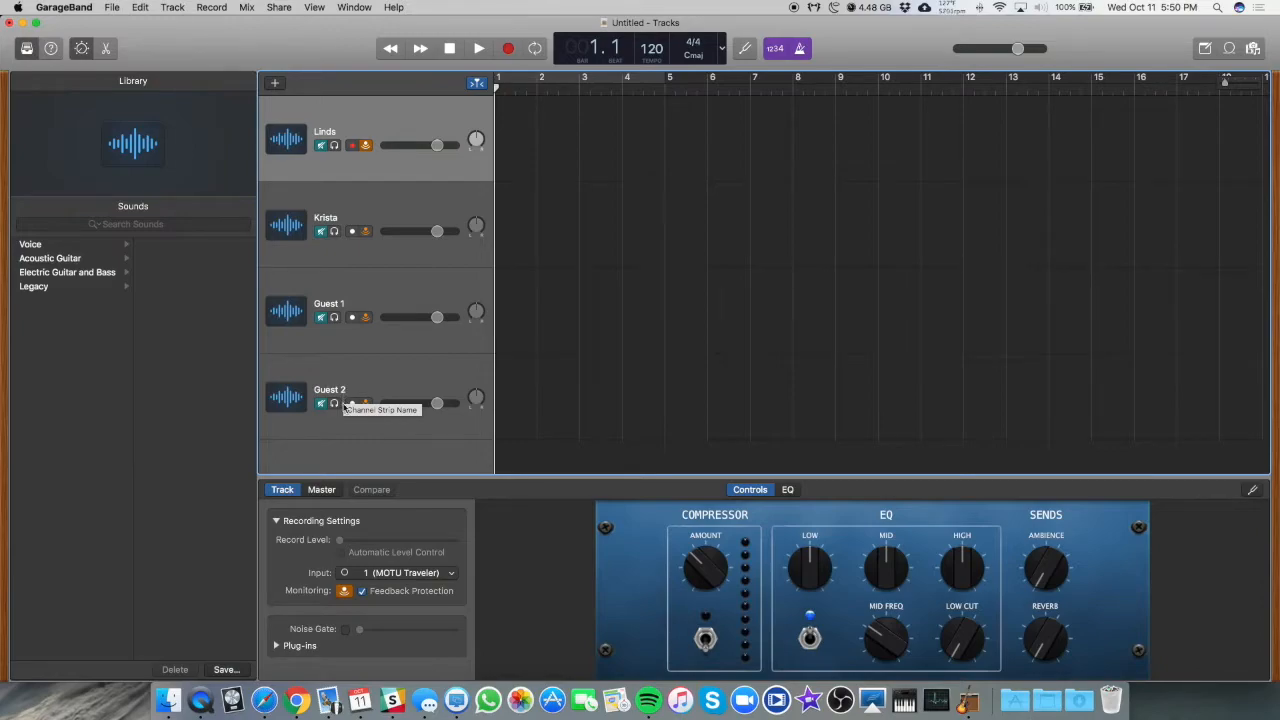
{"action": "mouse_move", "coordinate": [328, 462]}
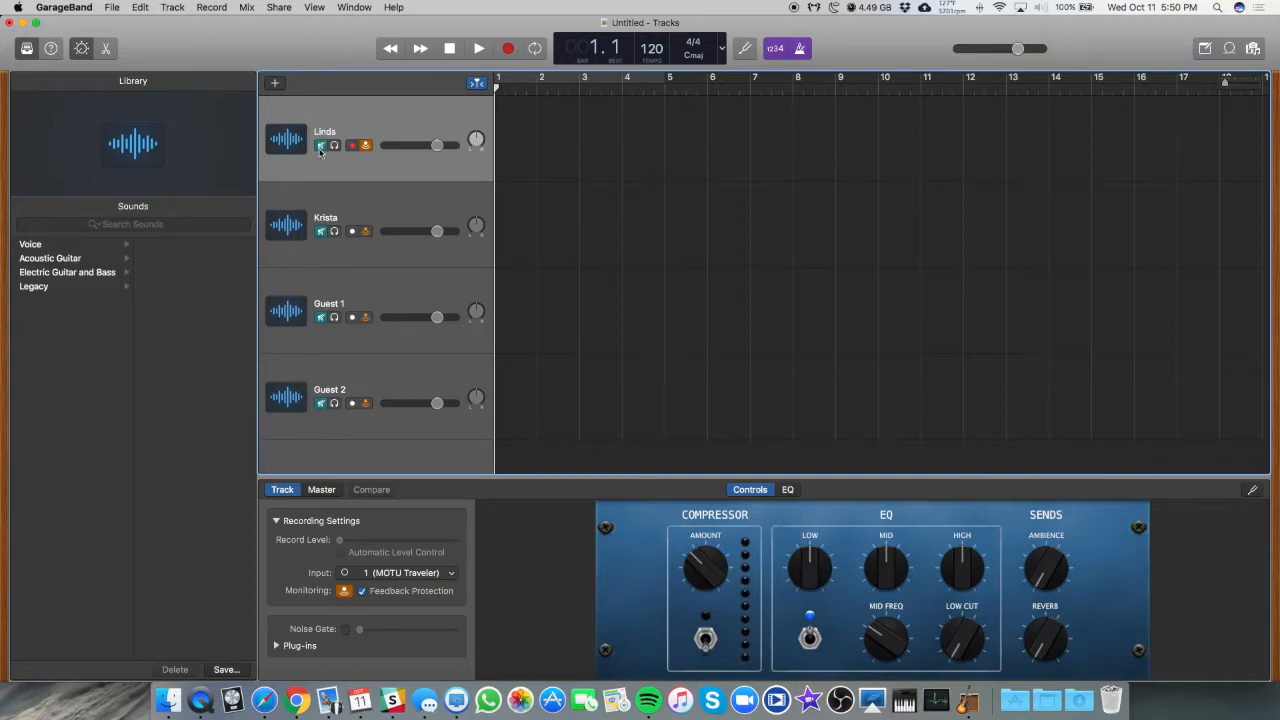
{"action": "mouse_move", "coordinate": [320, 146]}
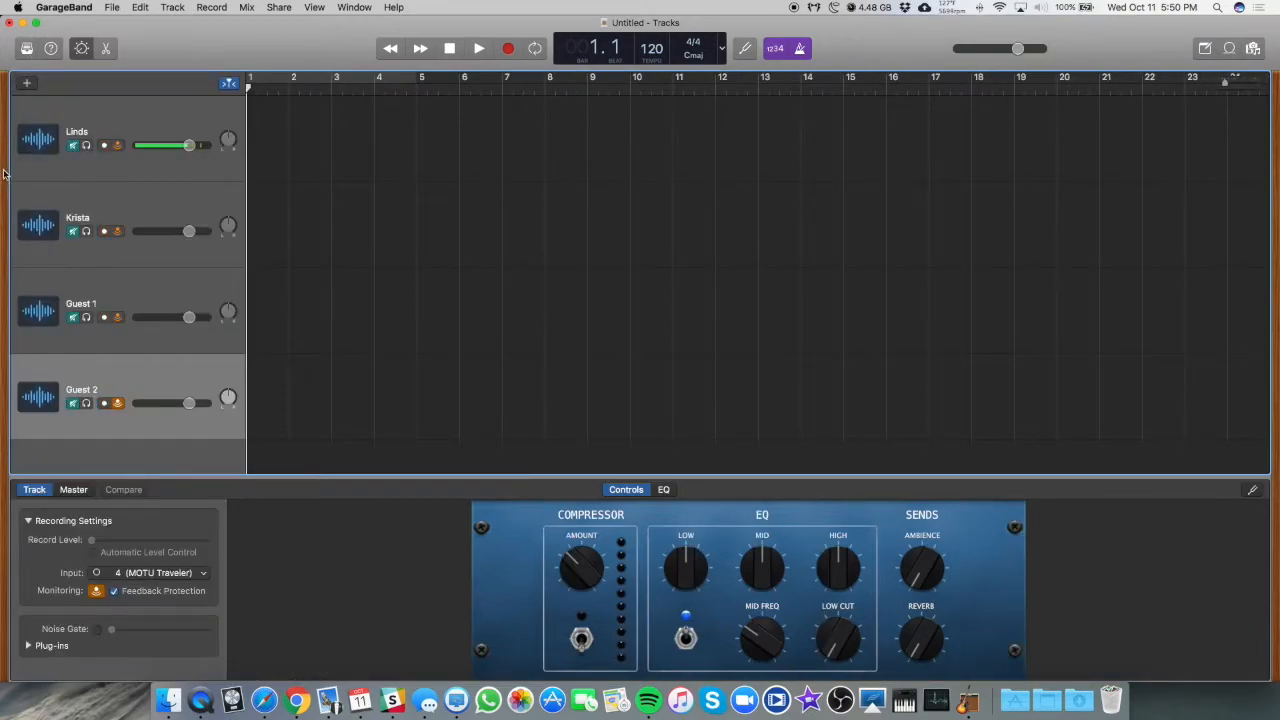
{"action": "mouse_move", "coordinate": [396, 180]}
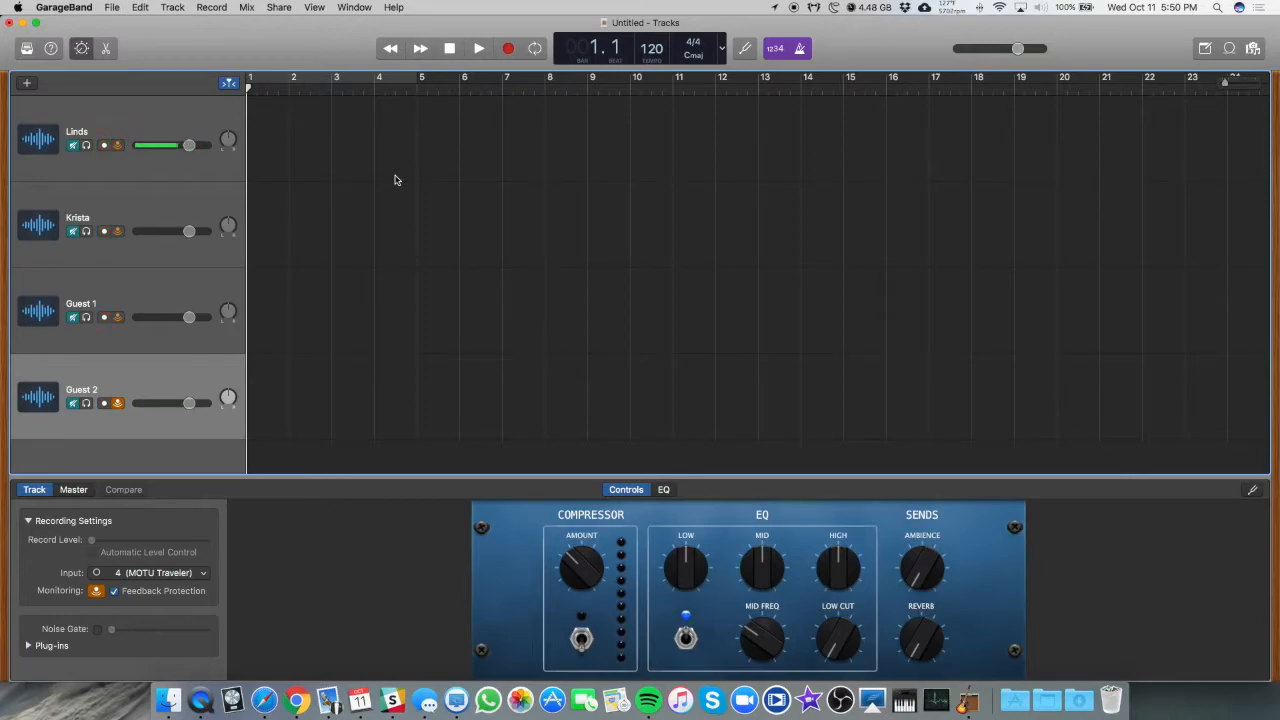
Save the project as A30 Podcast Template in Desktop's Almost 30 Recordings folder
{"action": "key", "text": "cmd+s"}
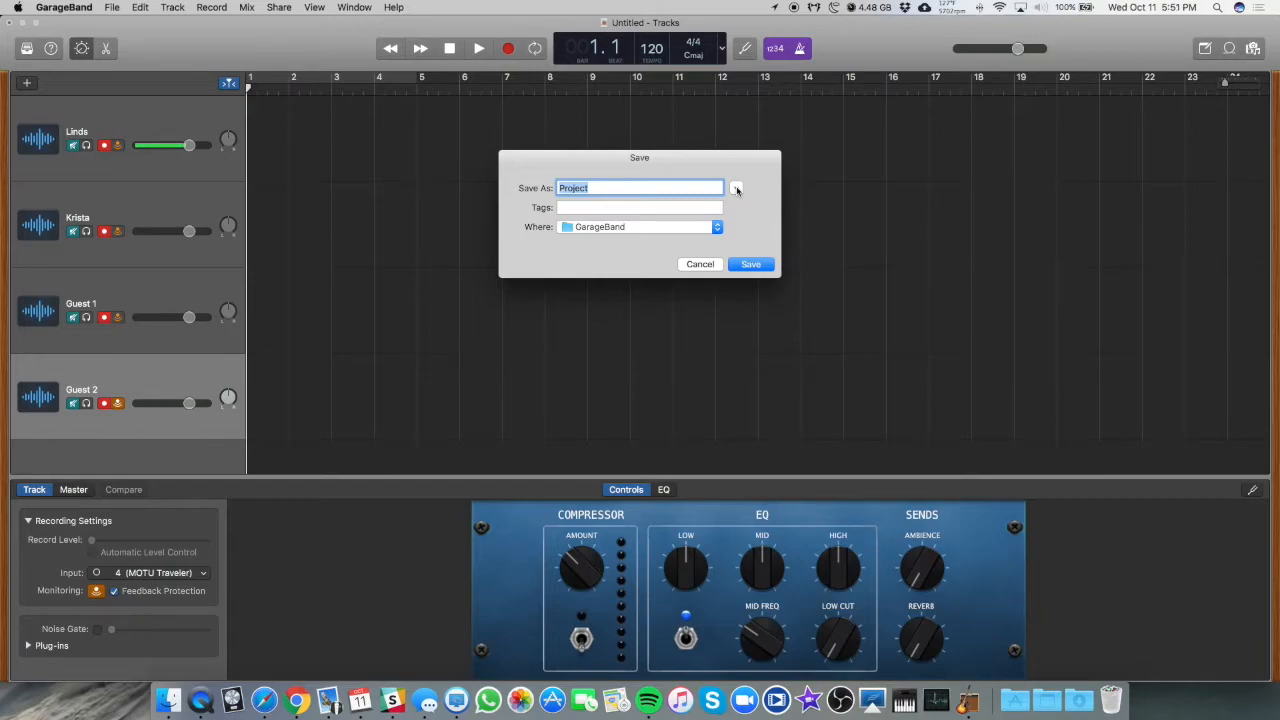
{"action": "left_click", "coordinate": [736, 188]}
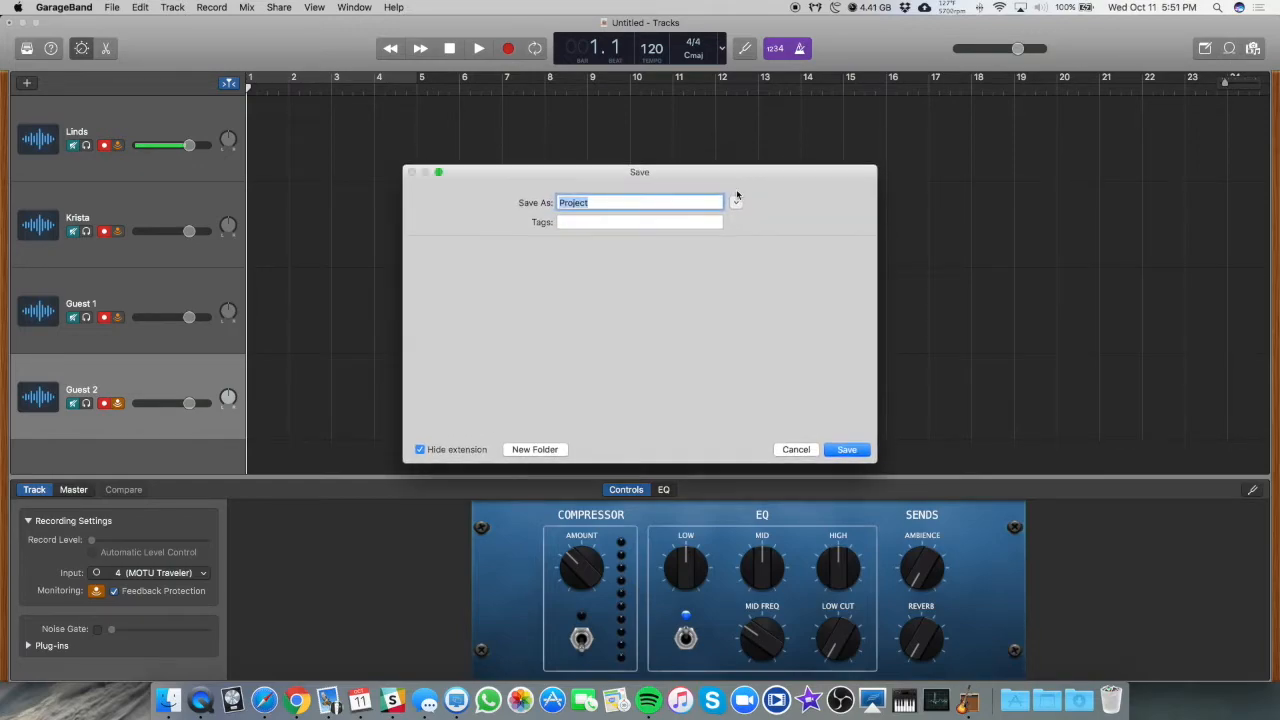
{"action": "left_click", "coordinate": [736, 202]}
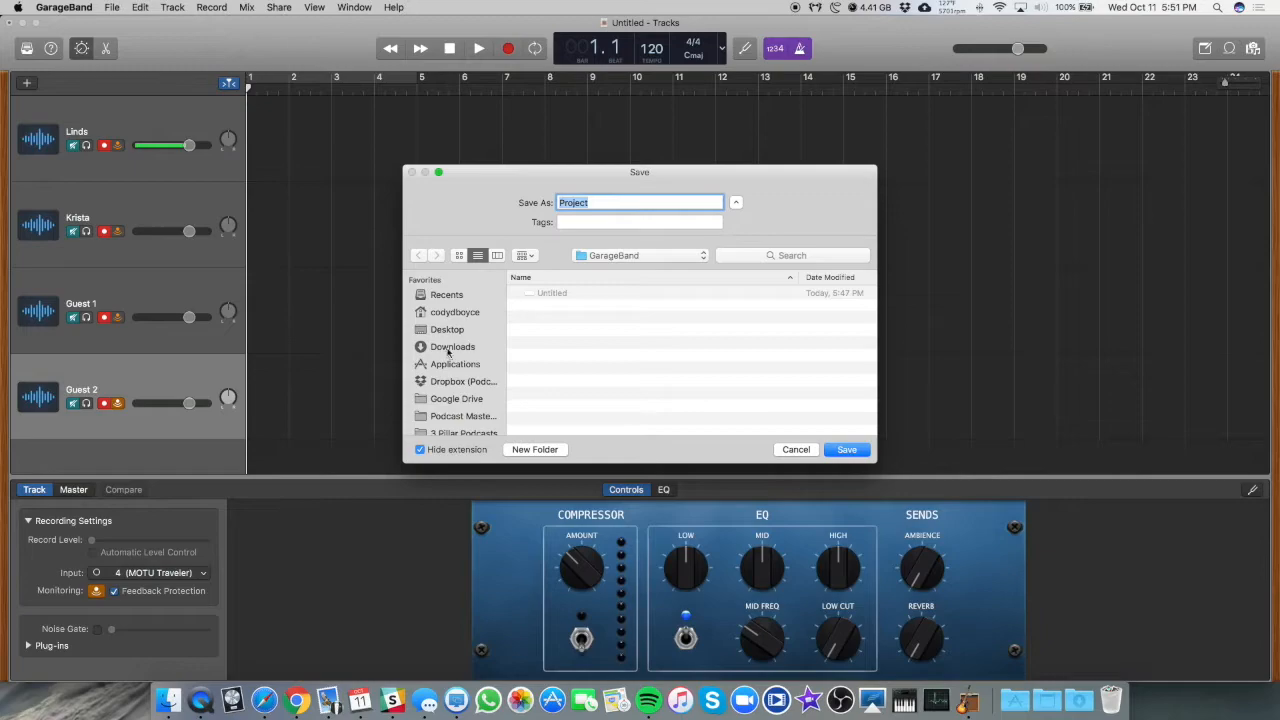
{"action": "left_click", "coordinate": [448, 328]}
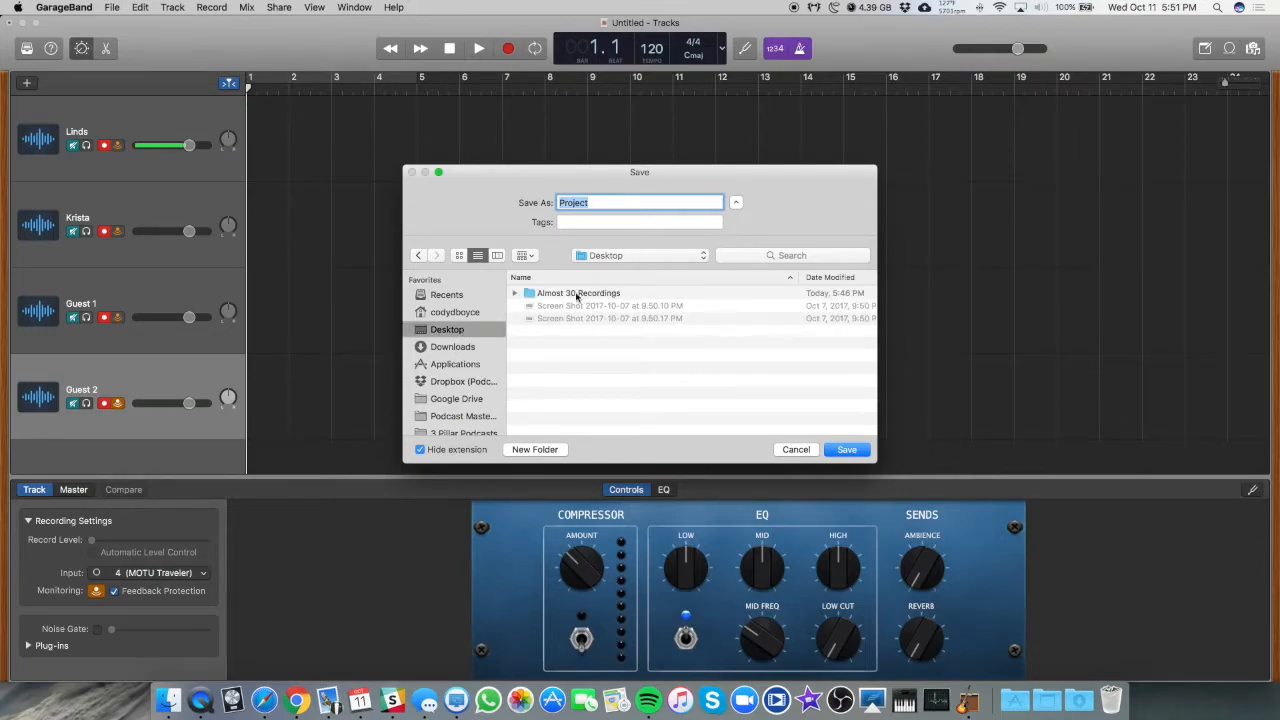
{"action": "double_click", "coordinate": [578, 292]}
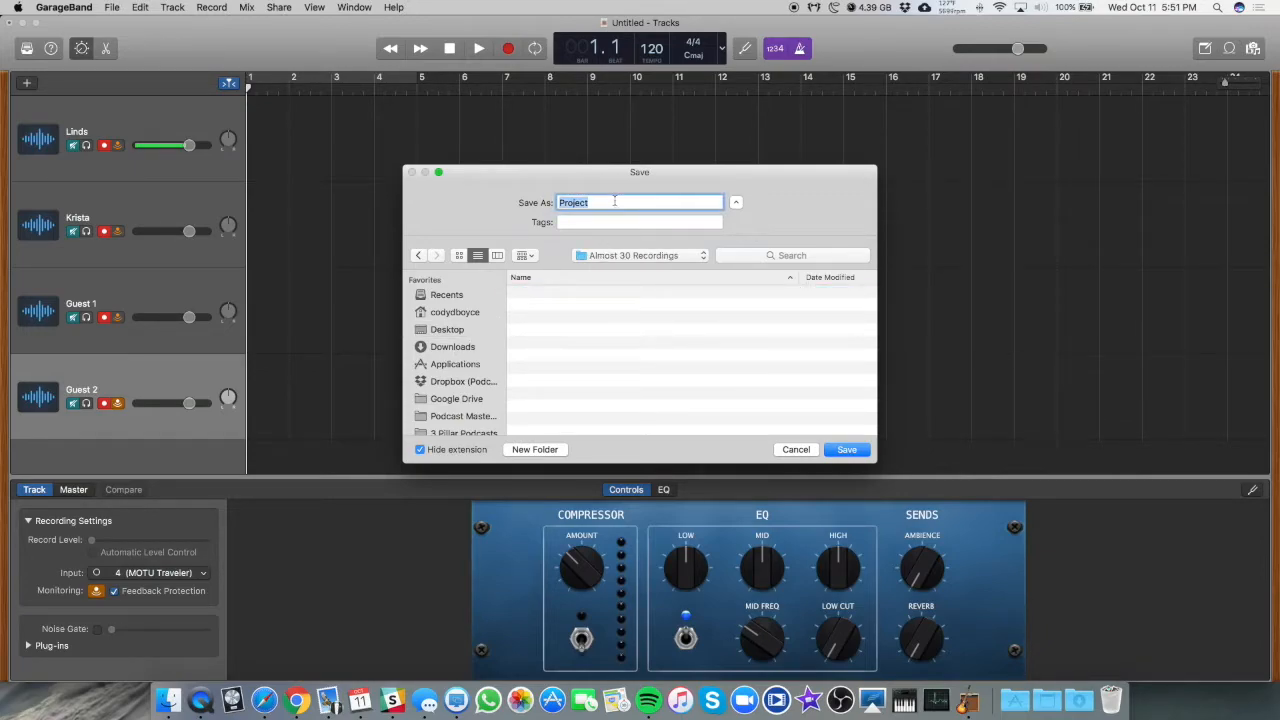
{"action": "type", "text": "A30 Podcast Template"}
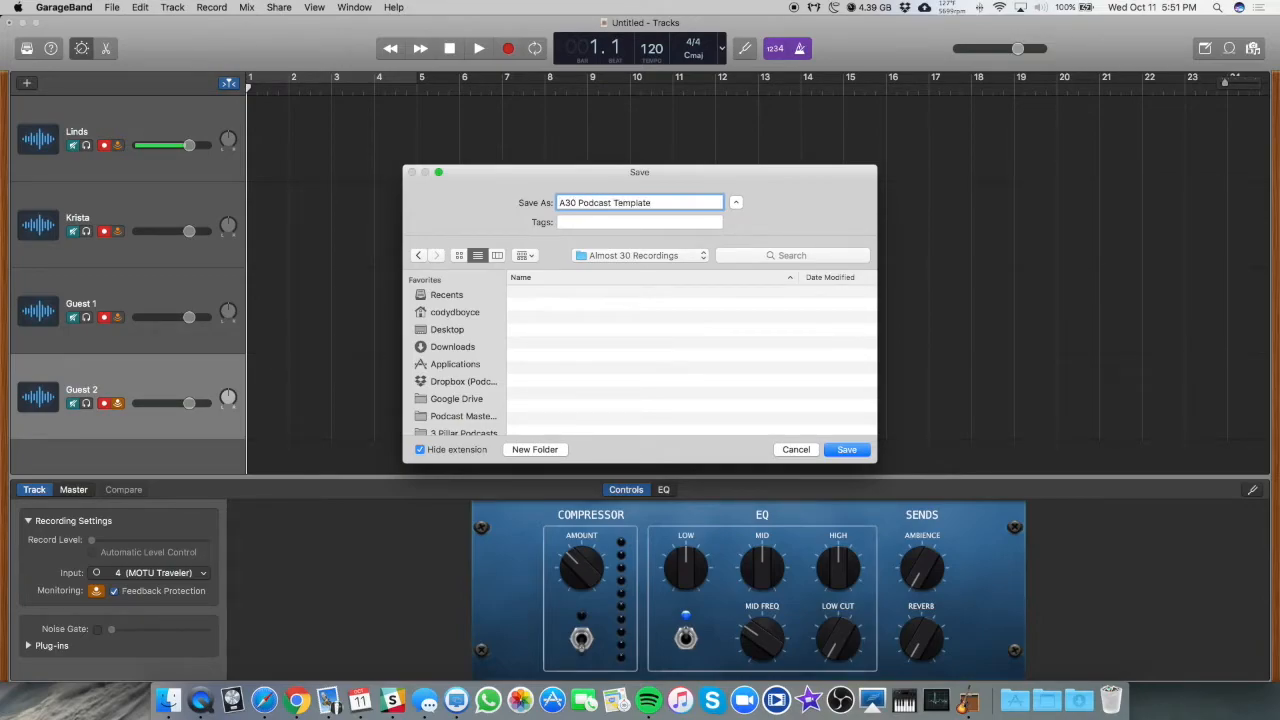
{"action": "left_click", "coordinate": [846, 448]}
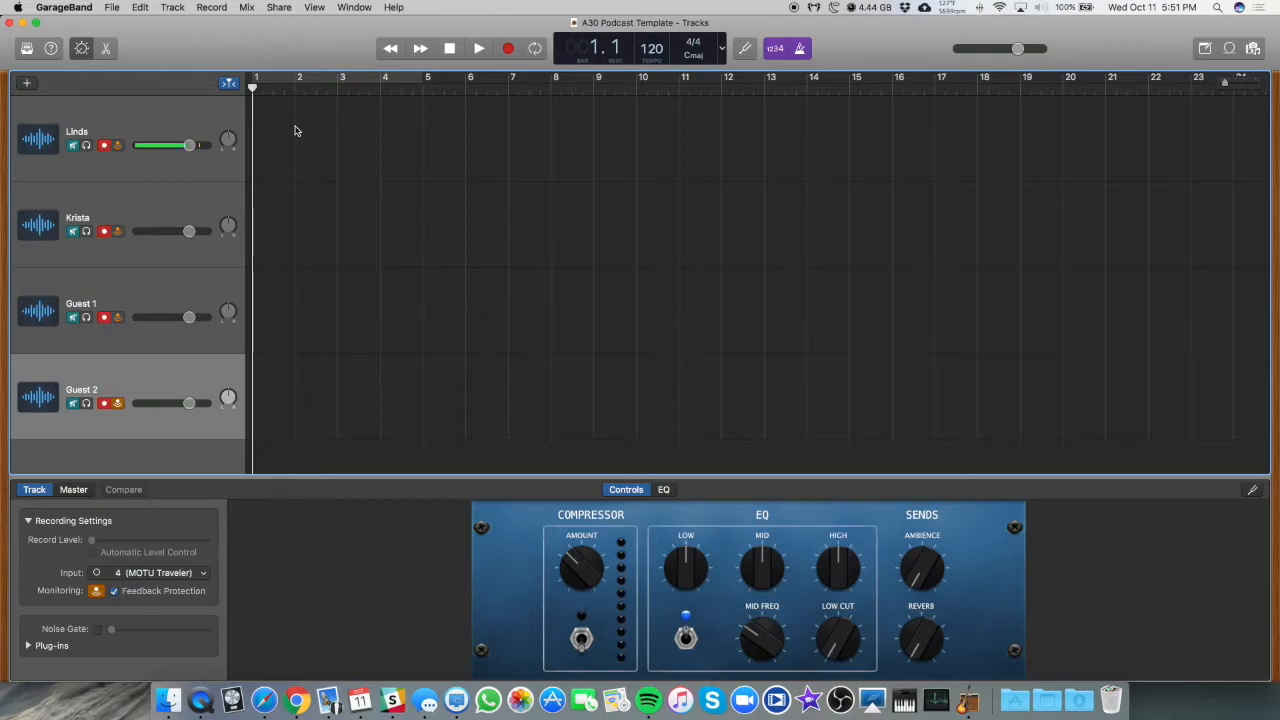
{"action": "key", "text": "cmd+s"}
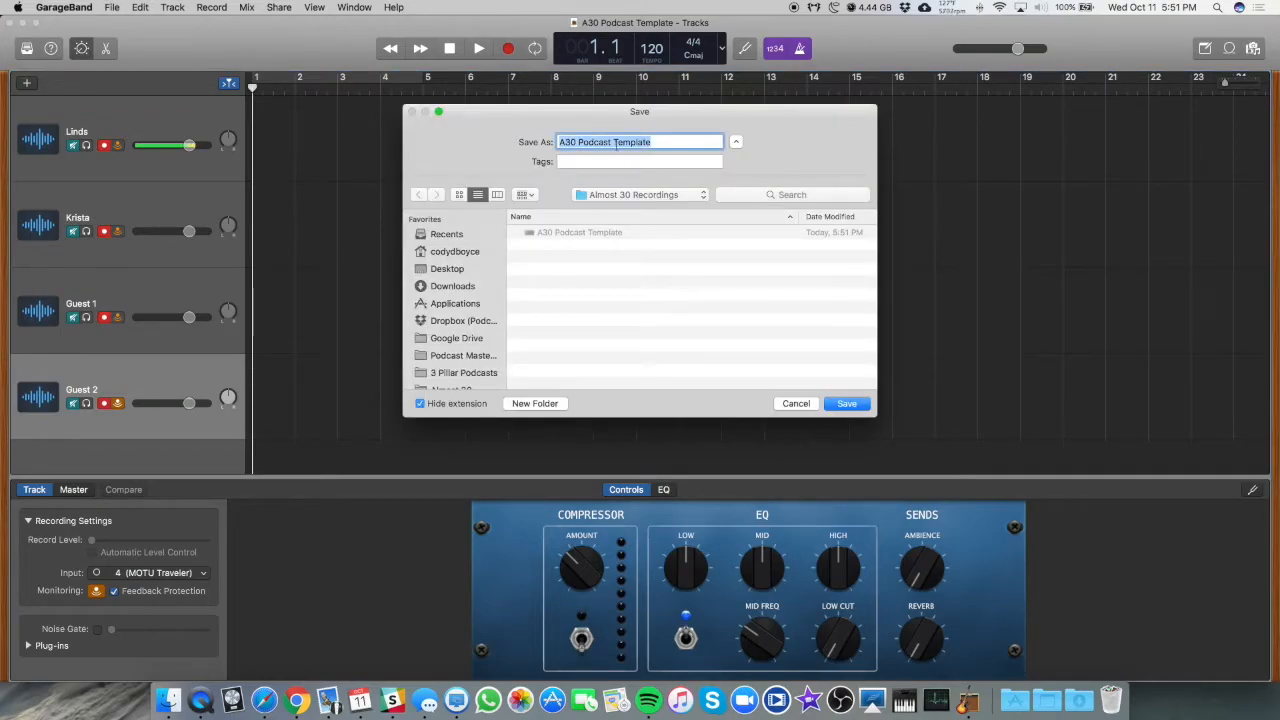
{"action": "type", "text": "Jordan Younger"}
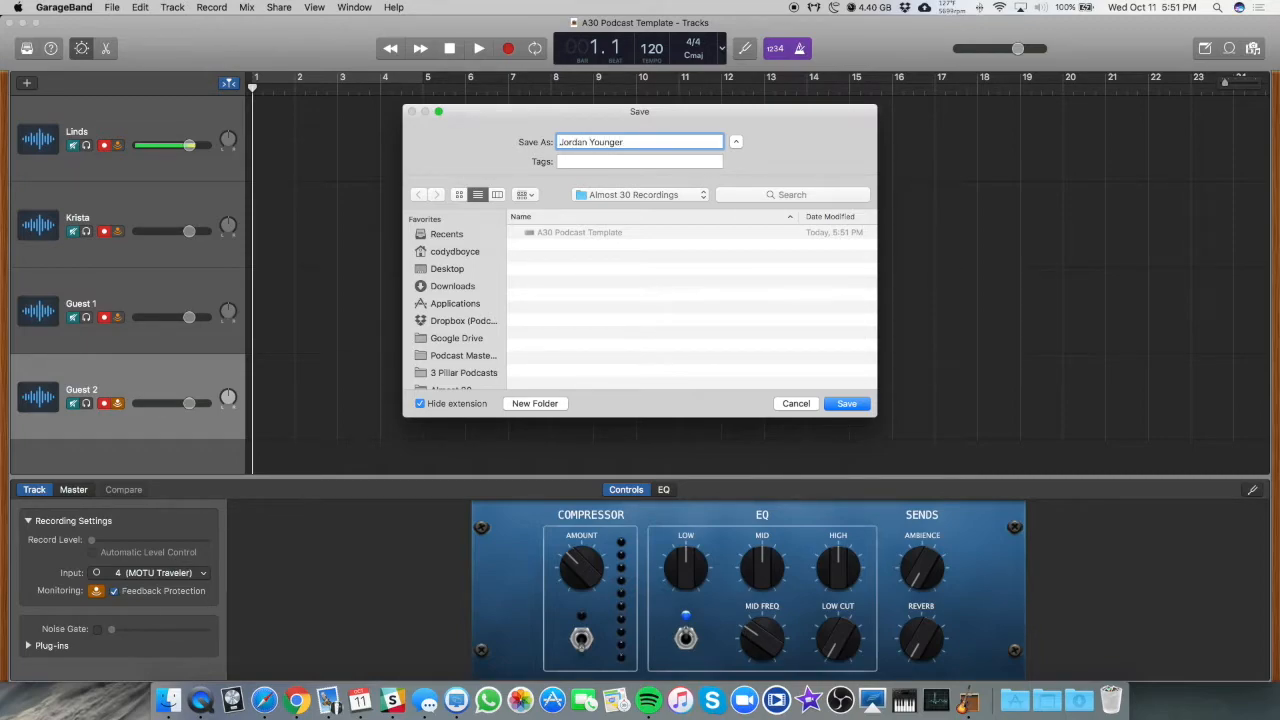
{"action": "type", "text": "Ep 079 -"}
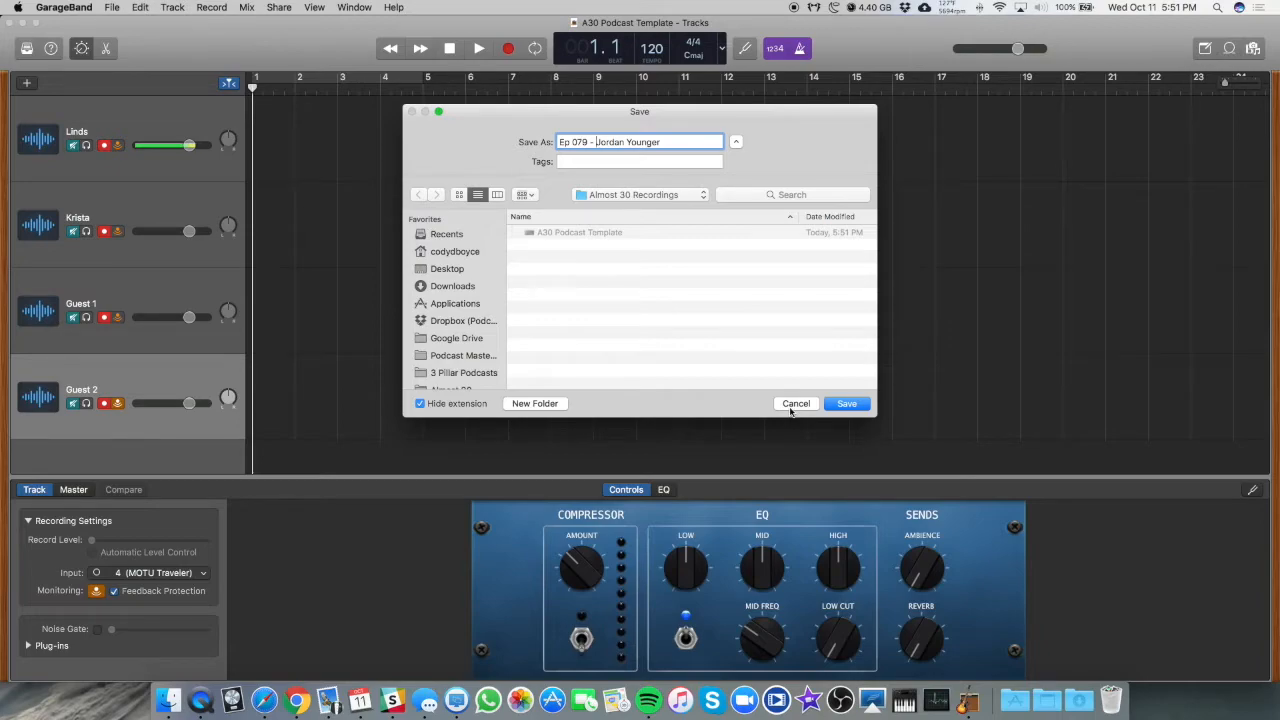
{"action": "left_click", "coordinate": [846, 404]}
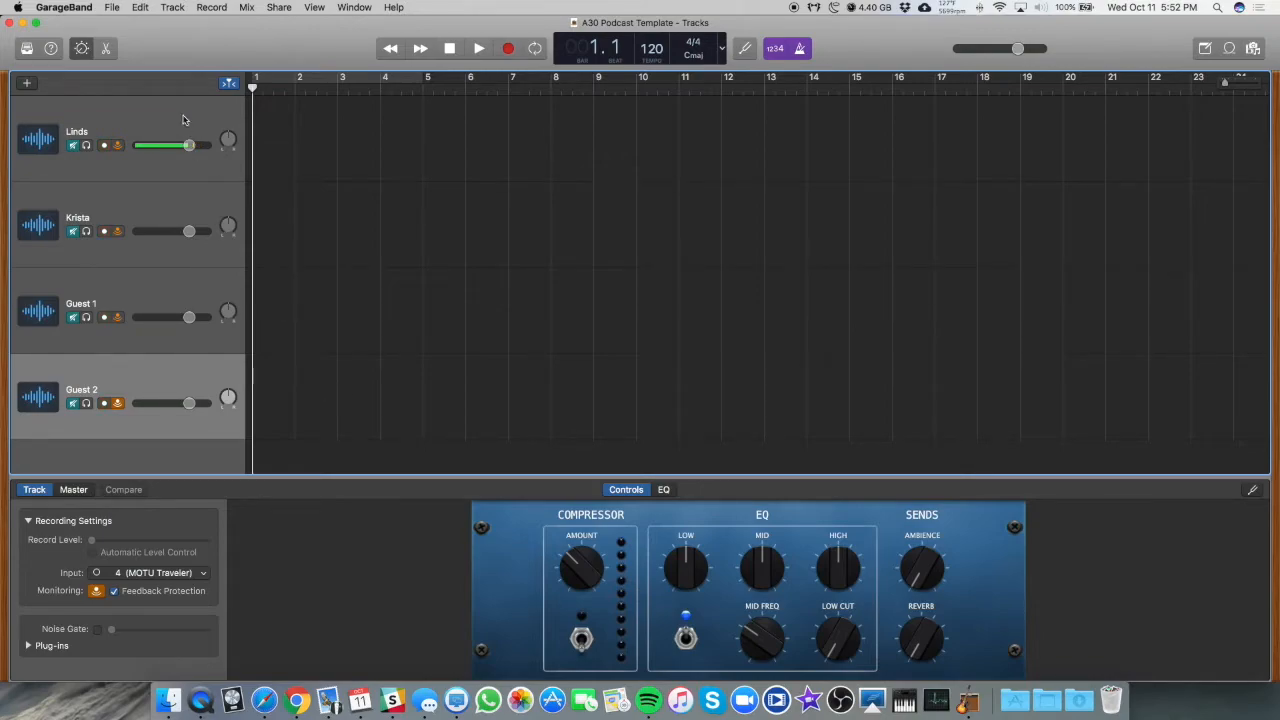
{"action": "left_click", "coordinate": [156, 572]}
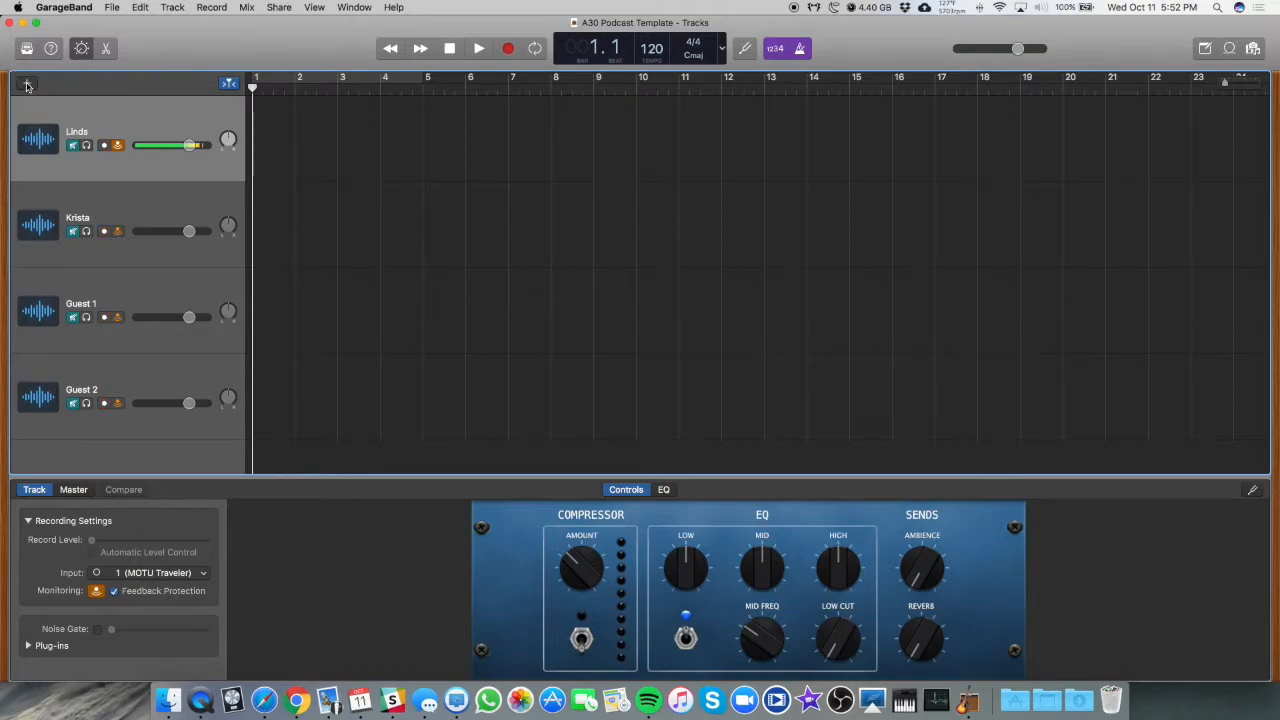
{"action": "left_click", "coordinate": [38, 84]}
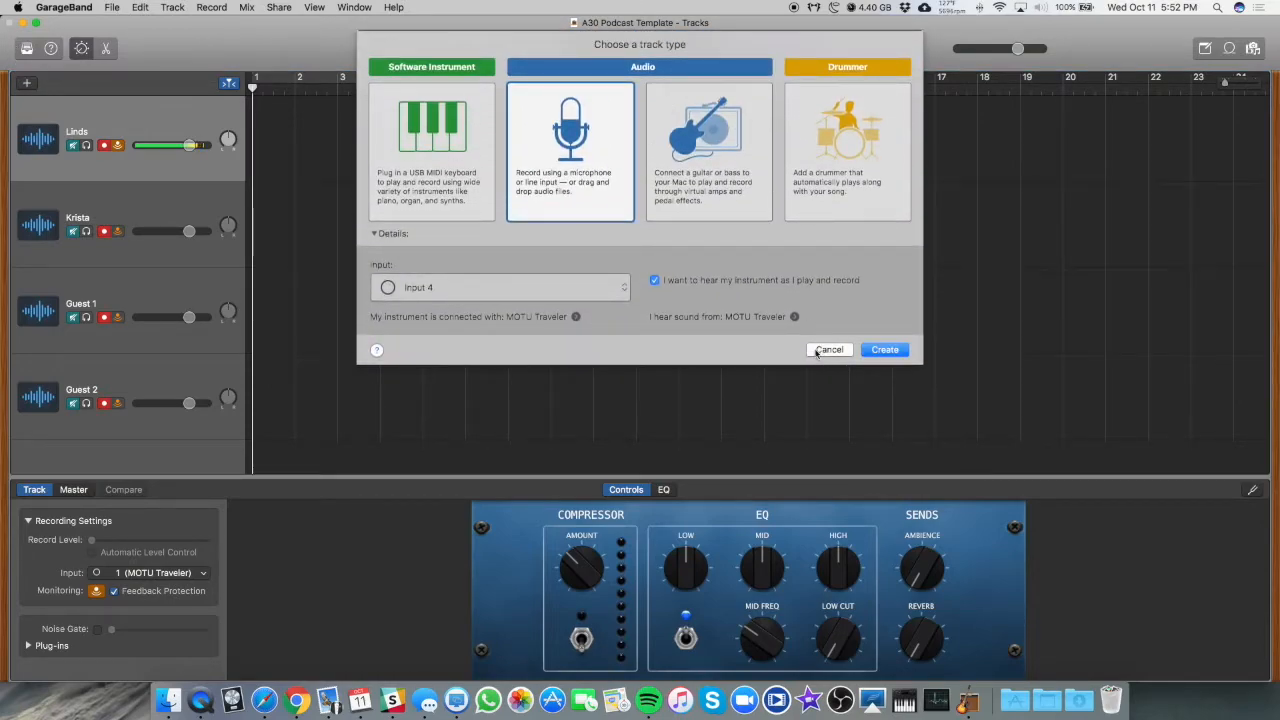
{"action": "left_click", "coordinate": [828, 348]}
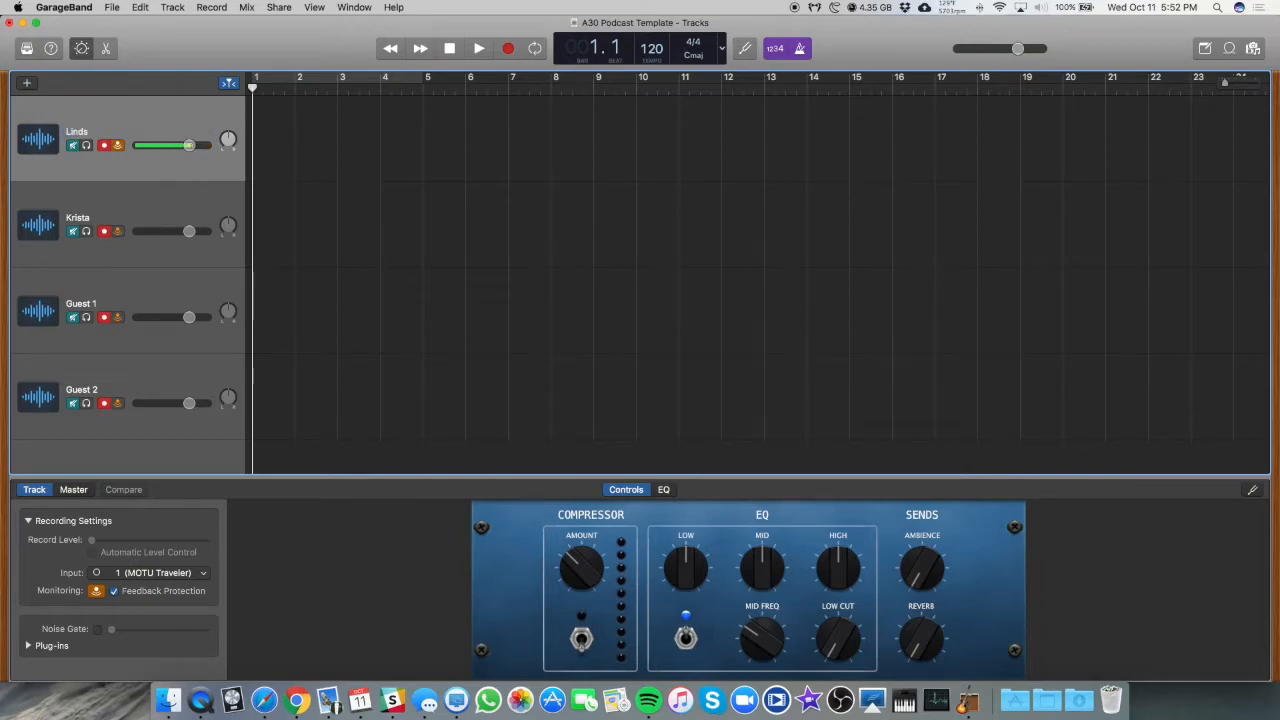
Prefix the track names with input numbers: 1 - Linda through 4 - Guest 2
{"action": "double_click", "coordinate": [76, 130]}
{"action": "type", "text": "1 - "}
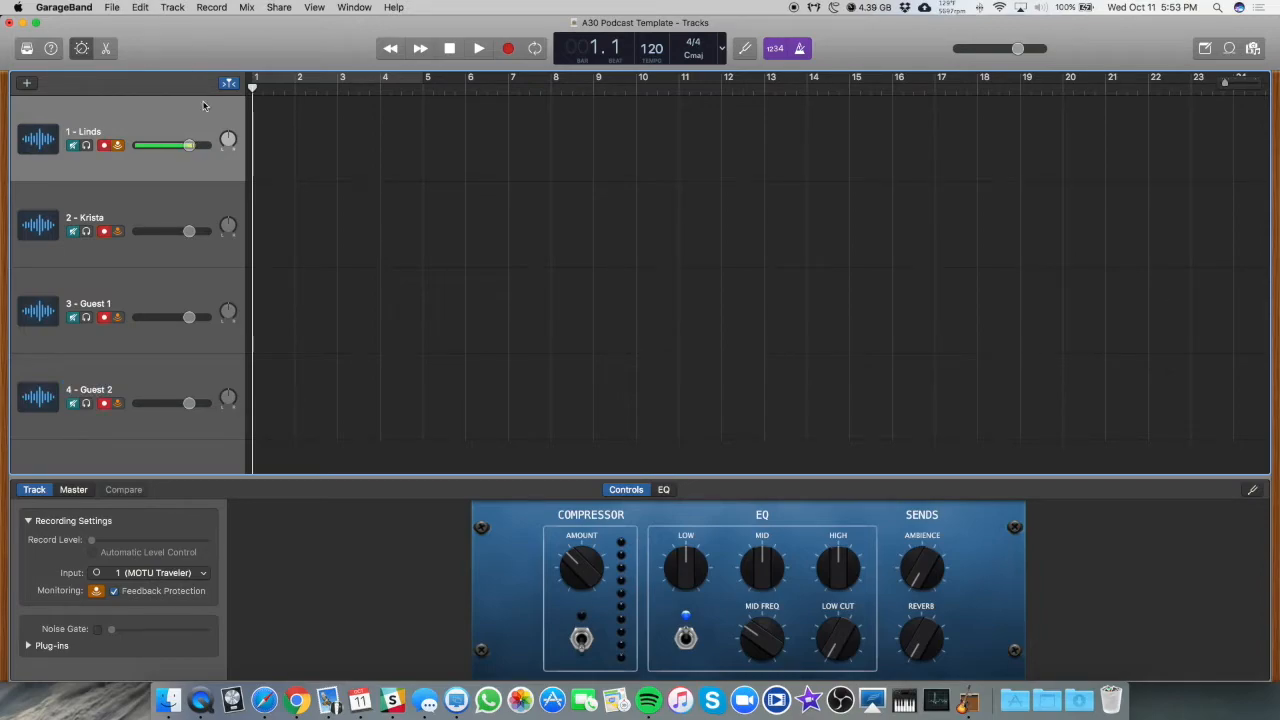
{"action": "mouse_move", "coordinate": [260, 130]}
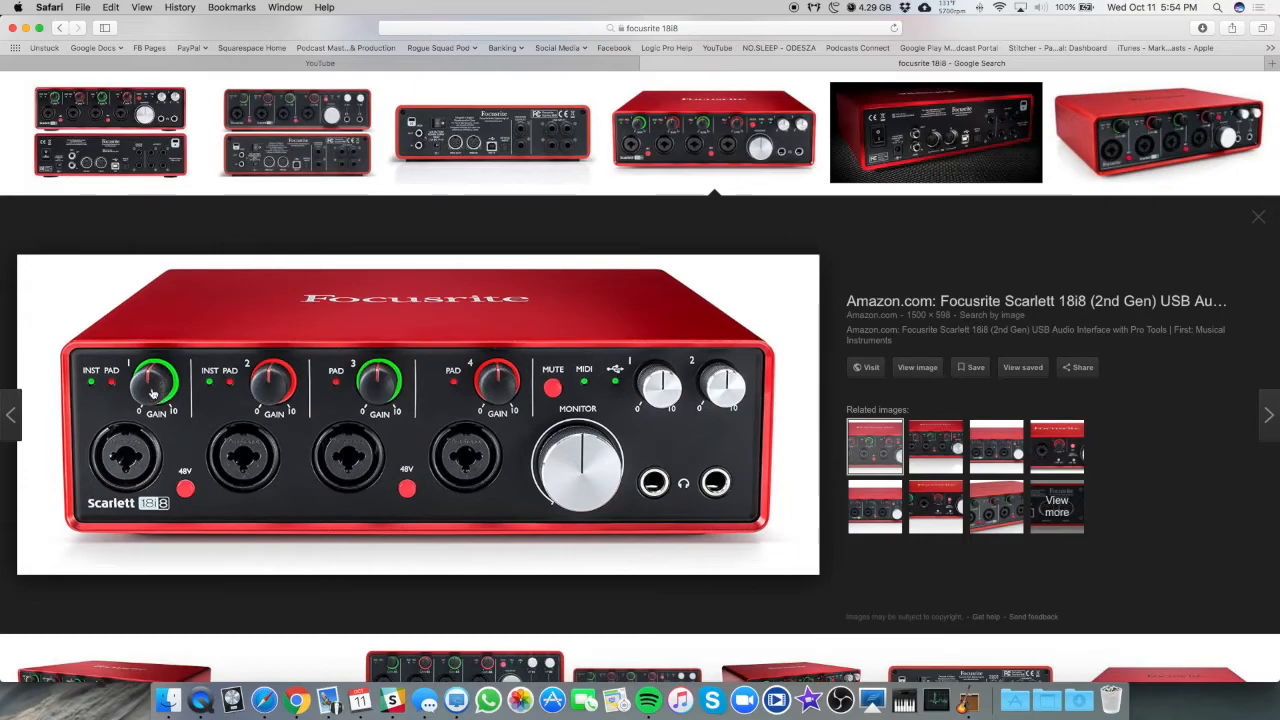
{"action": "mouse_move", "coordinate": [148, 448]}
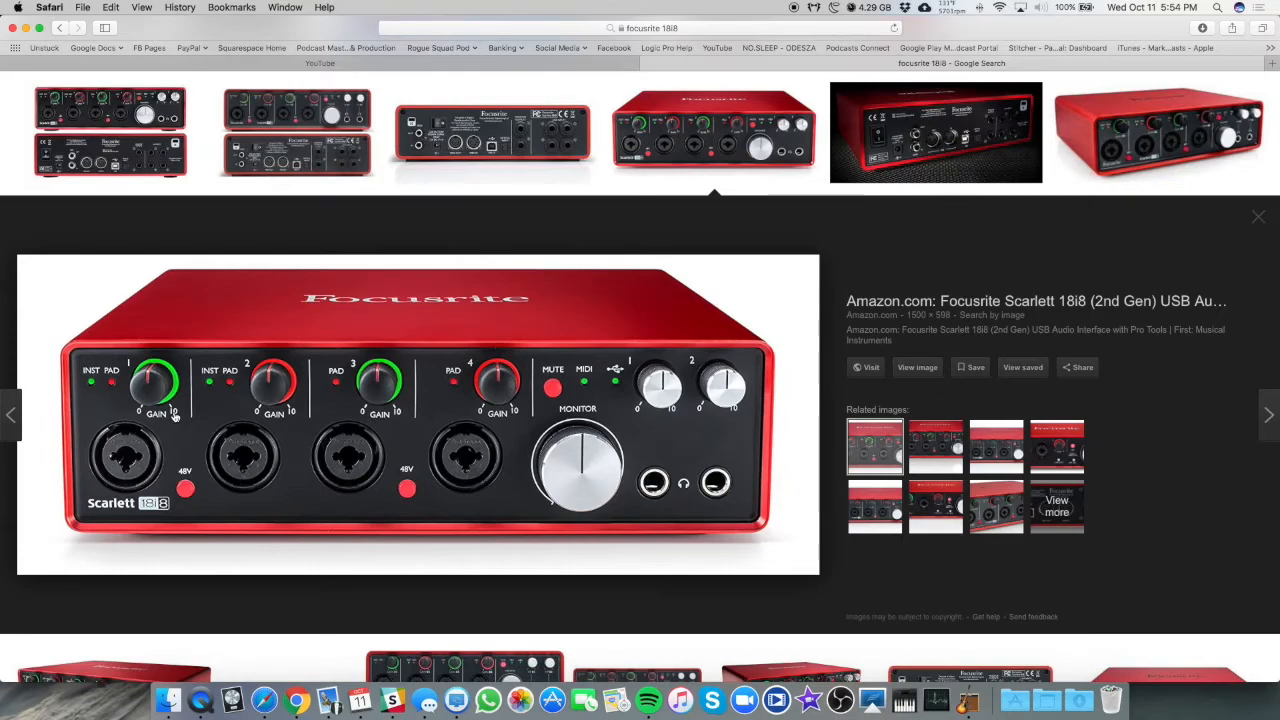
{"action": "mouse_move", "coordinate": [158, 400]}
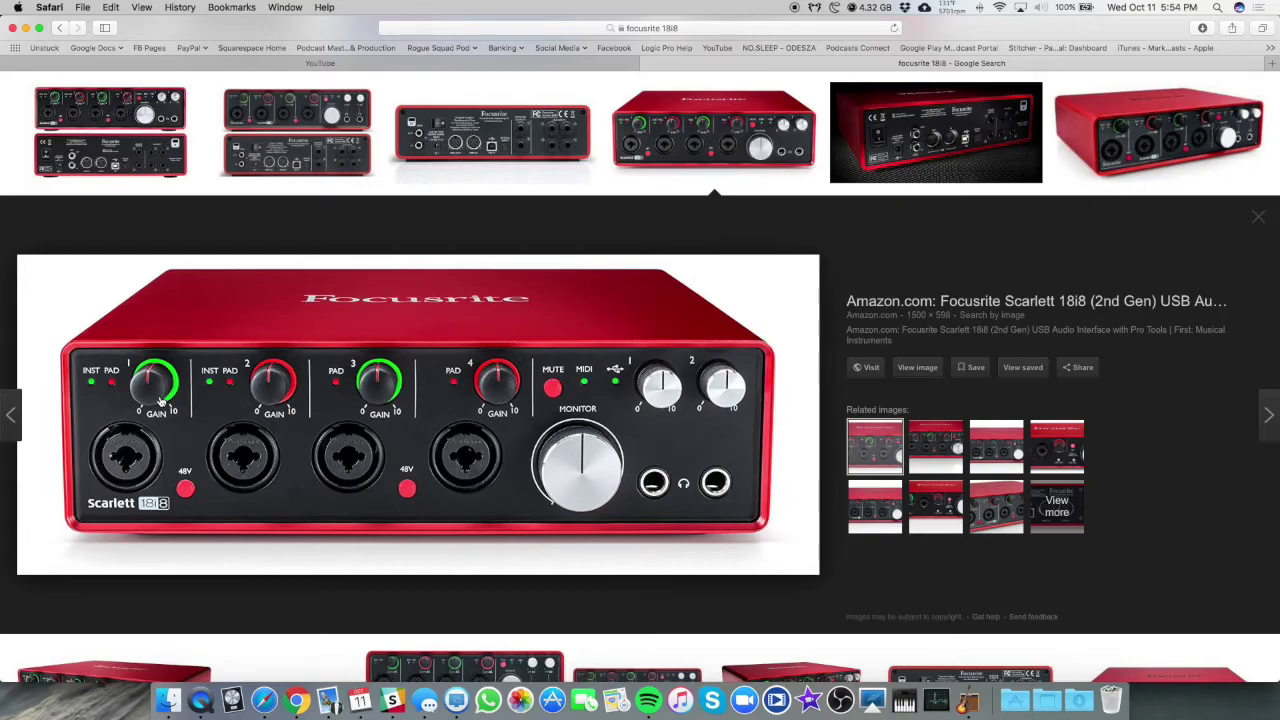
{"action": "mouse_move", "coordinate": [156, 400]}
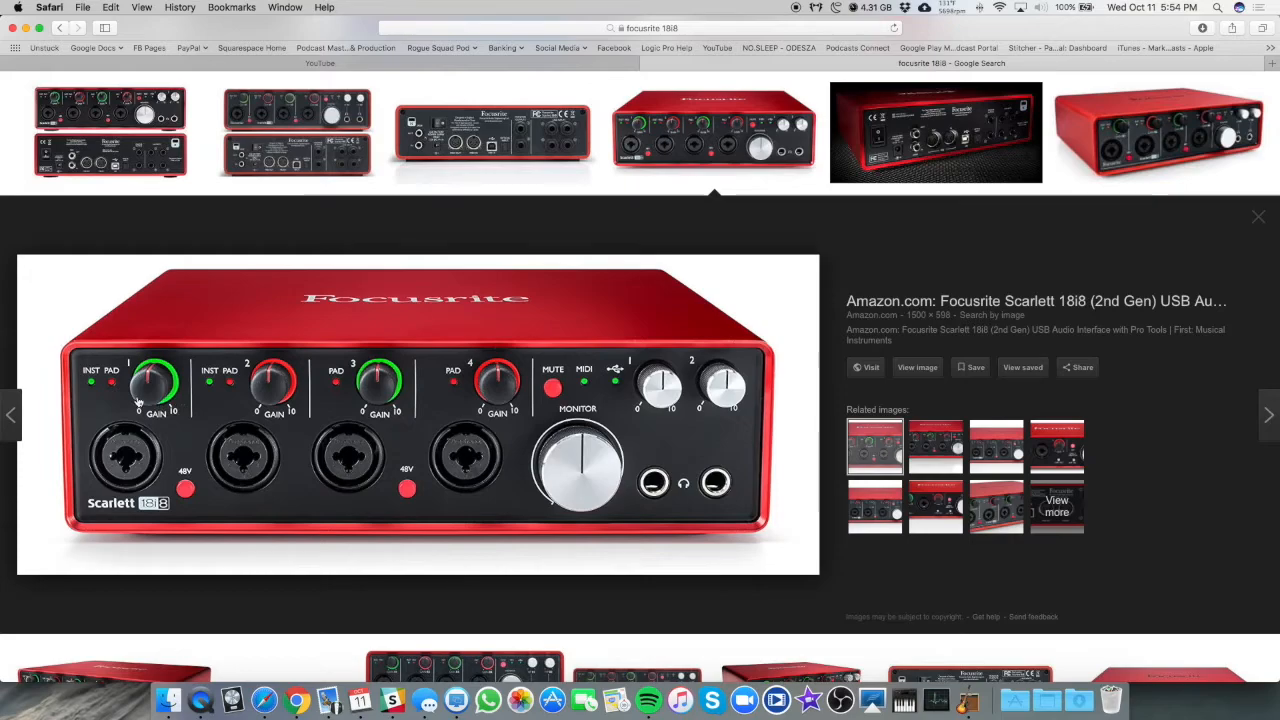
{"action": "mouse_move", "coordinate": [286, 392]}
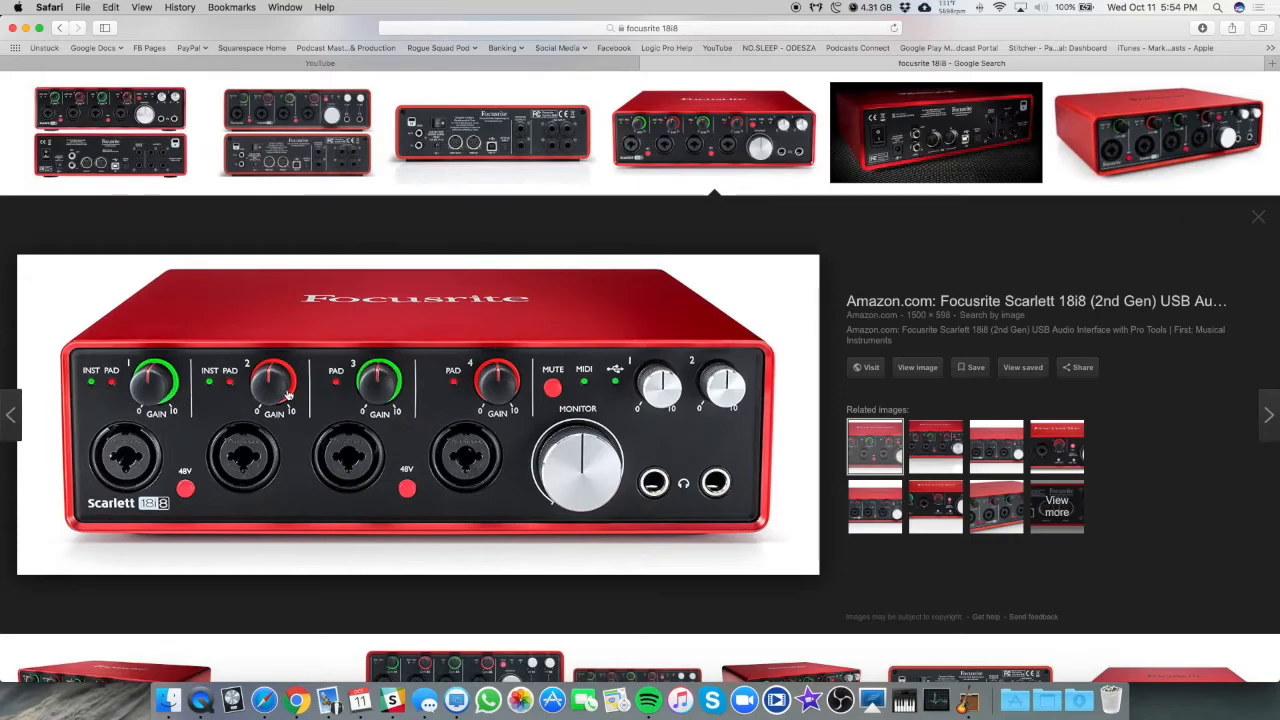
{"action": "mouse_move", "coordinate": [304, 396]}
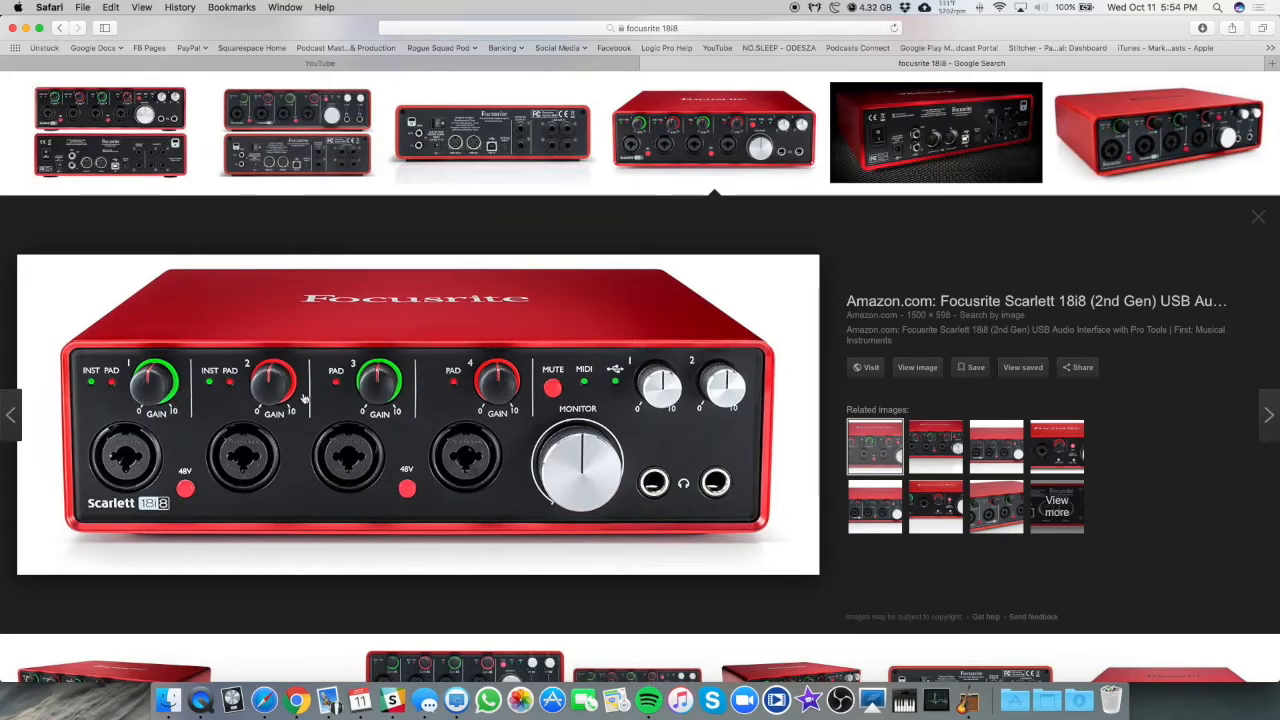
{"action": "mouse_move", "coordinate": [258, 384]}
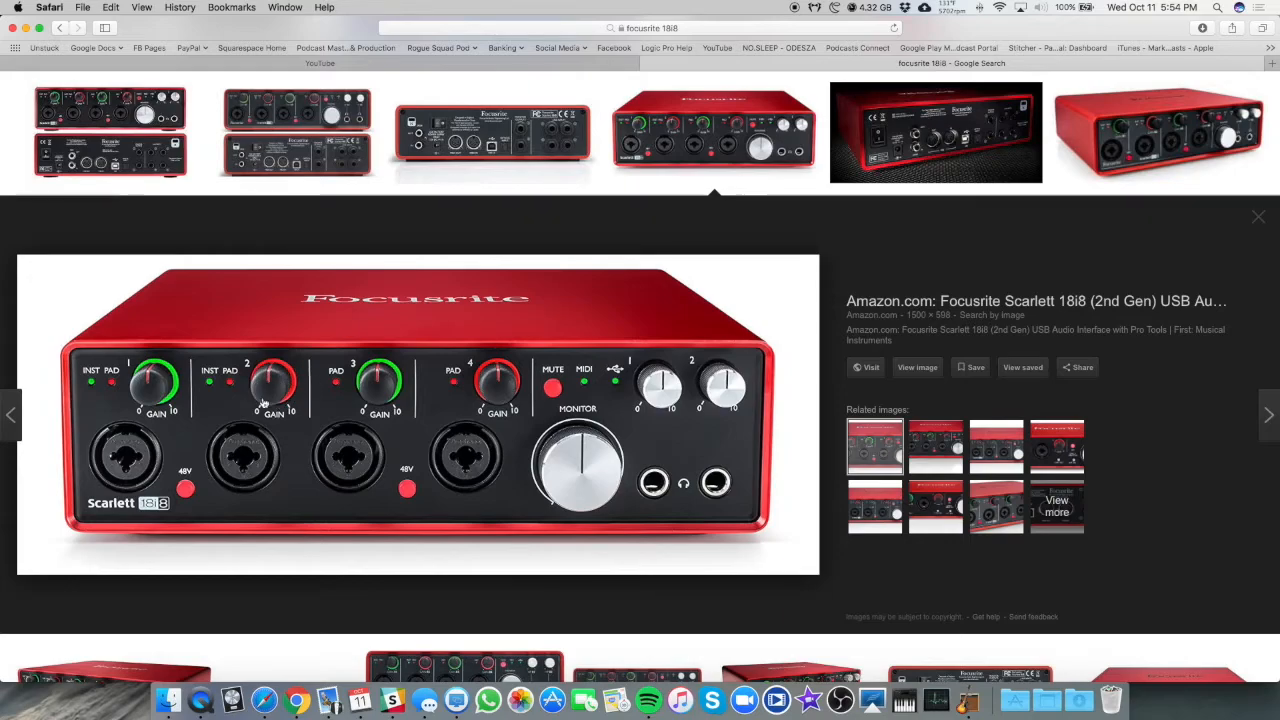
{"action": "mouse_move", "coordinate": [284, 408]}
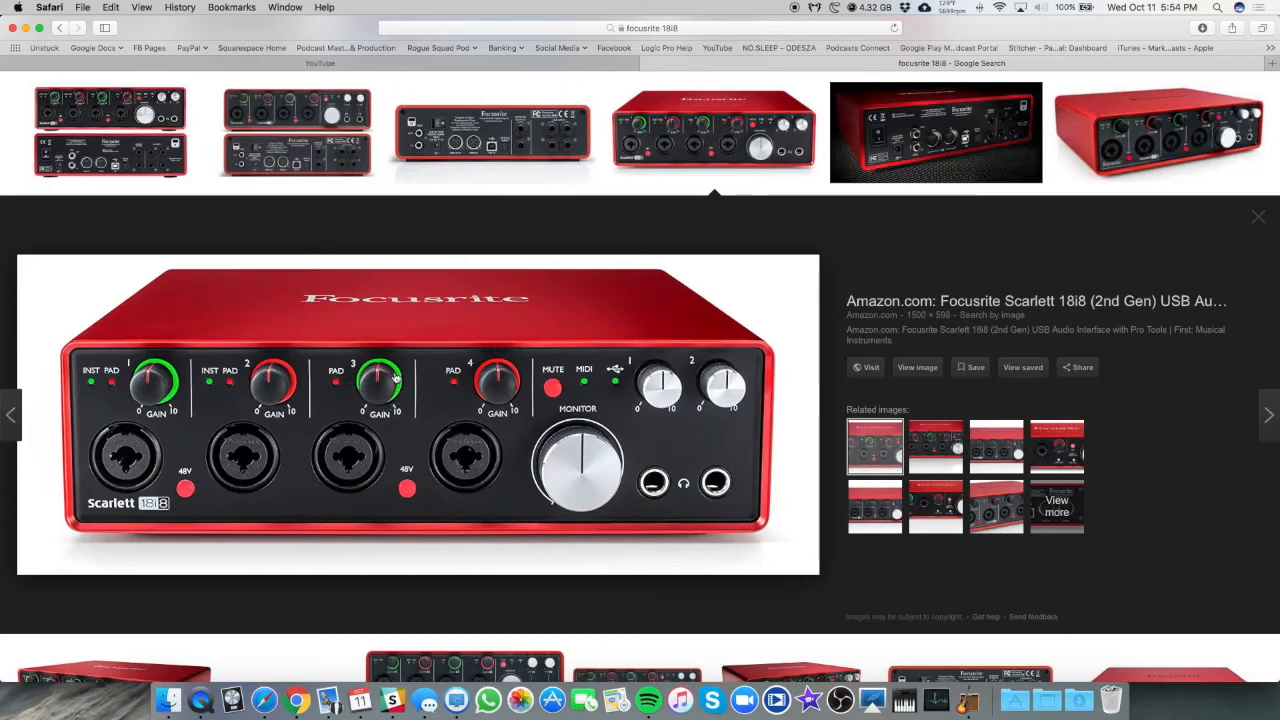
{"action": "mouse_move", "coordinate": [378, 374]}
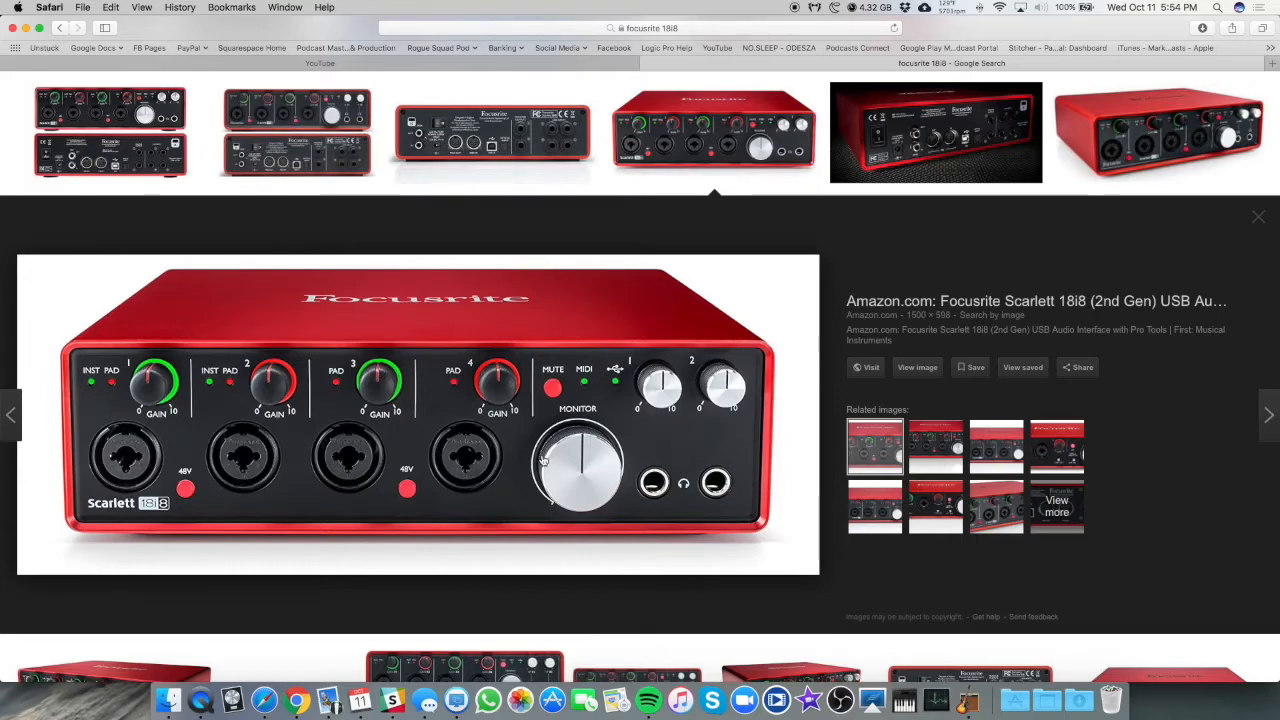
{"action": "mouse_move", "coordinate": [568, 446]}
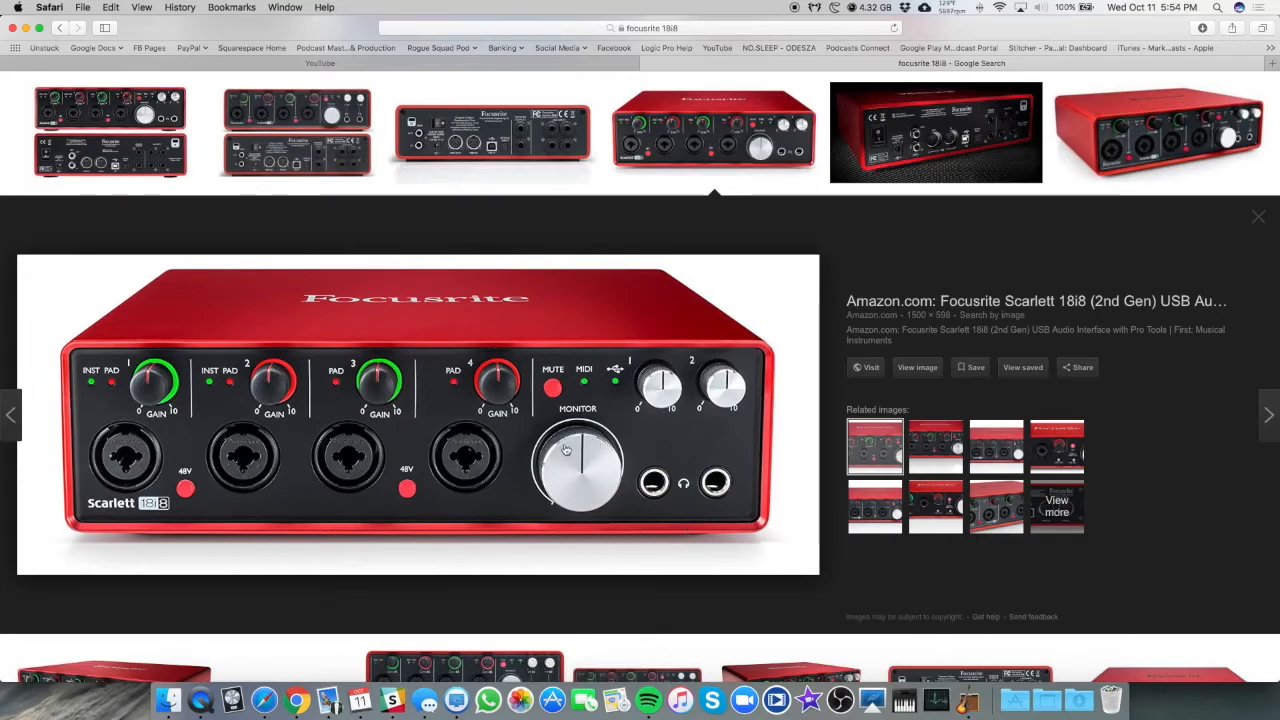
{"action": "mouse_move", "coordinate": [572, 456]}
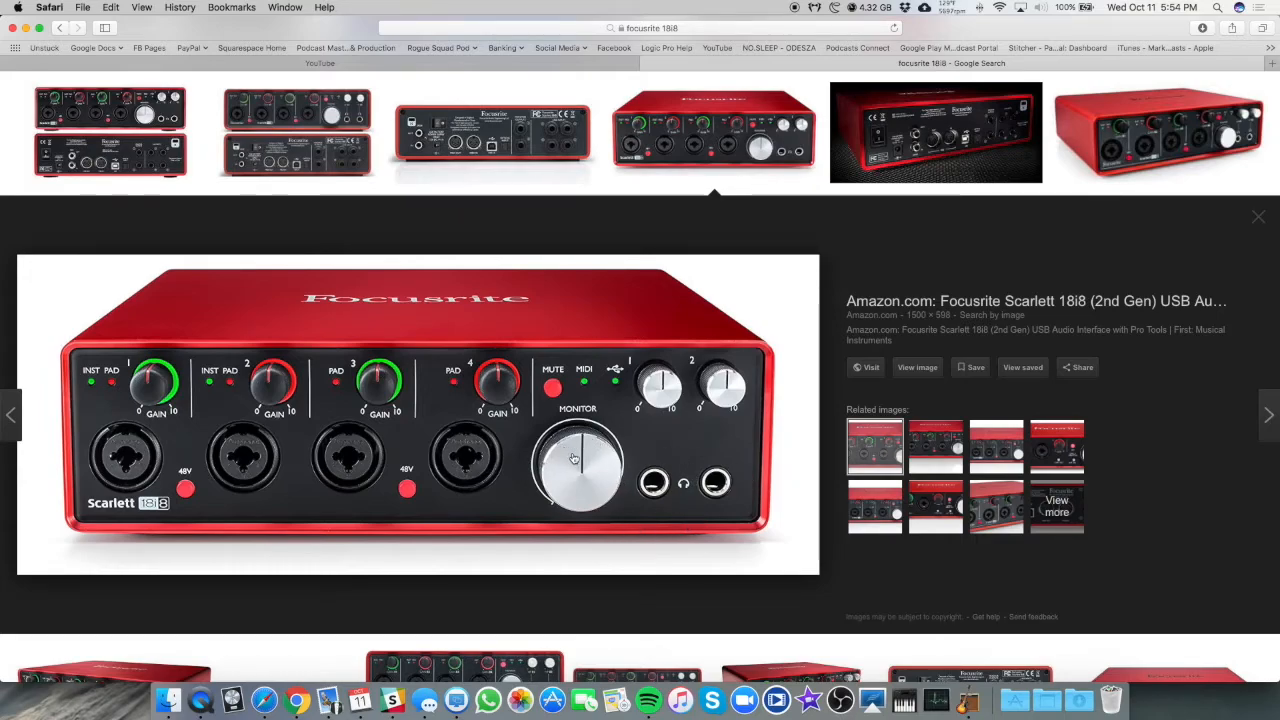
{"action": "mouse_move", "coordinate": [724, 370]}
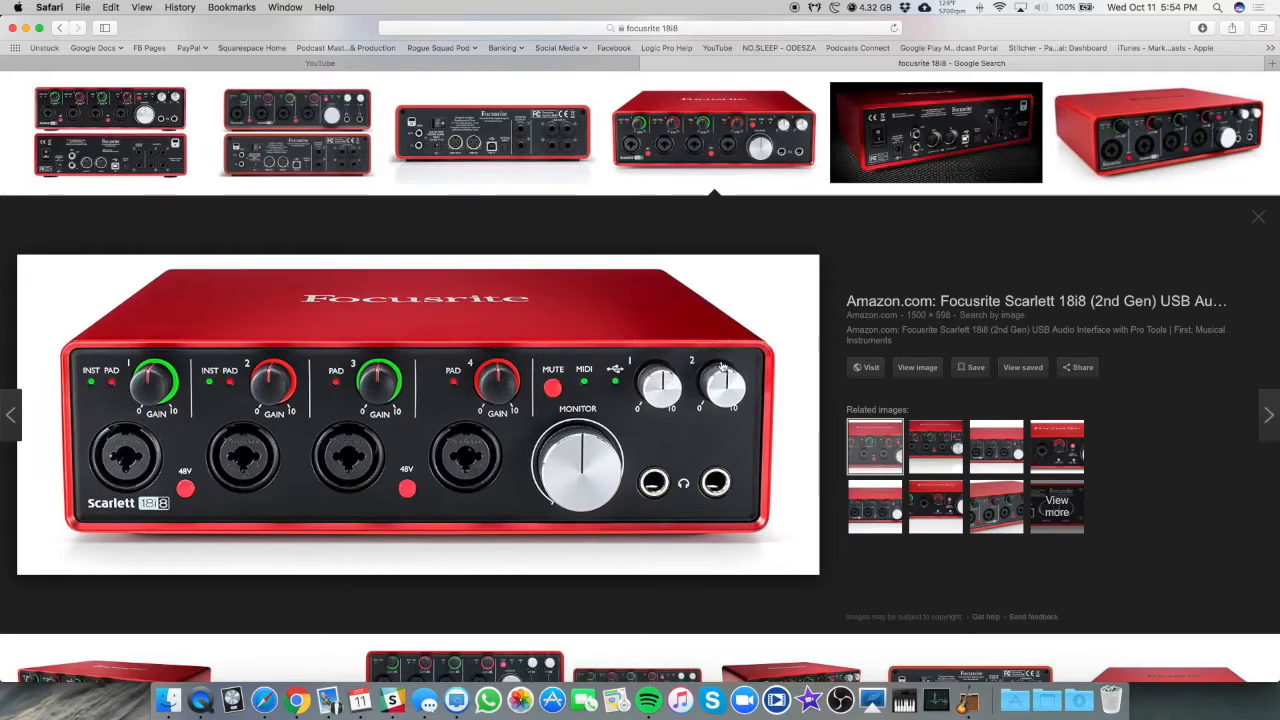
{"action": "mouse_move", "coordinate": [670, 444]}
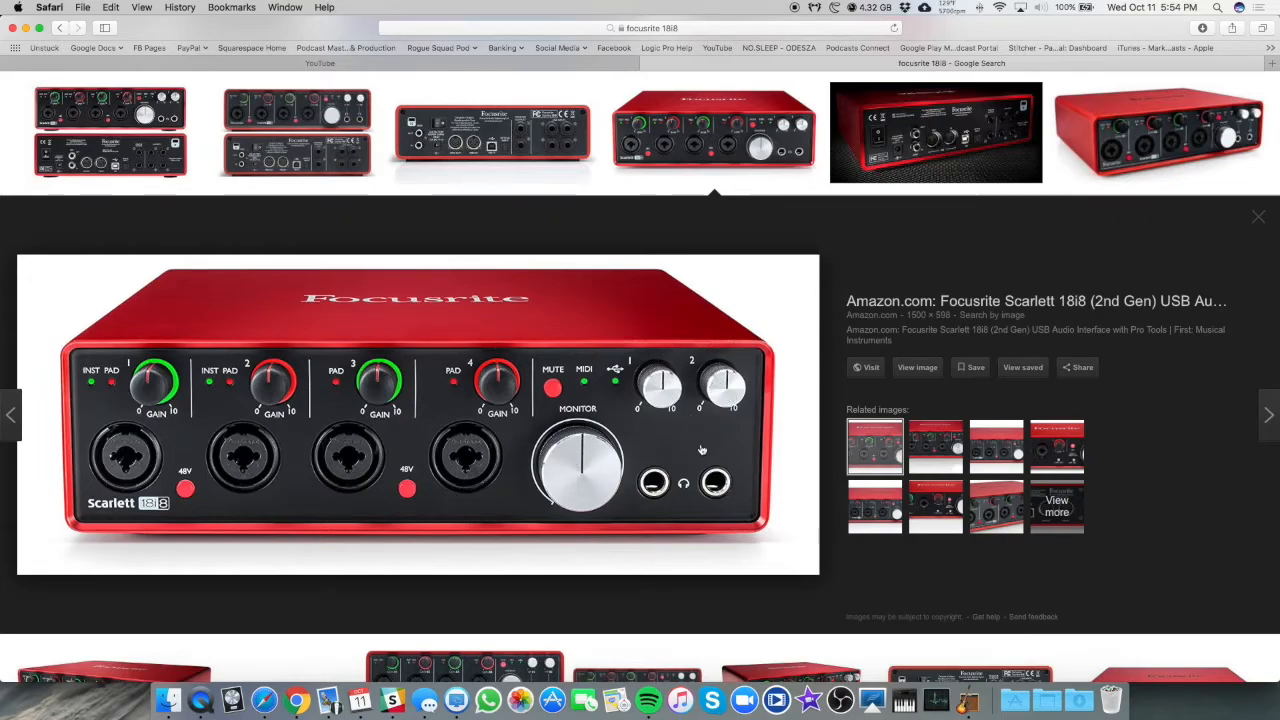
{"action": "mouse_move", "coordinate": [536, 390]}
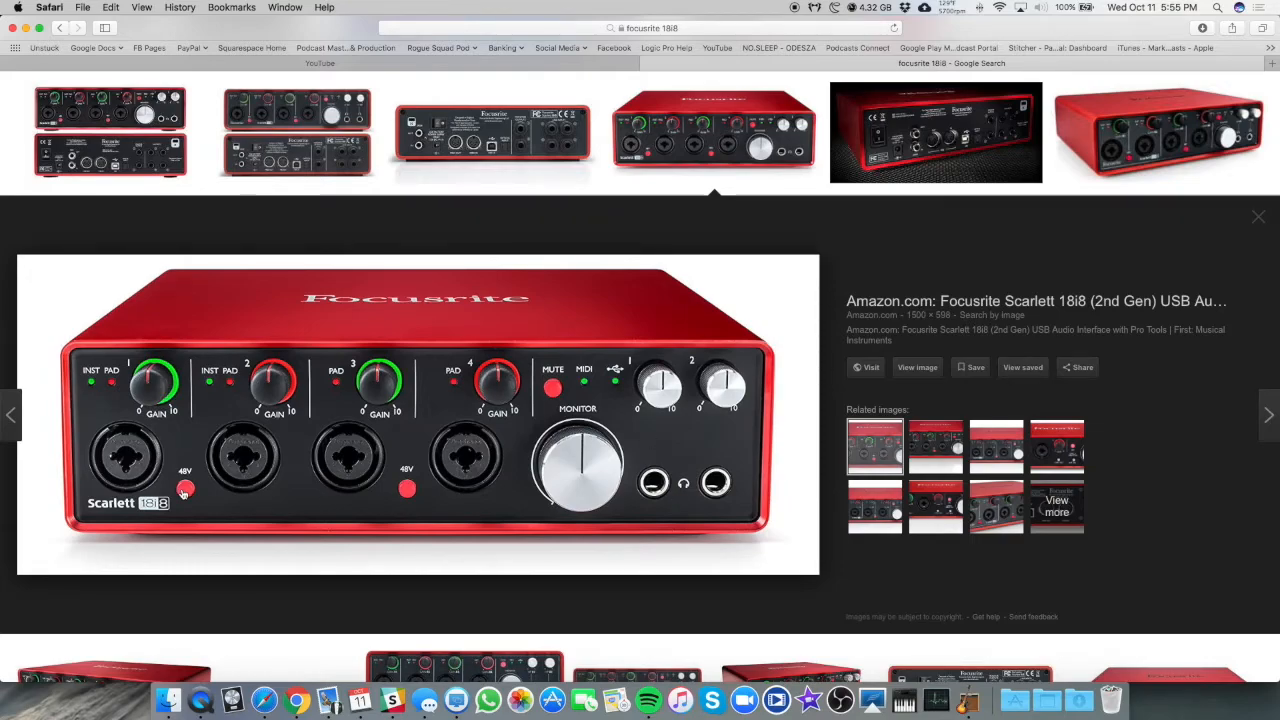
{"action": "mouse_move", "coordinate": [250, 444]}
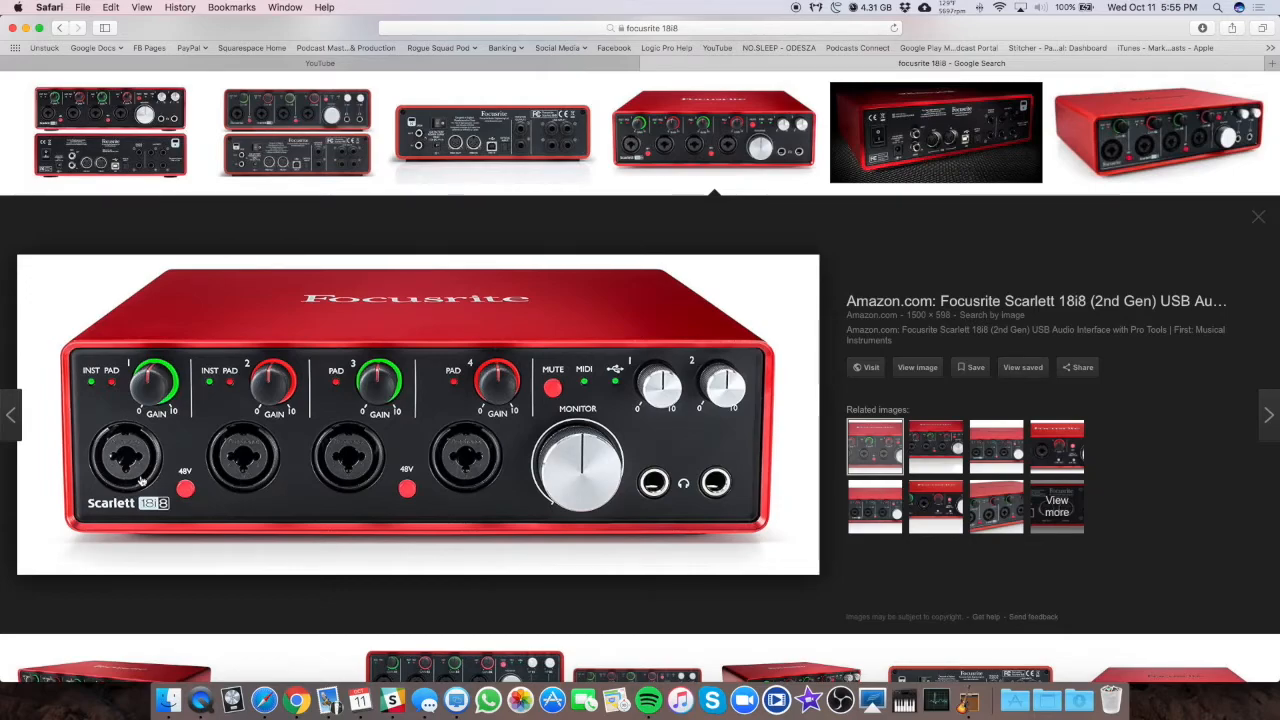
{"action": "mouse_move", "coordinate": [244, 520]}
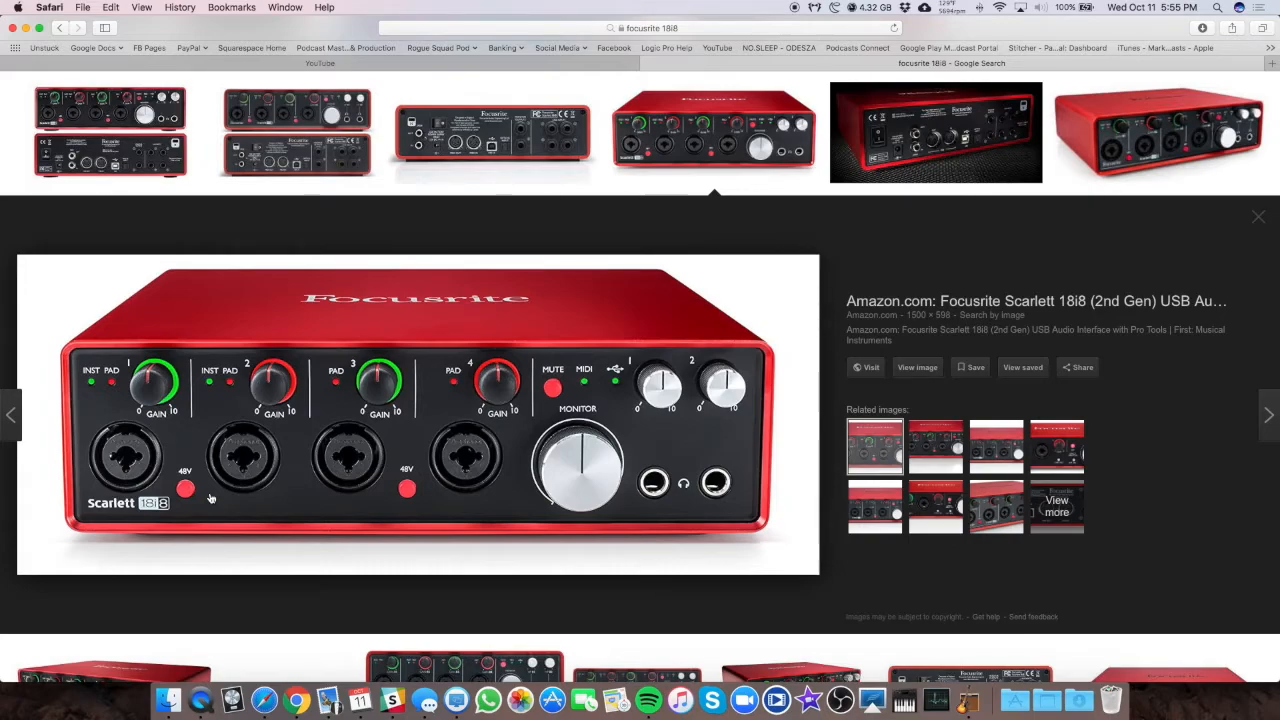
{"action": "mouse_move", "coordinate": [664, 260]}
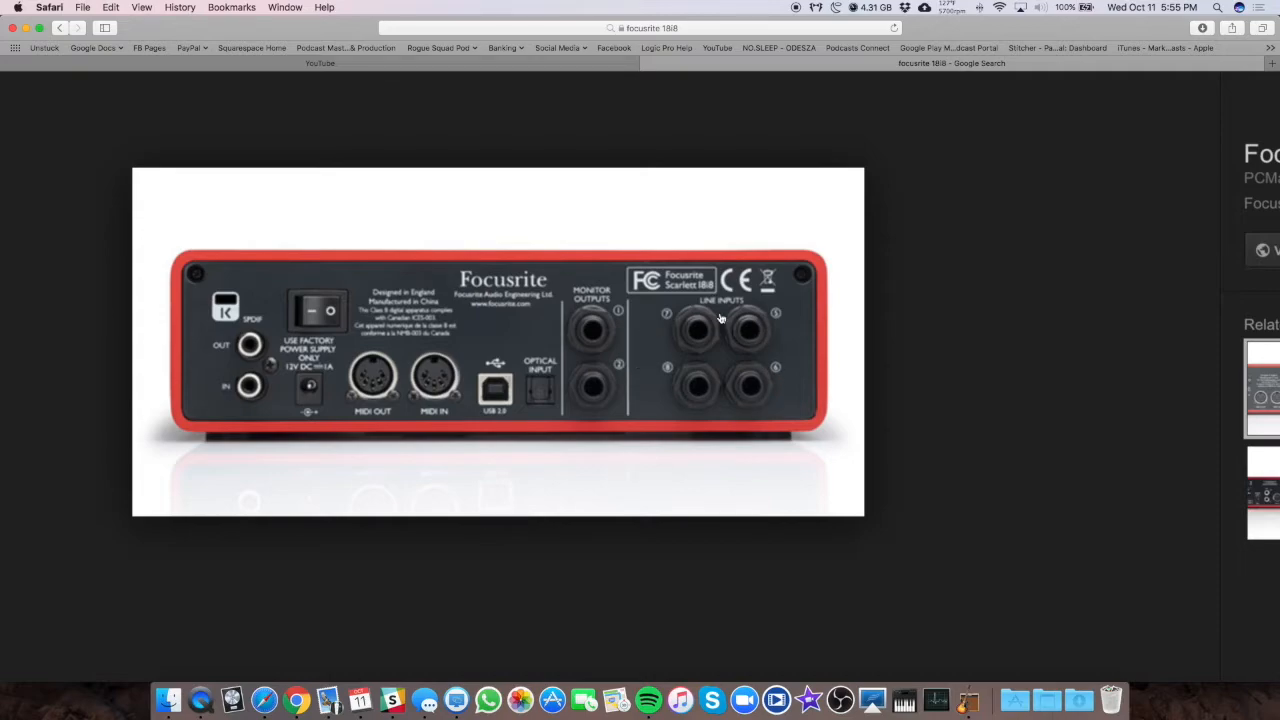
{"action": "mouse_move", "coordinate": [502, 380]}
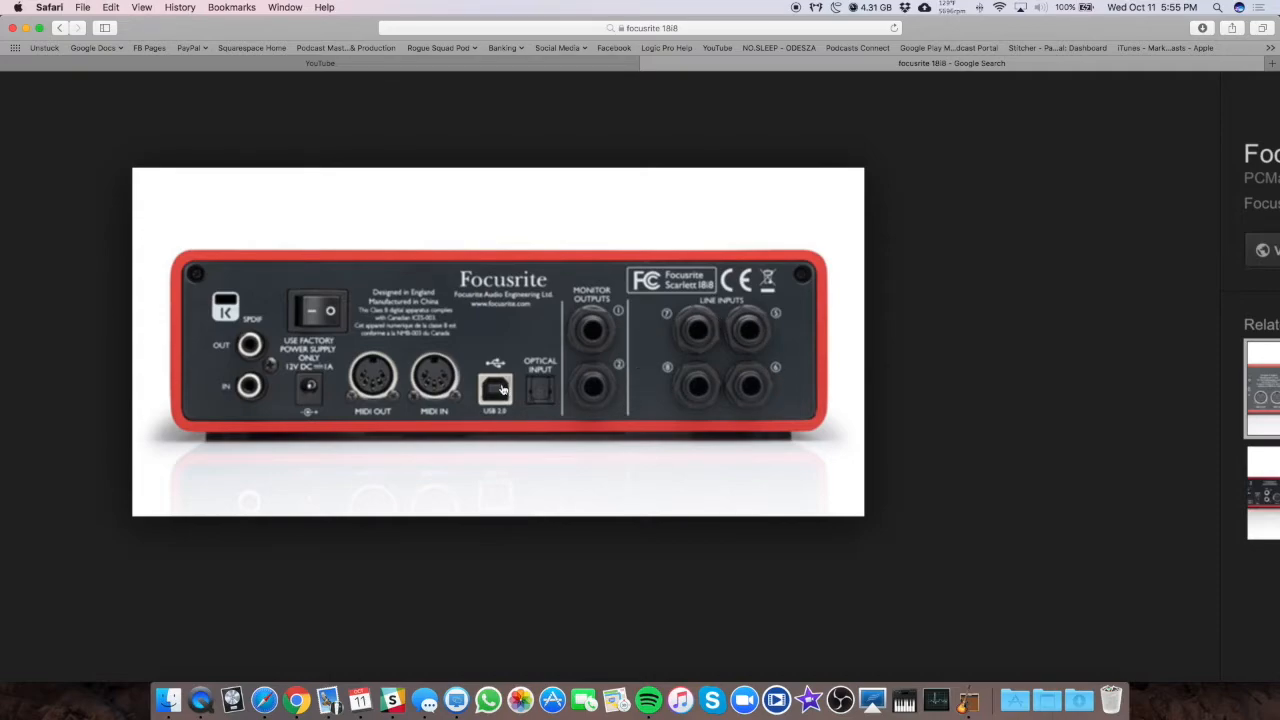
{"action": "mouse_move", "coordinate": [318, 350]}
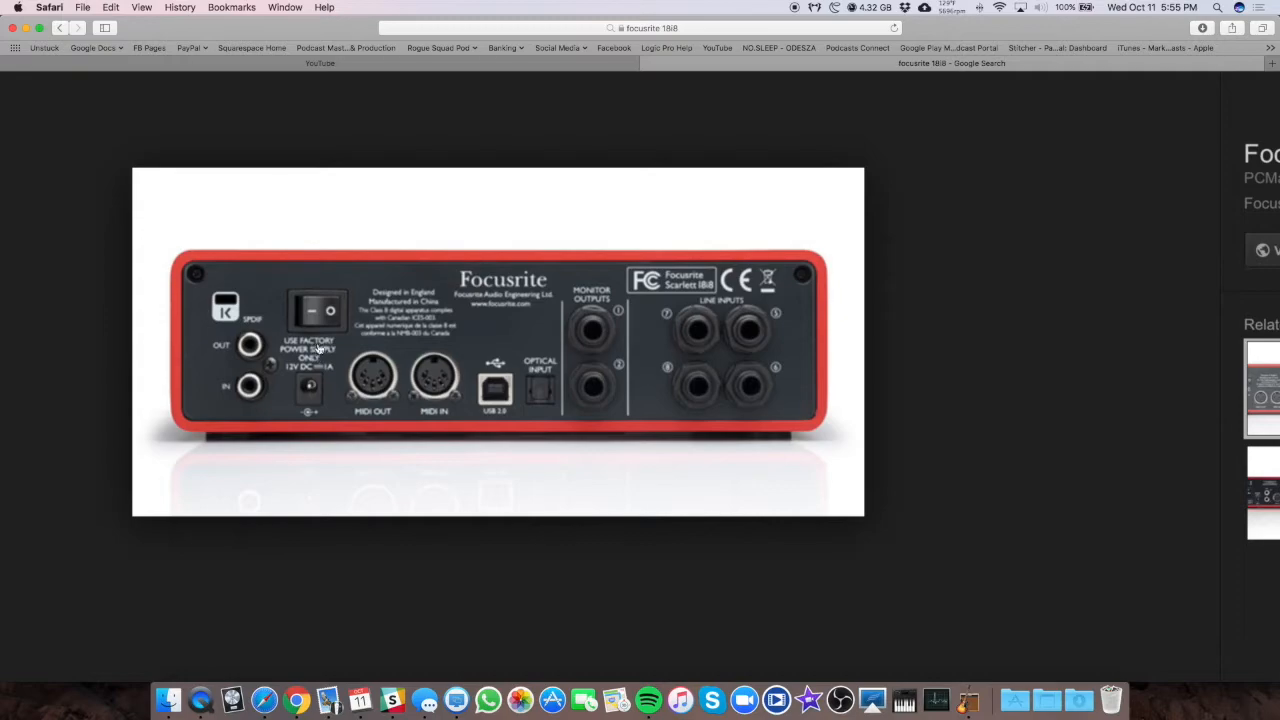
{"action": "mouse_move", "coordinate": [324, 316]}
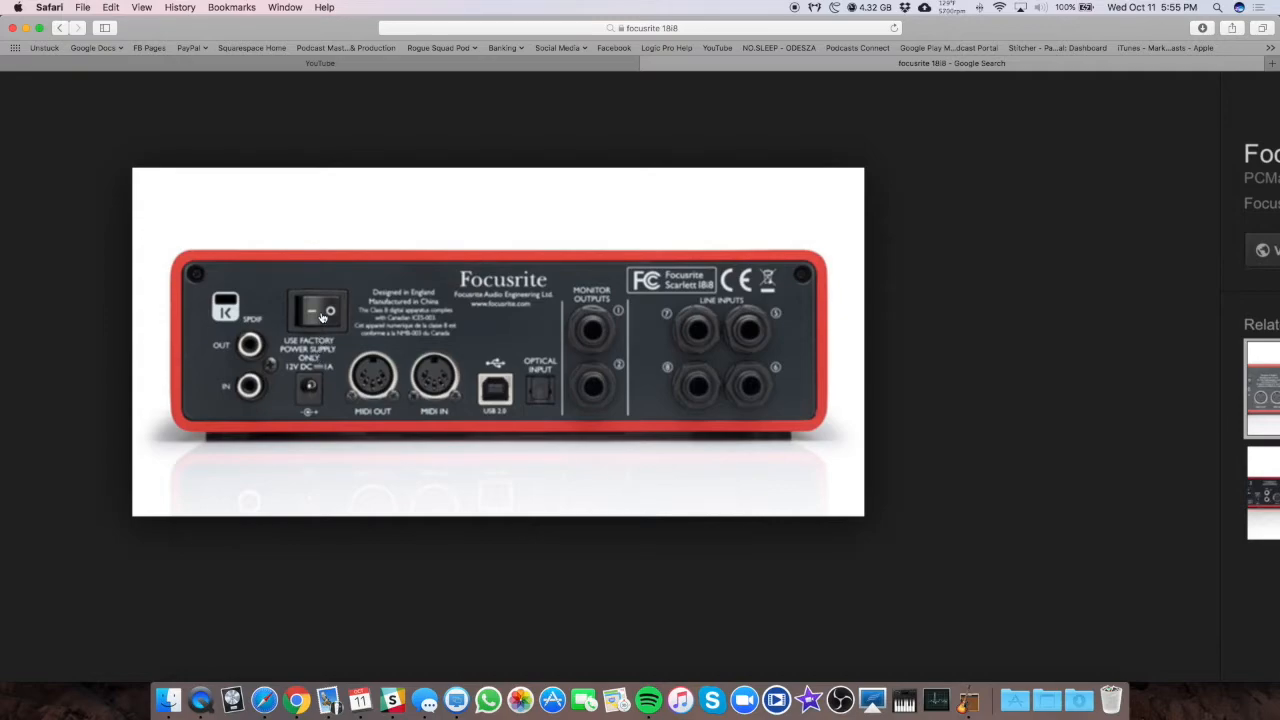
{"action": "mouse_move", "coordinate": [594, 390]}
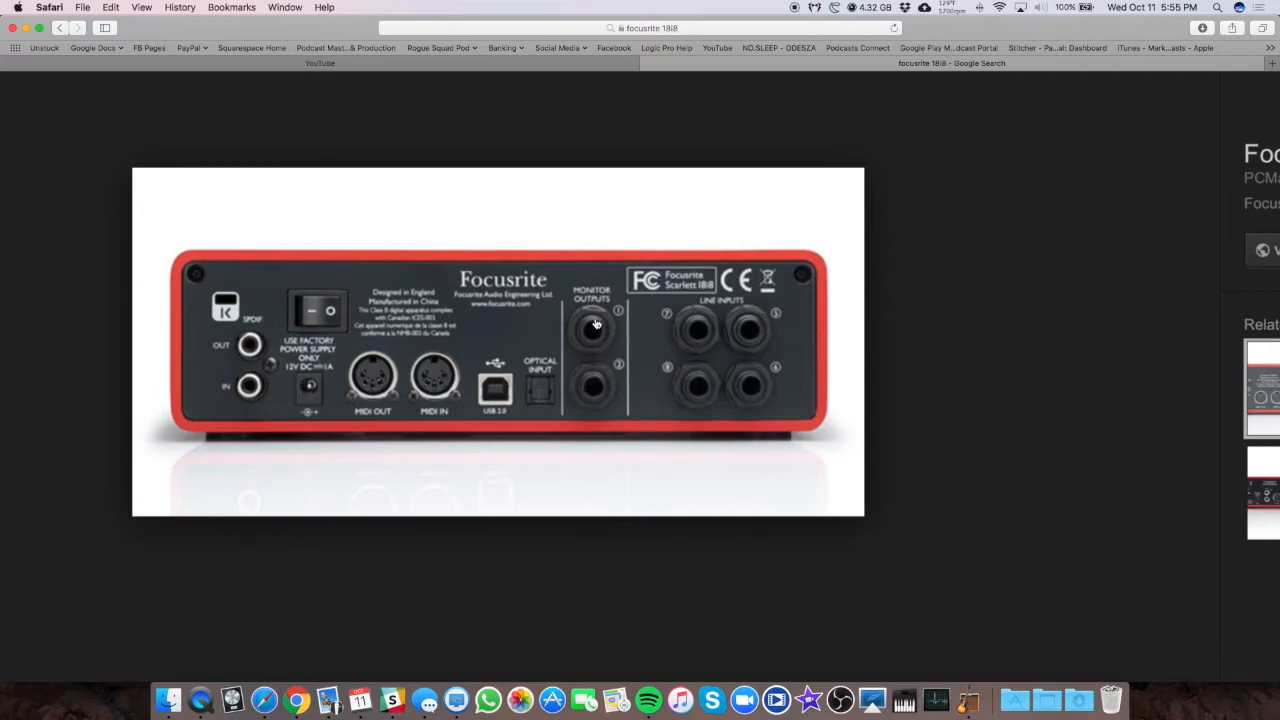
{"action": "mouse_move", "coordinate": [600, 388]}
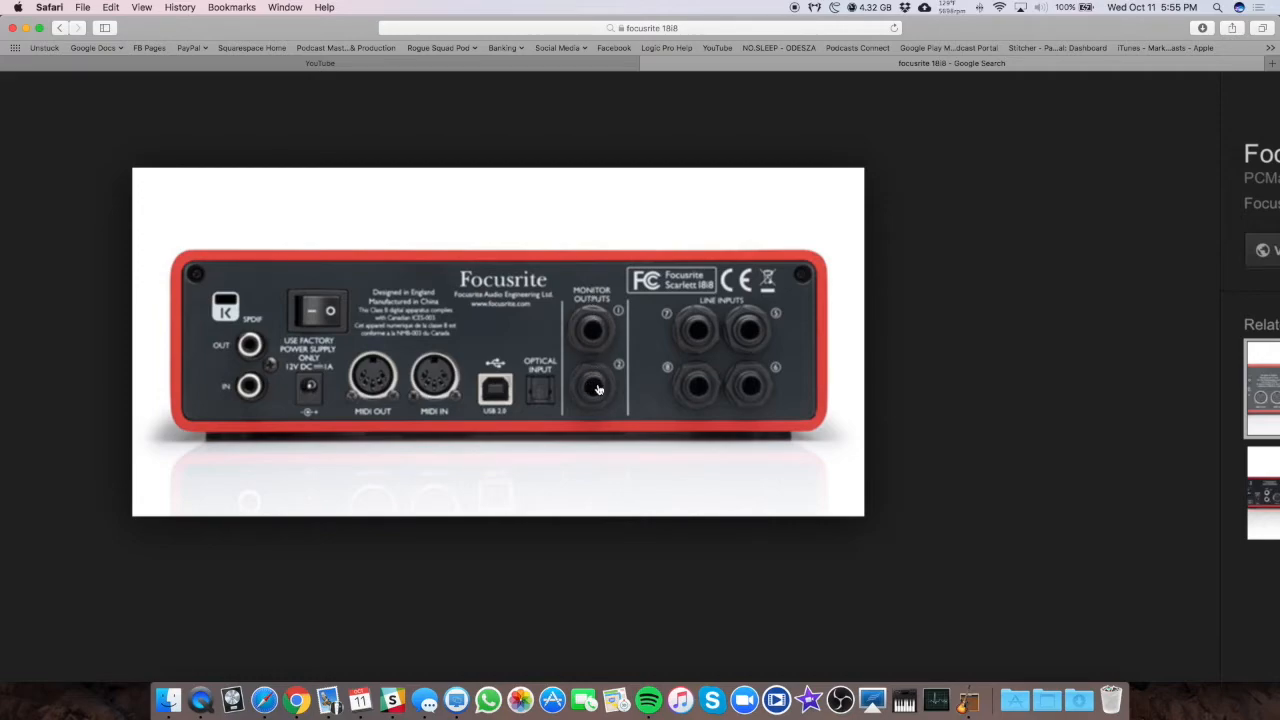
{"action": "mouse_move", "coordinate": [594, 370]}
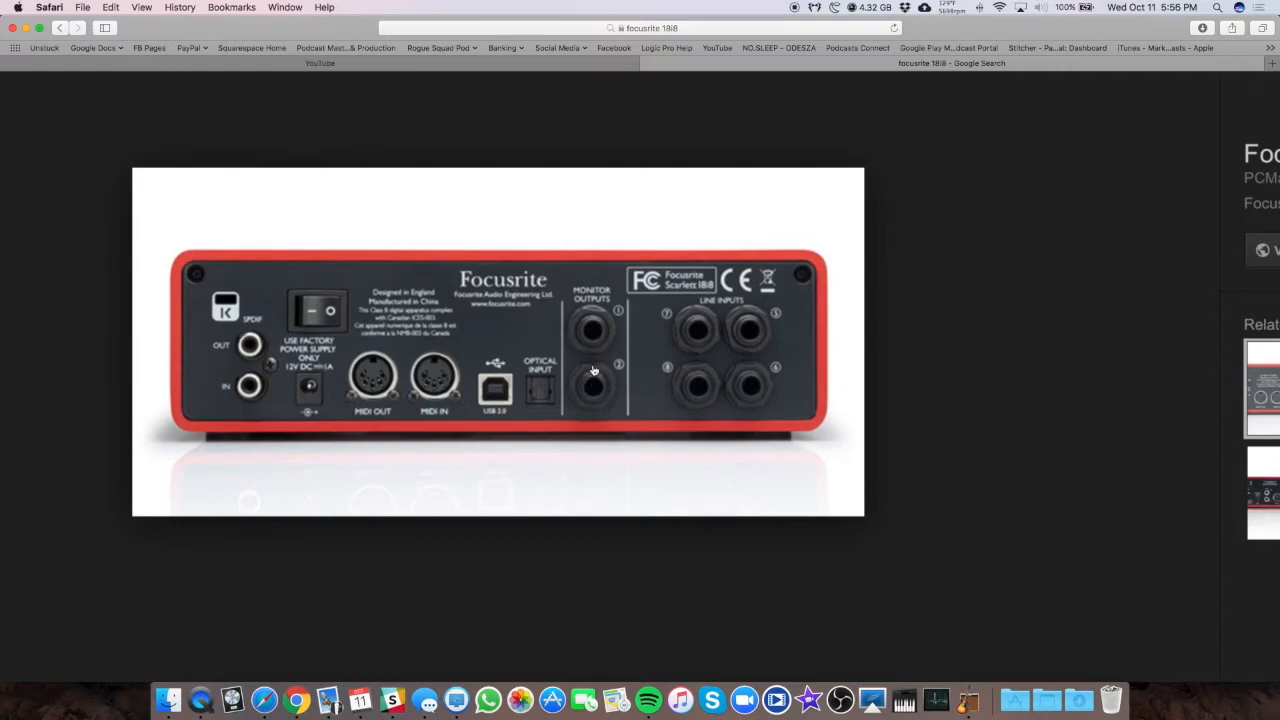
{"action": "mouse_move", "coordinate": [592, 384]}
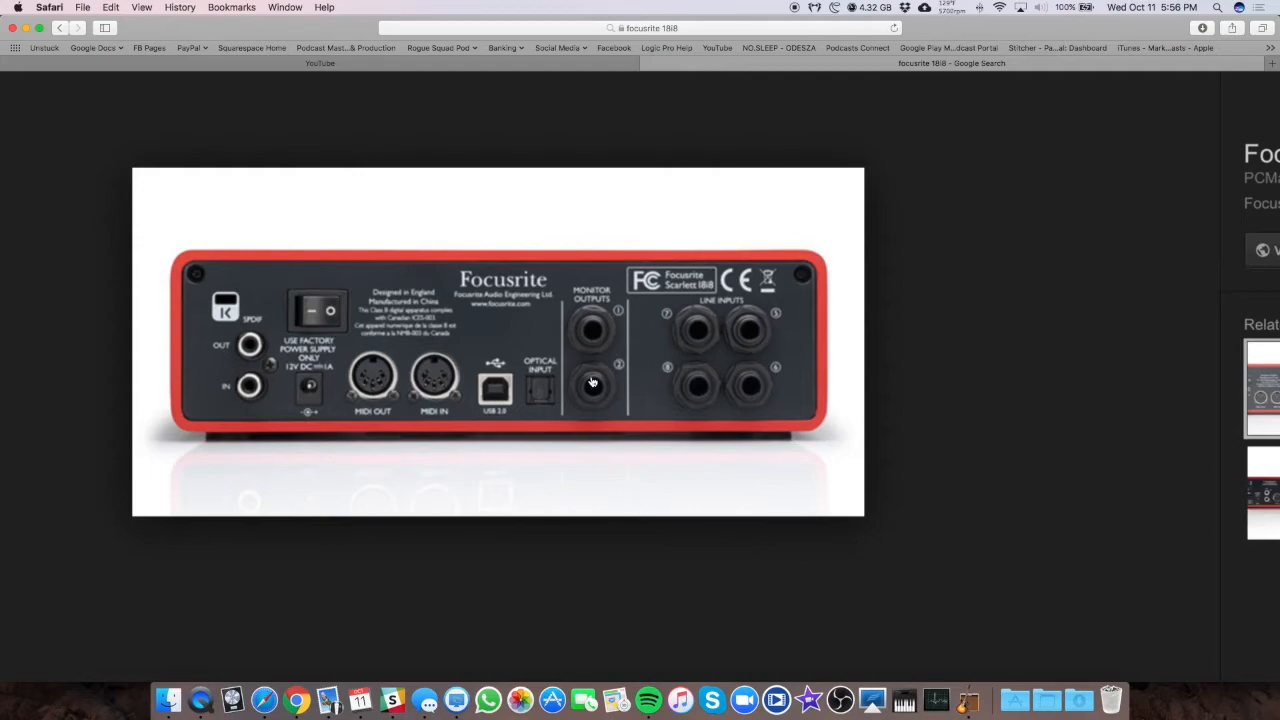
{"action": "mouse_move", "coordinate": [598, 348]}
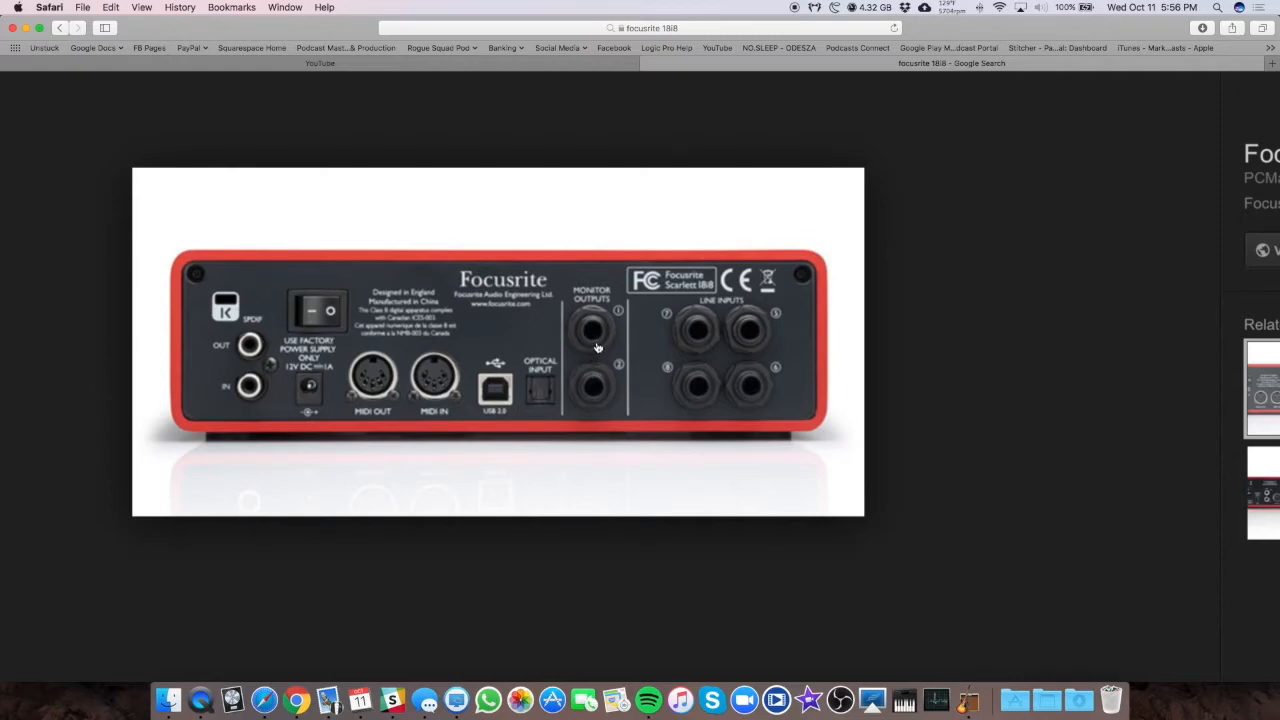
{"action": "mouse_move", "coordinate": [596, 374]}
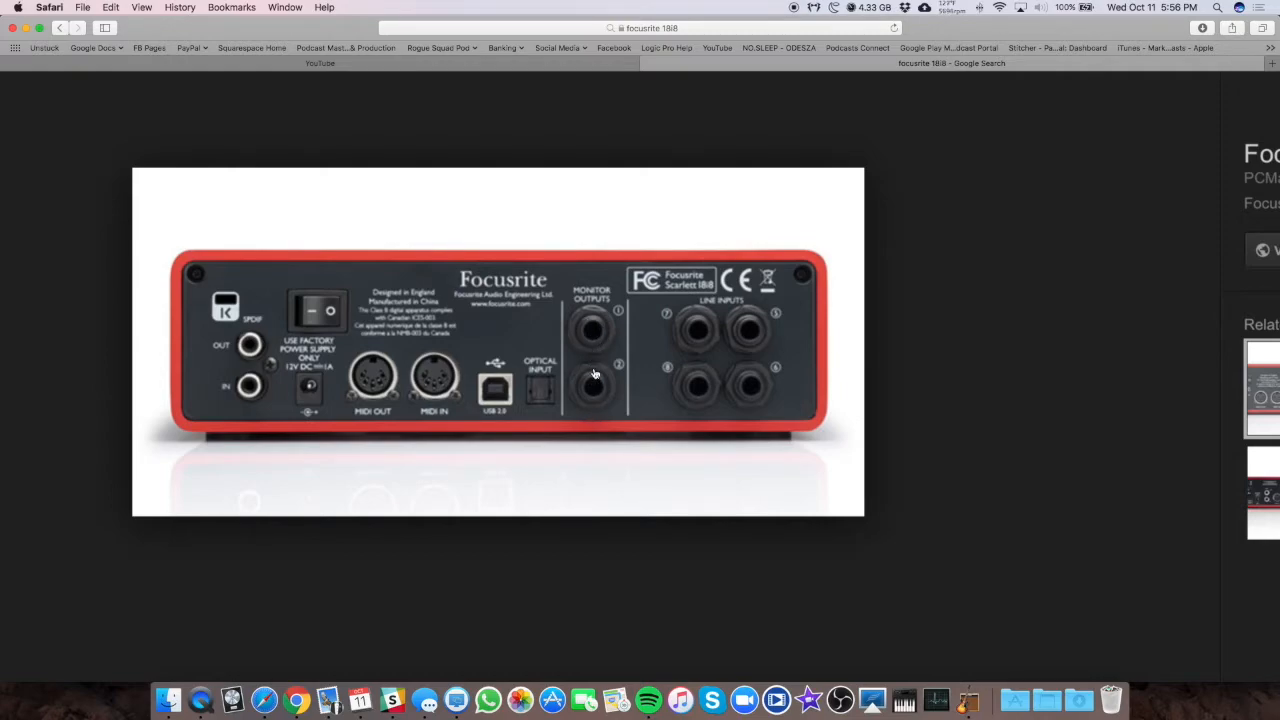
{"action": "mouse_move", "coordinate": [602, 324]}
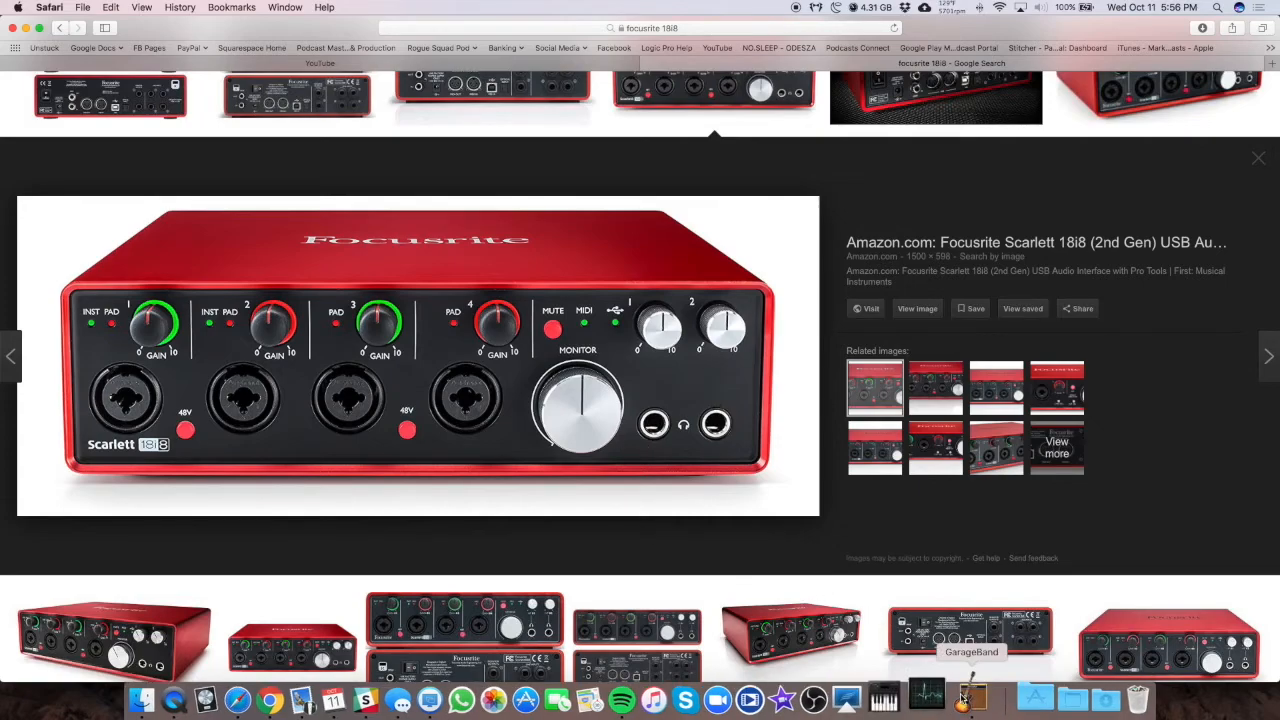
Bring the A30 Podcast Template project back to the front from the Dock
{"action": "left_click", "coordinate": [968, 698]}
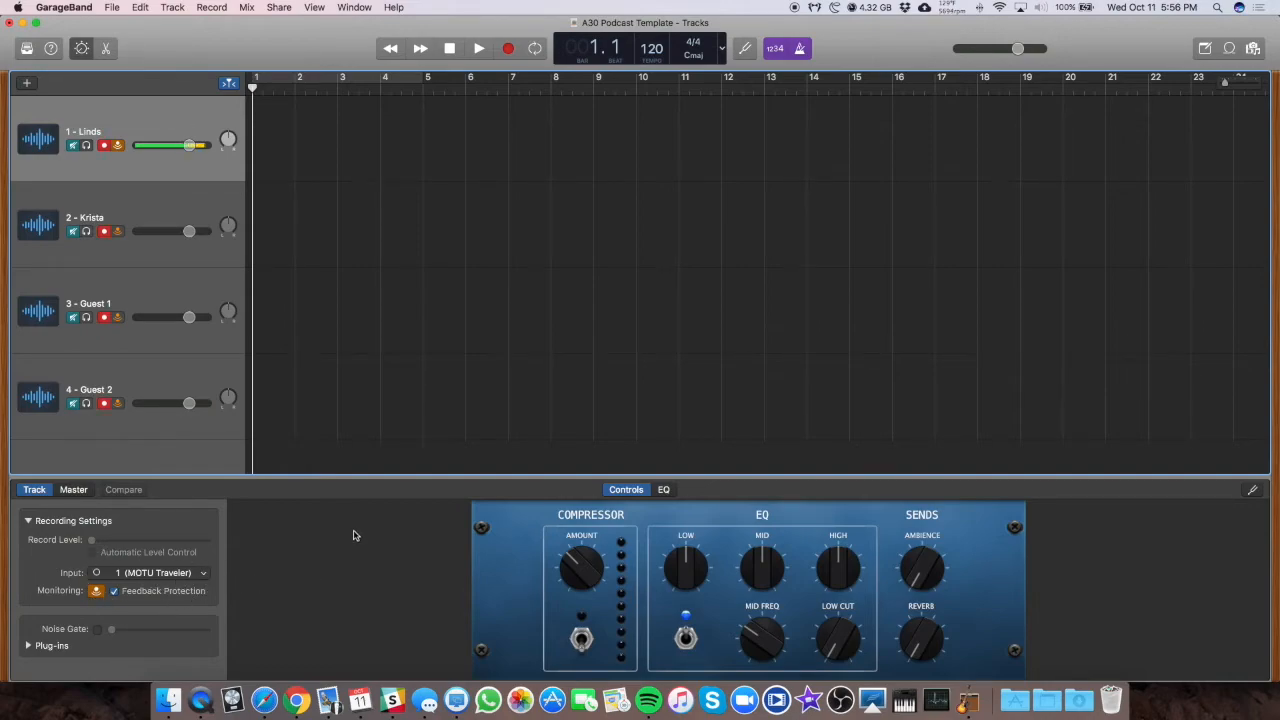
{"action": "mouse_move", "coordinate": [382, 584]}
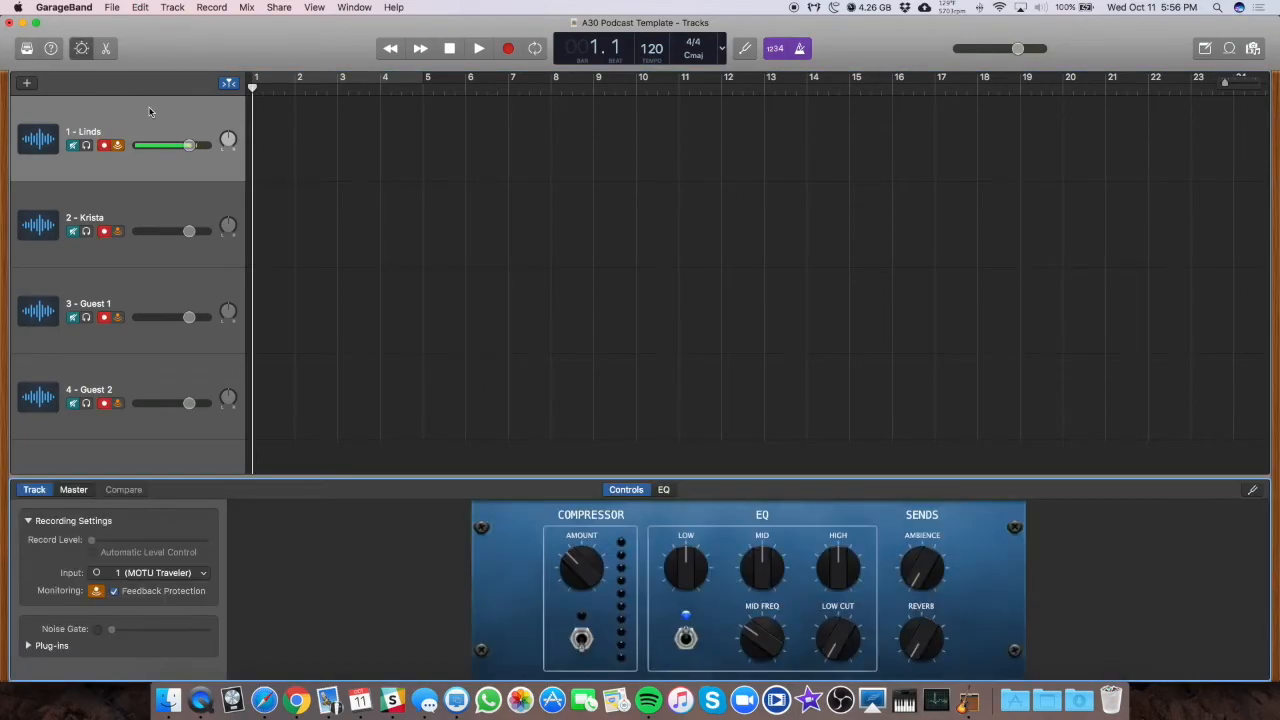
{"action": "mouse_move", "coordinate": [208, 118]}
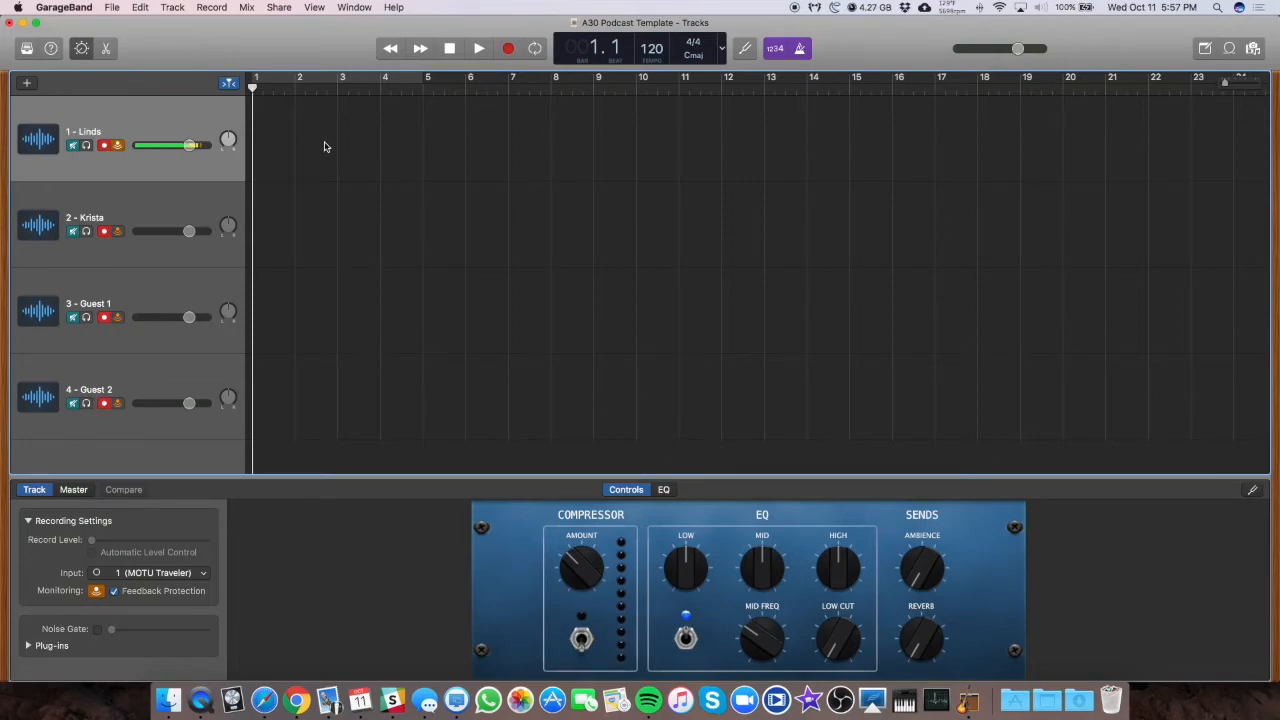
{"action": "left_click", "coordinate": [476, 48]}
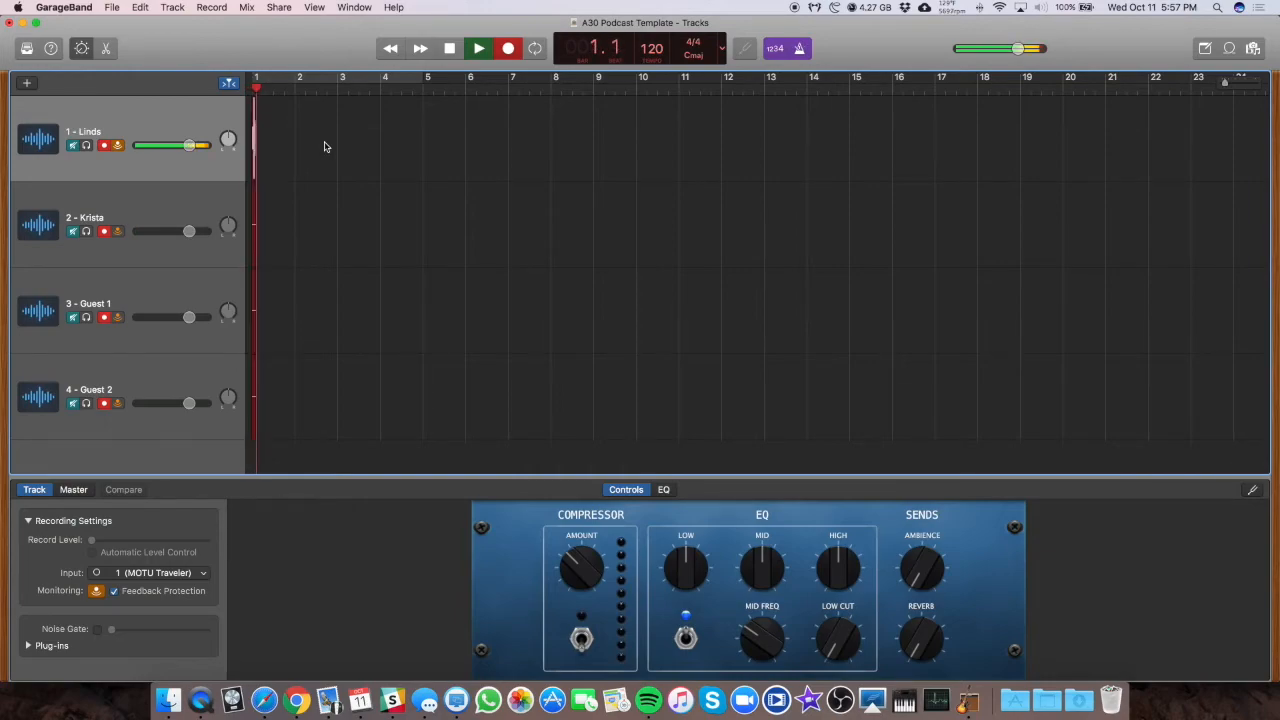
{"action": "left_click", "coordinate": [508, 48]}
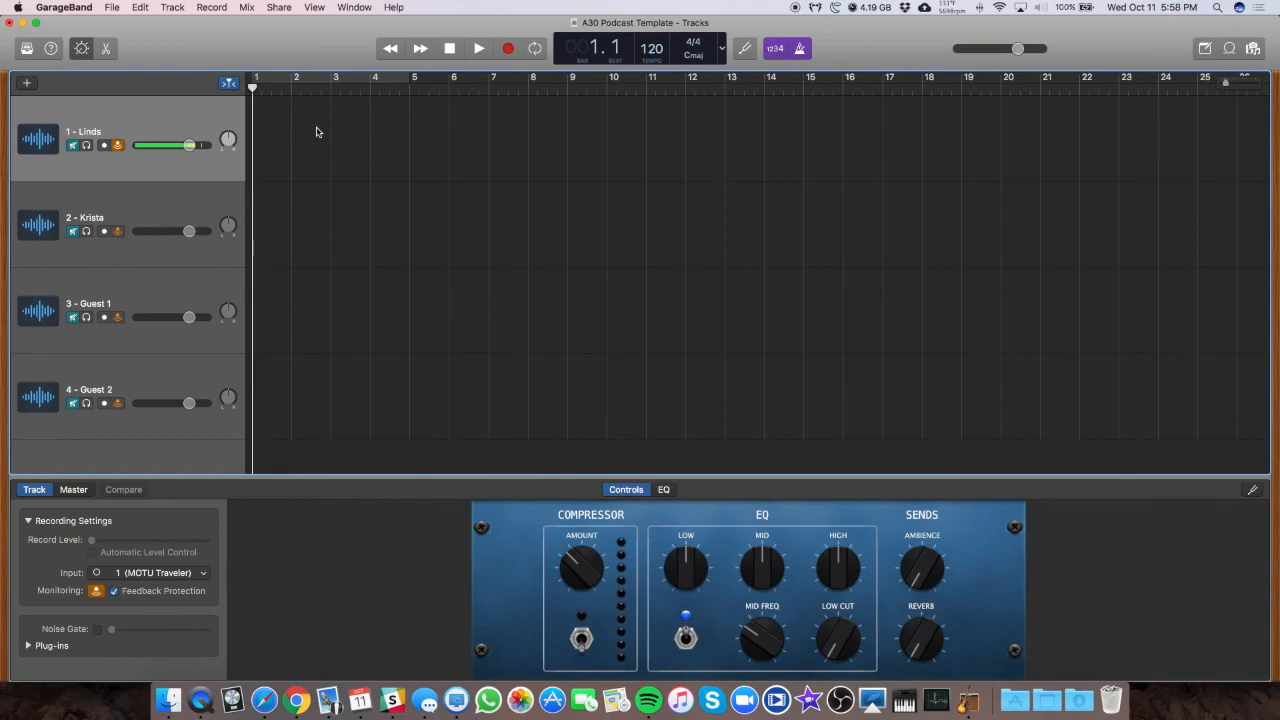
{"action": "mouse_move", "coordinate": [292, 138]}
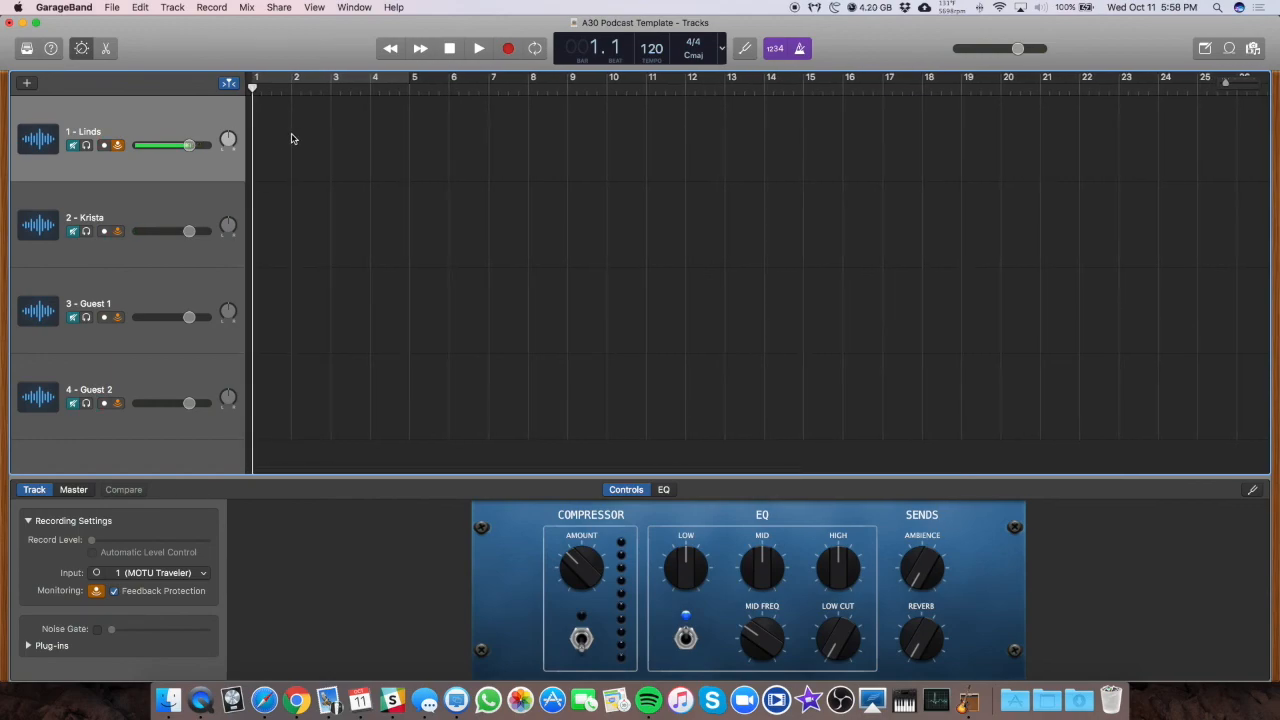